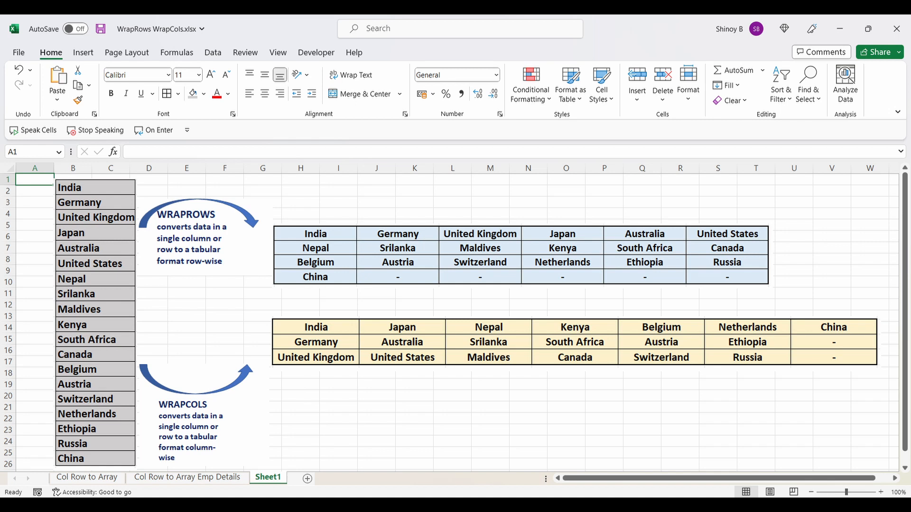
Switch to the 'Col Row to Array' sheet with the numbered country list
{"action": "left_click", "coordinate": [86, 463]}
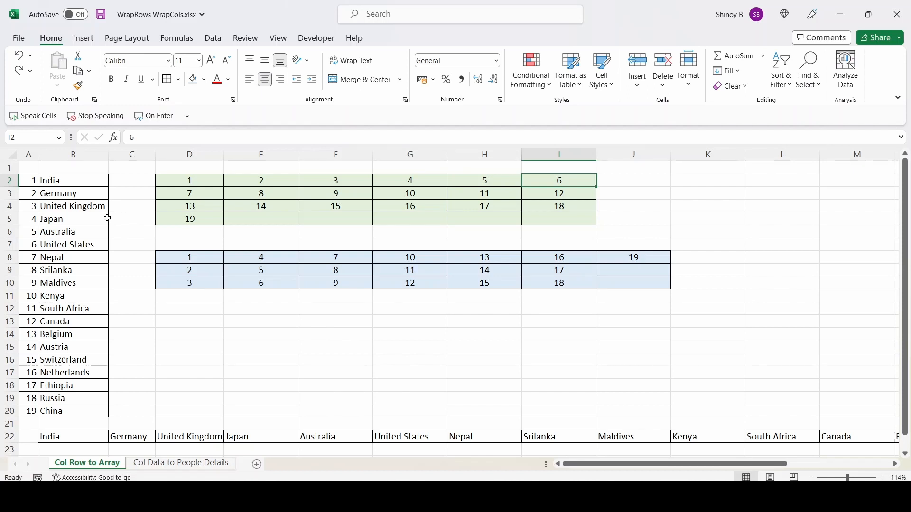
{"action": "mouse_move", "coordinate": [107, 193]}
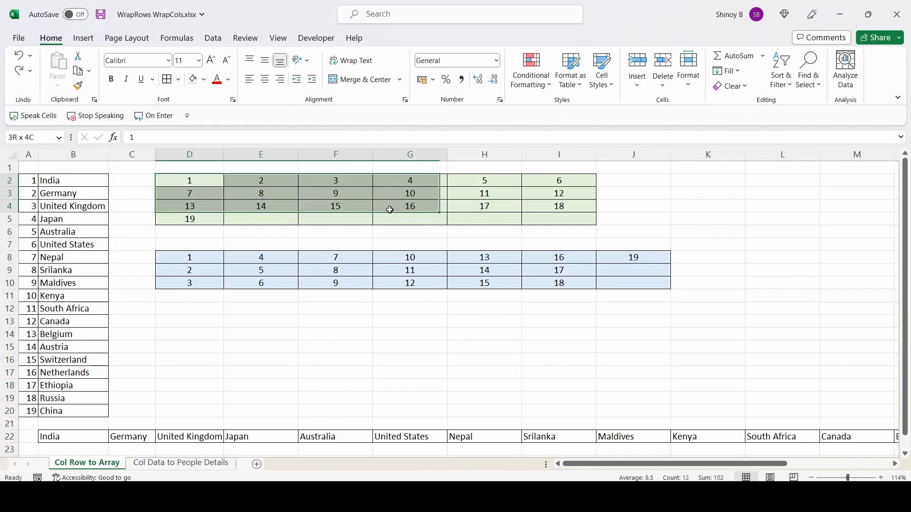
{"action": "left_click", "coordinate": [558, 219]}
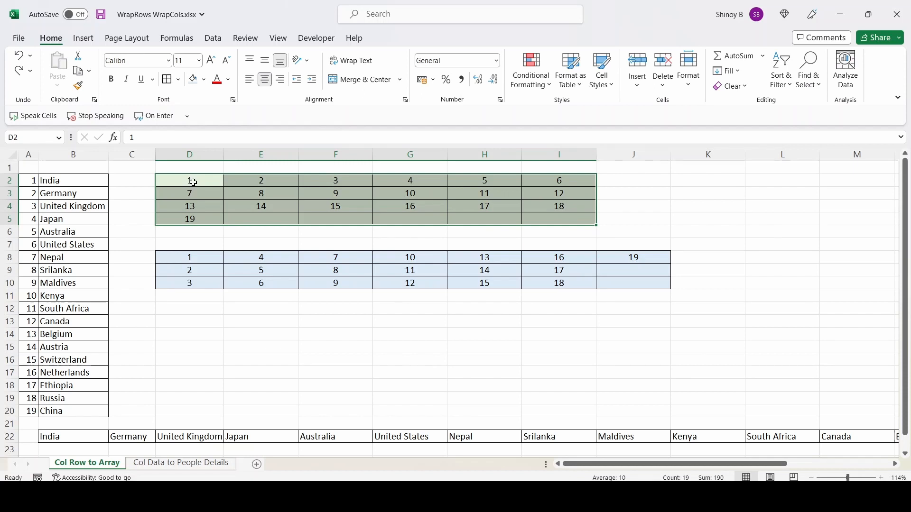
{"action": "left_click", "coordinate": [558, 180]}
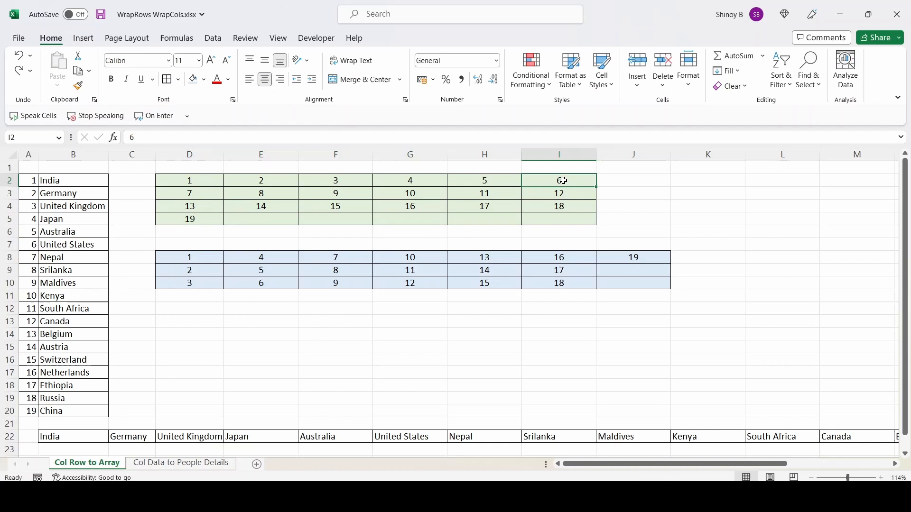
{"action": "mouse_move", "coordinate": [191, 193]}
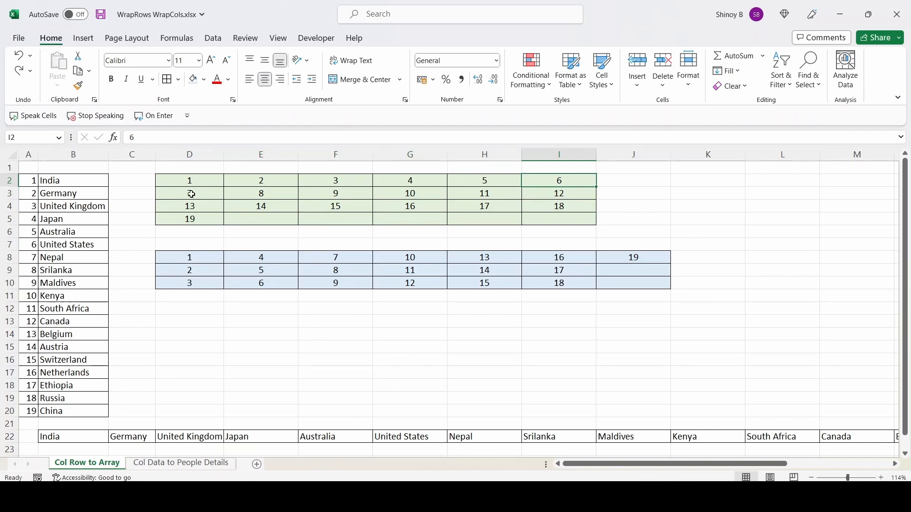
{"action": "left_click", "coordinate": [190, 192]}
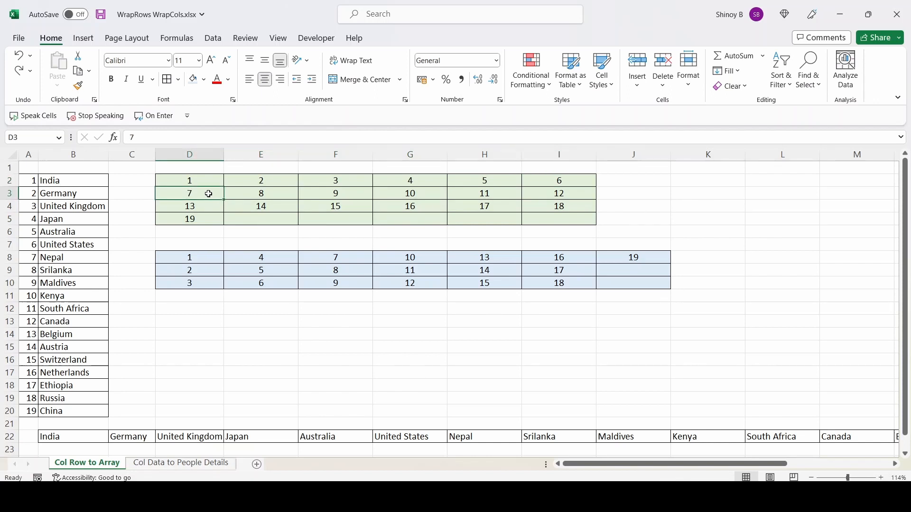
{"action": "left_click", "coordinate": [558, 192]}
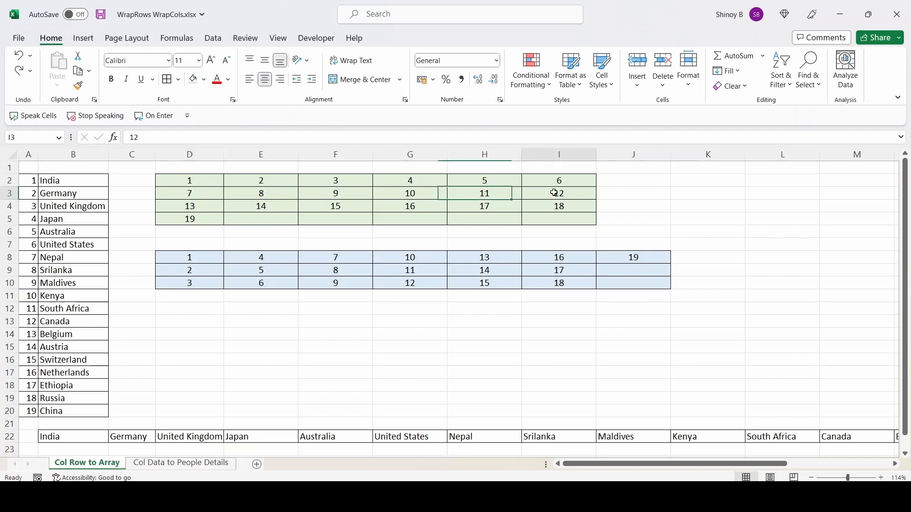
{"action": "left_click", "coordinate": [189, 206]}
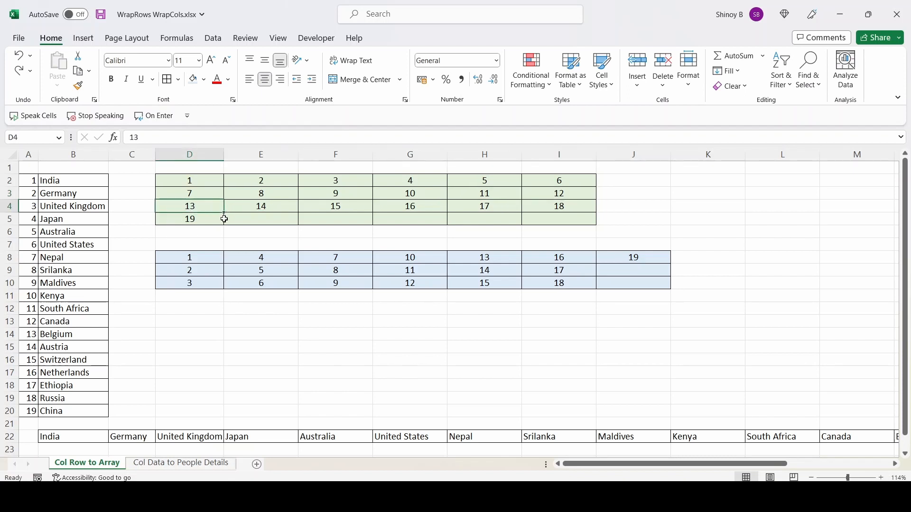
{"action": "mouse_move", "coordinate": [206, 183]}
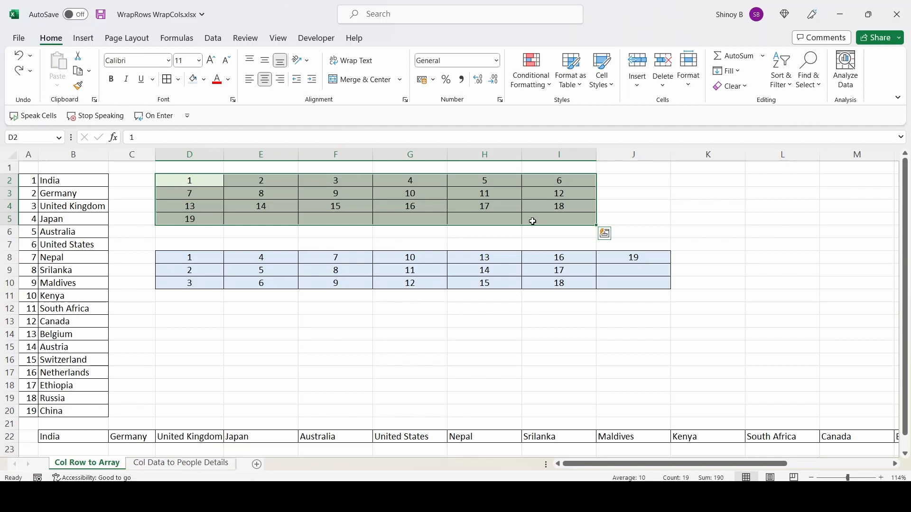
Clear the green grid and enter =WRAPROWS(B2:B20,6) in D2 to wrap countries six per row
{"action": "key", "text": "Delete"}
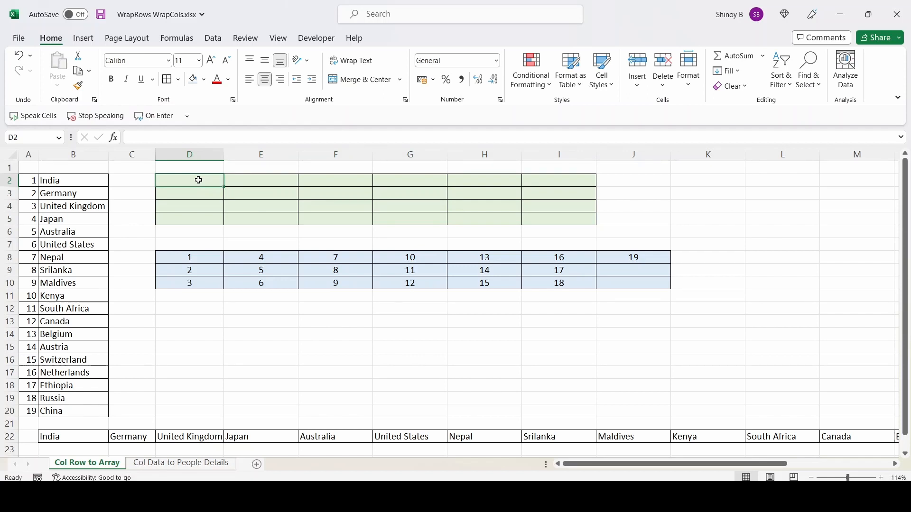
{"action": "type", "text": "="}
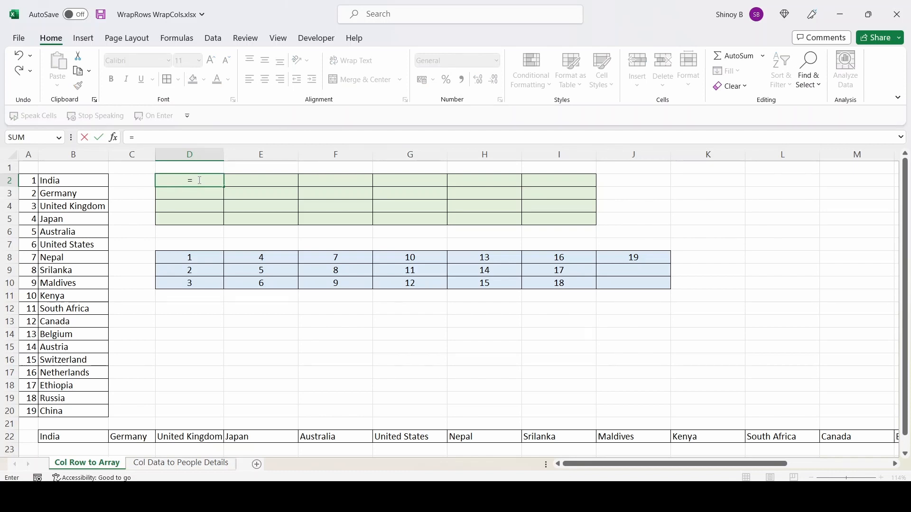
{"action": "type", "text": "Wra"}
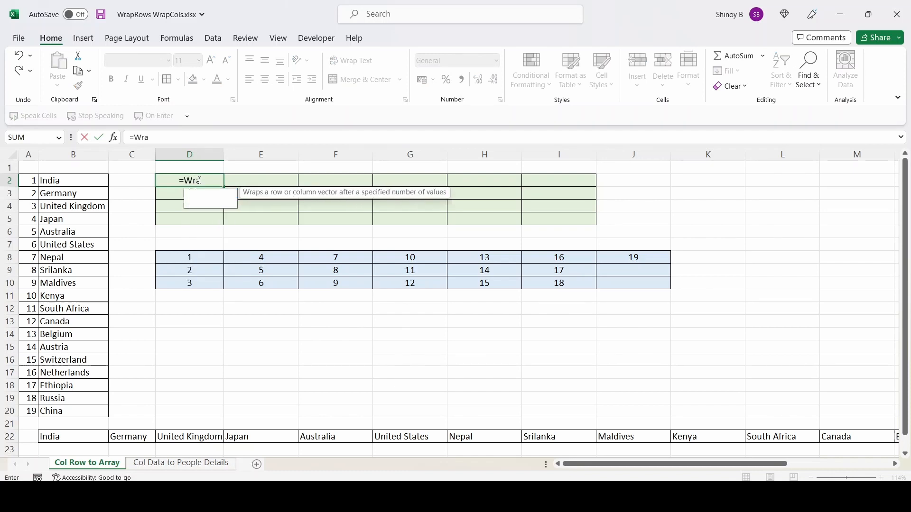
{"action": "type", "text": "PROWS("}
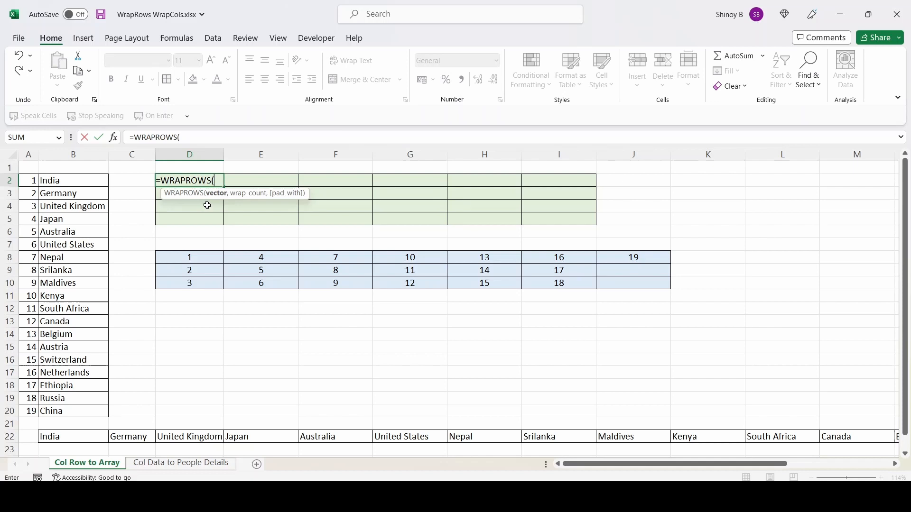
{"action": "mouse_move", "coordinate": [224, 201]}
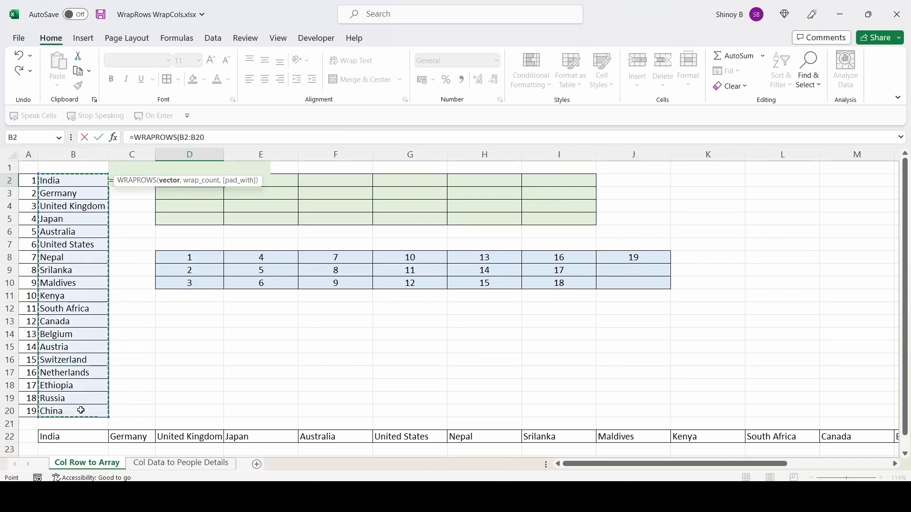
{"action": "type", "text": ","}
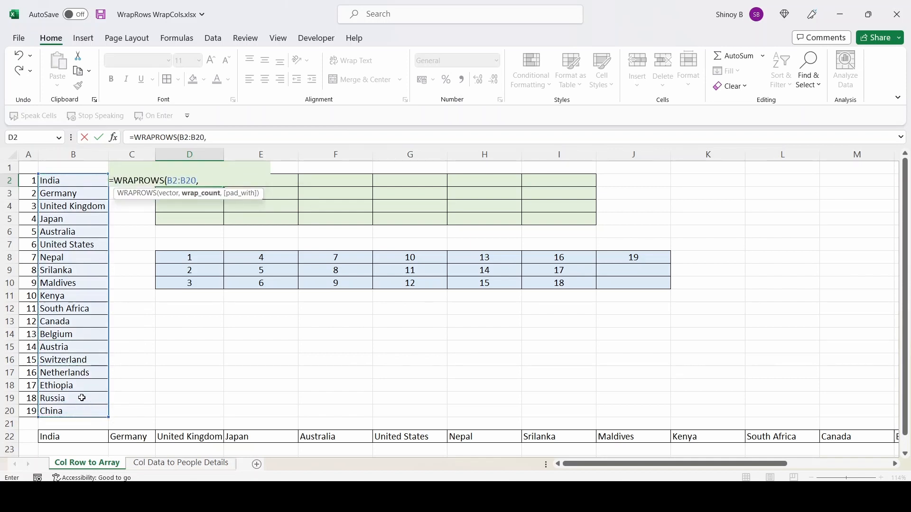
{"action": "mouse_move", "coordinate": [188, 282]}
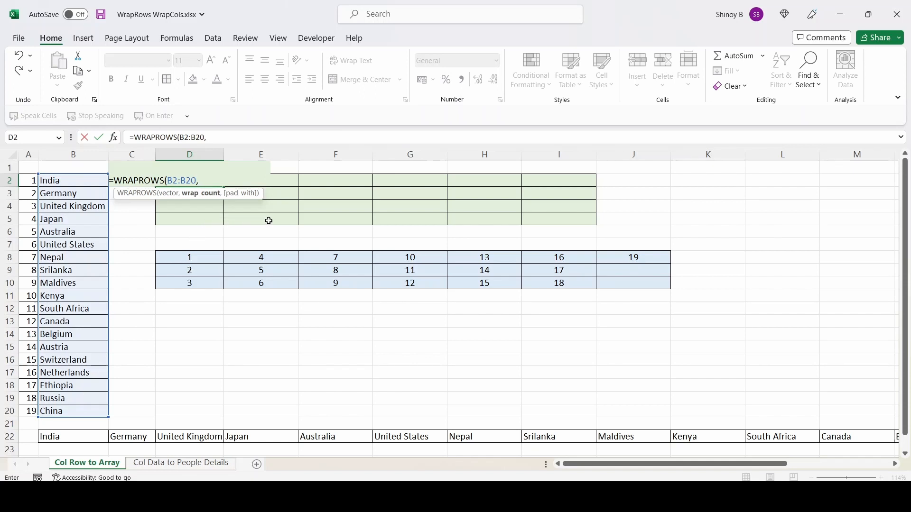
{"action": "mouse_move", "coordinate": [309, 229]}
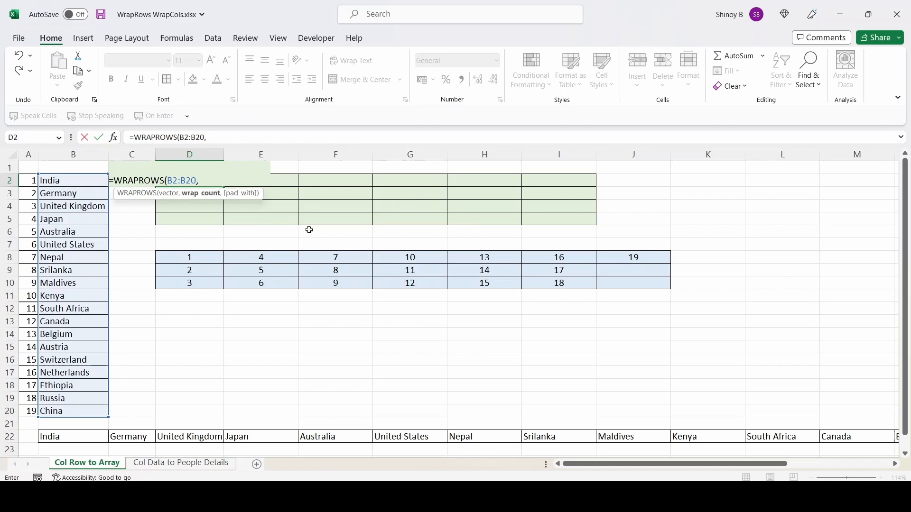
{"action": "mouse_move", "coordinate": [550, 218]}
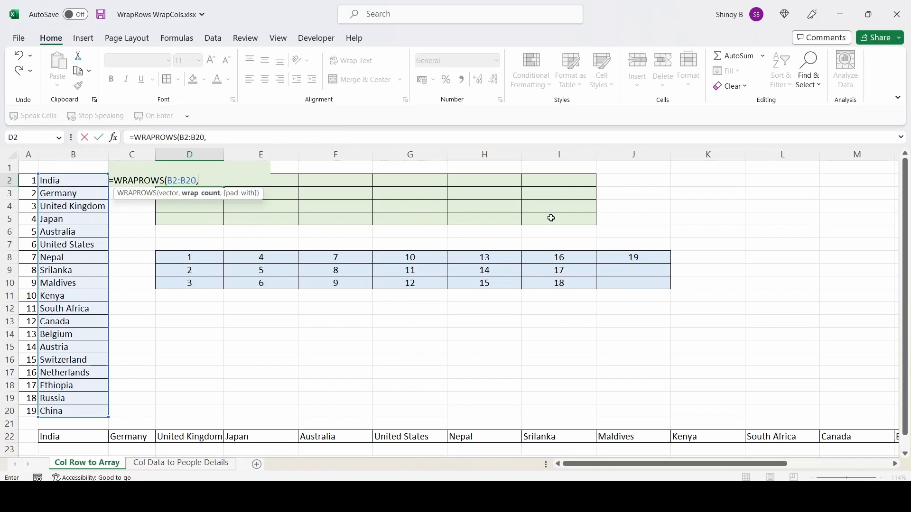
{"action": "type", "text": "6"}
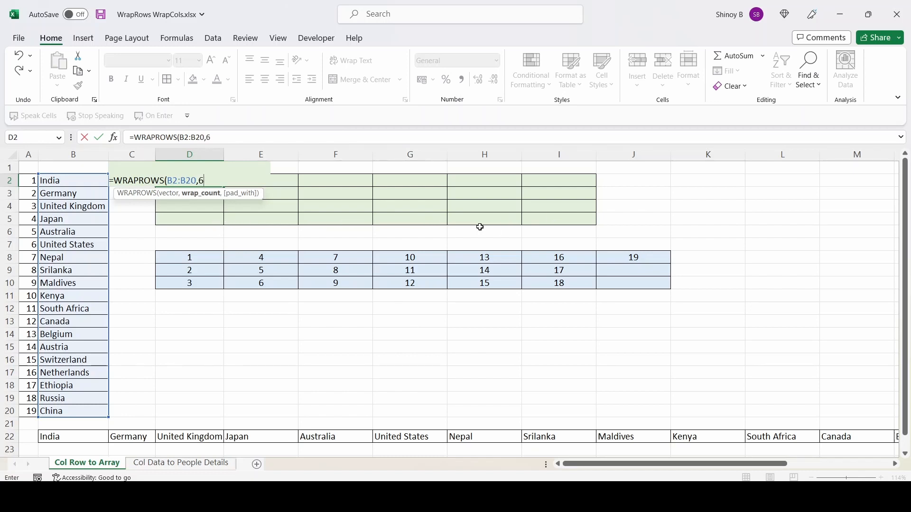
{"action": "type", "text": ")"}
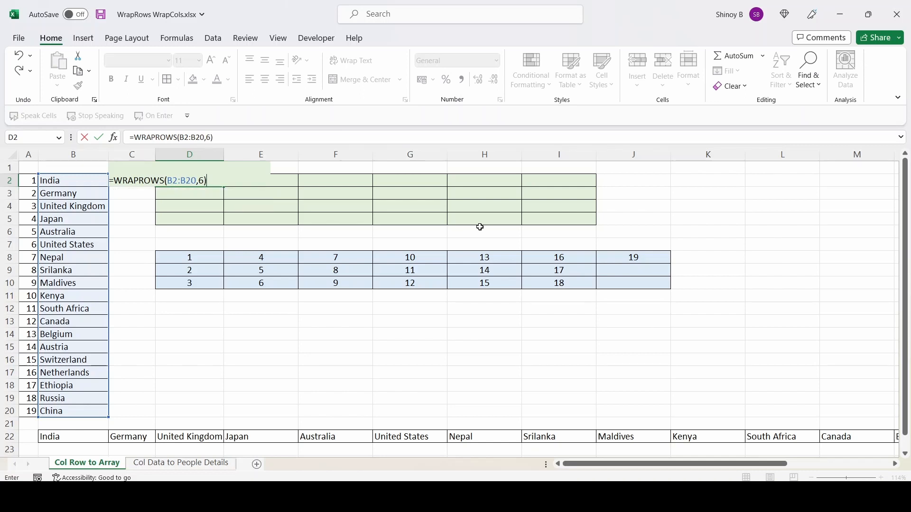
{"action": "key", "text": "Return"}
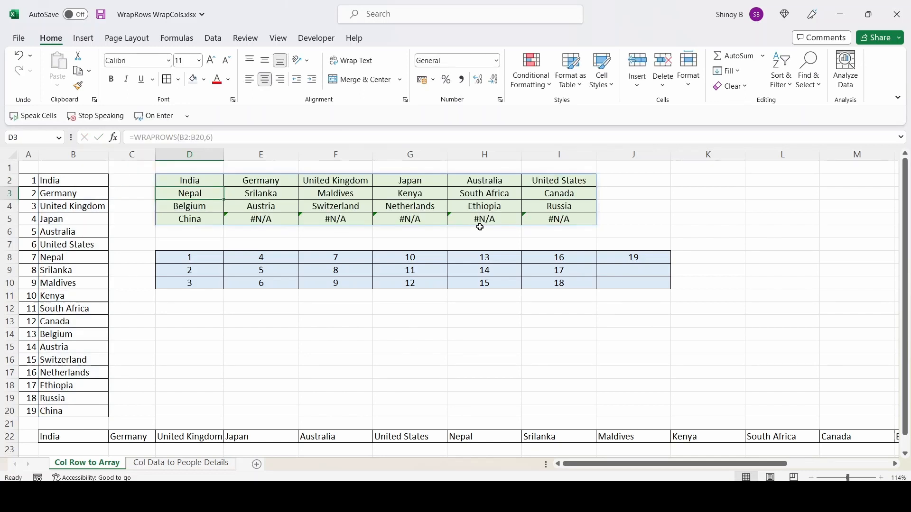
{"action": "left_click", "coordinate": [74, 180]}
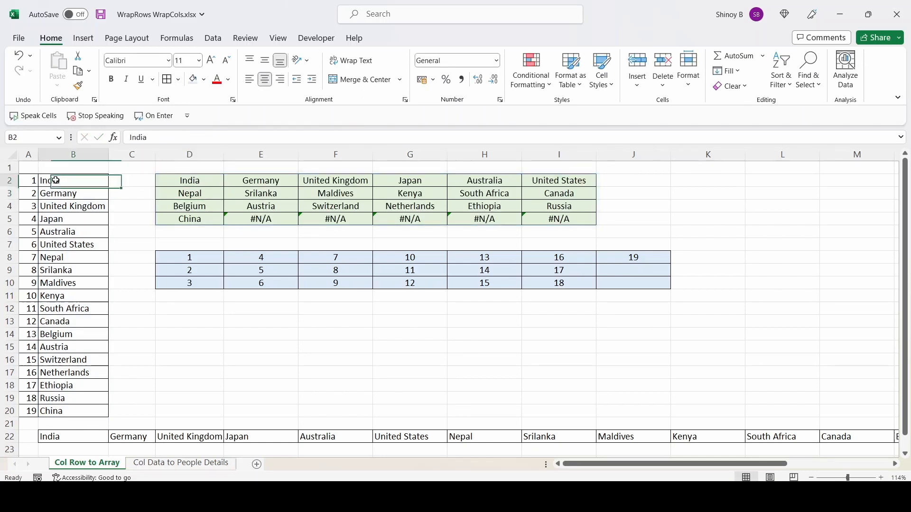
{"action": "left_click", "coordinate": [73, 153]}
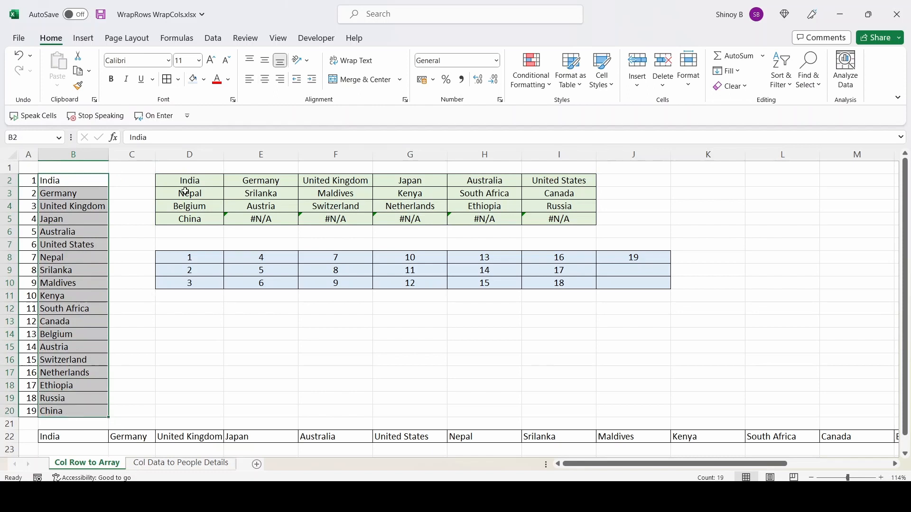
{"action": "mouse_move", "coordinate": [234, 182]}
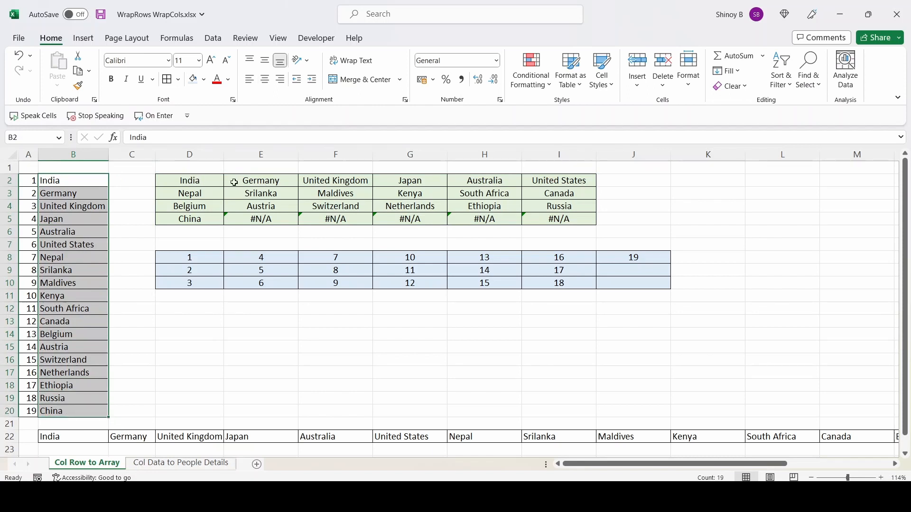
{"action": "left_click", "coordinate": [558, 180]}
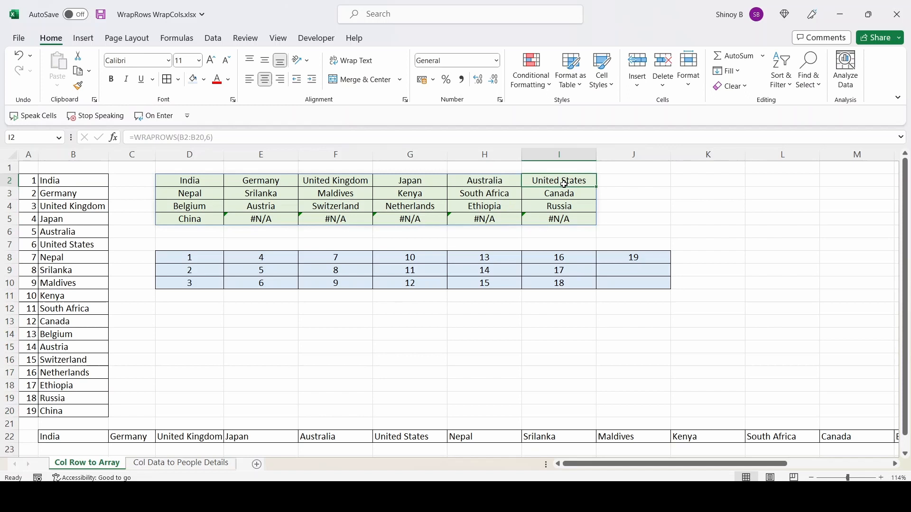
{"action": "mouse_move", "coordinate": [265, 219]}
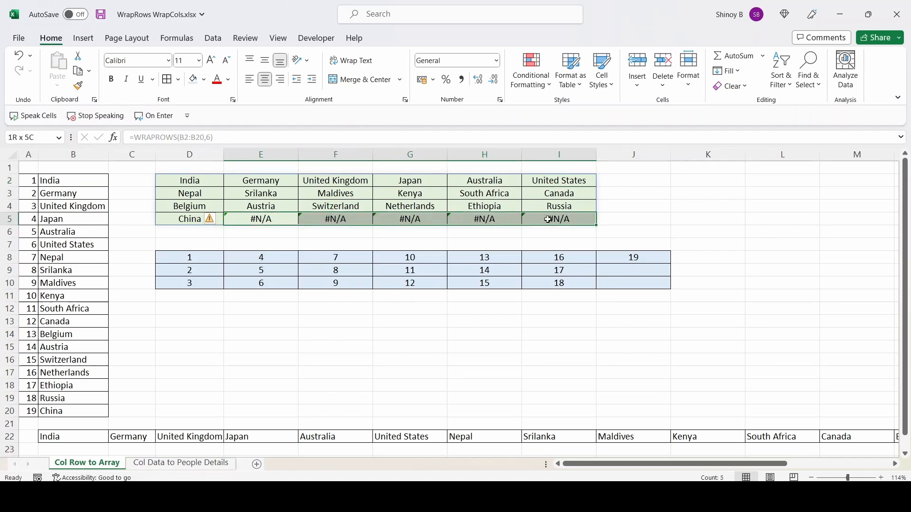
{"action": "left_click", "coordinate": [260, 219]}
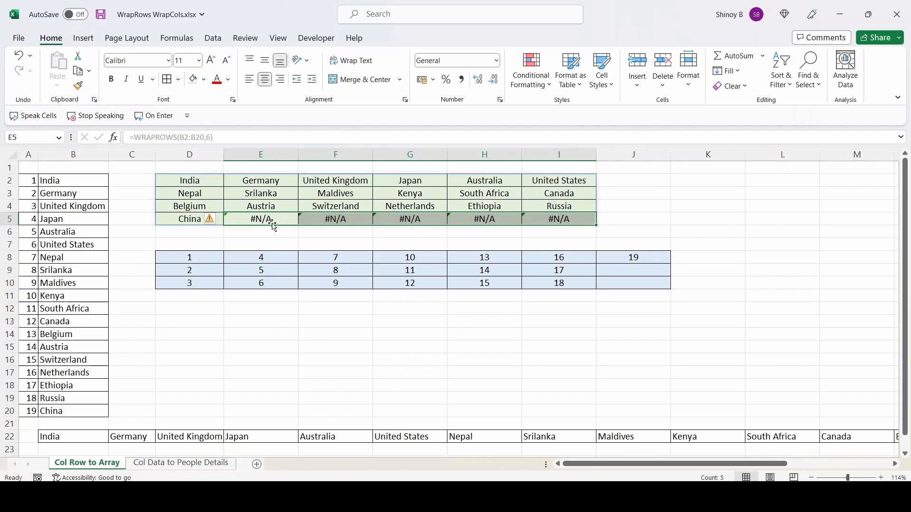
{"action": "mouse_move", "coordinate": [410, 220]}
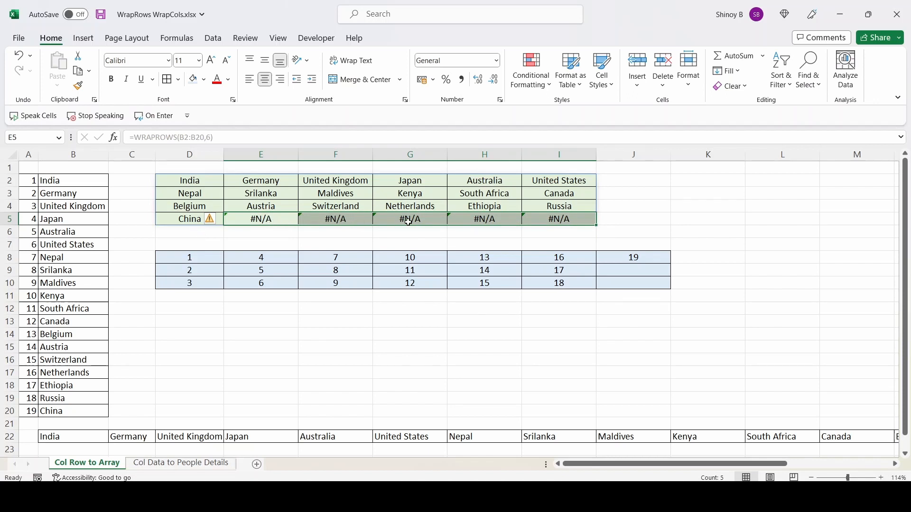
{"action": "left_click", "coordinate": [190, 180]}
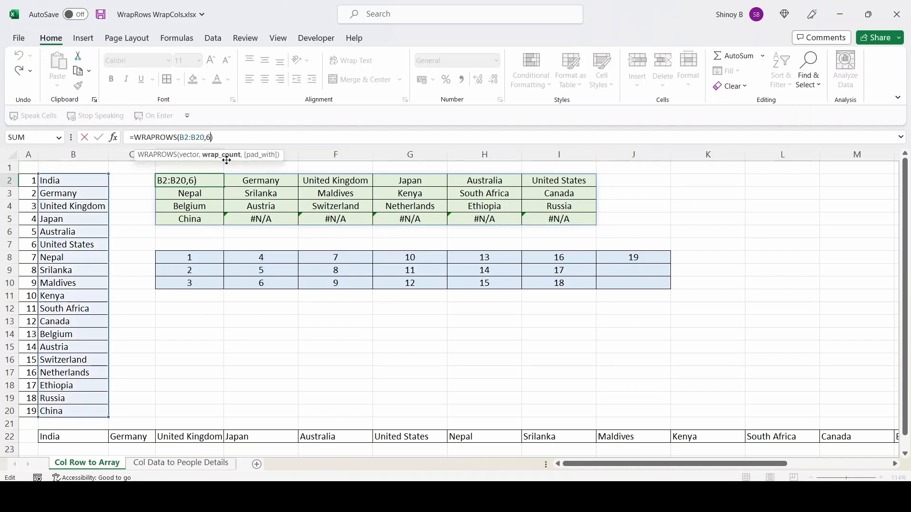
{"action": "mouse_move", "coordinate": [325, 141]}
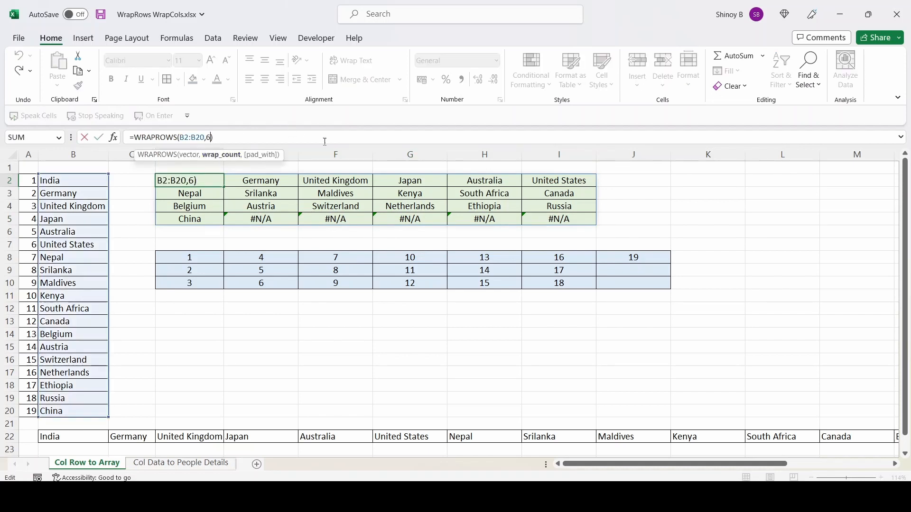
Add "-" as the pad_with argument so leftover cells show dashes instead of #N/A
{"action": "type", "text": ")"}
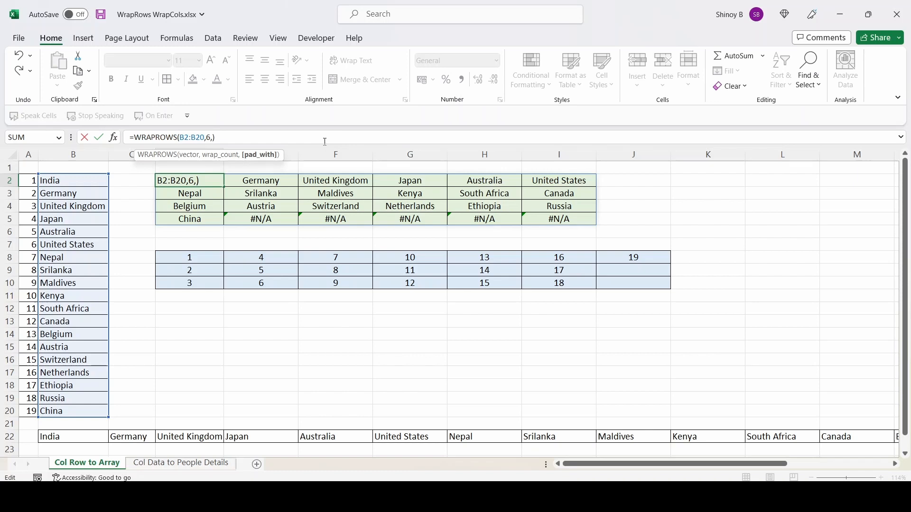
{"action": "type", "text": "\"-"}
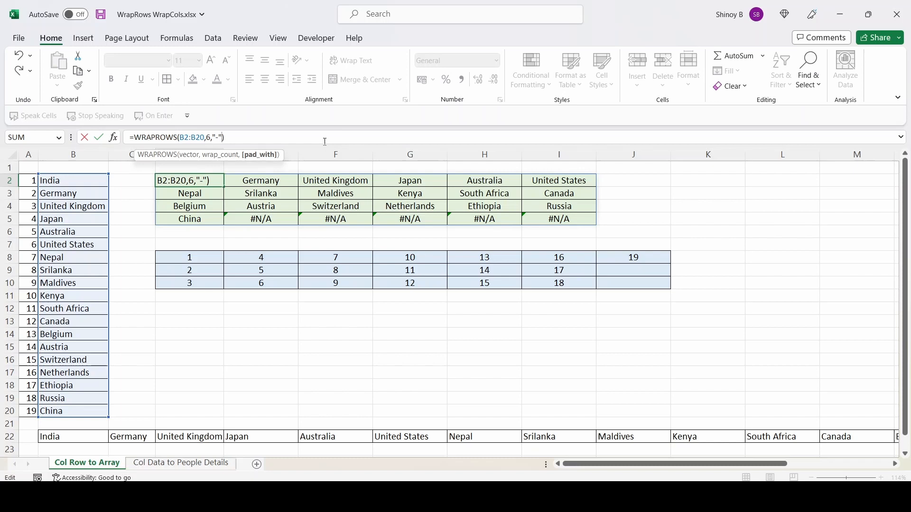
{"action": "key", "text": "Return"}
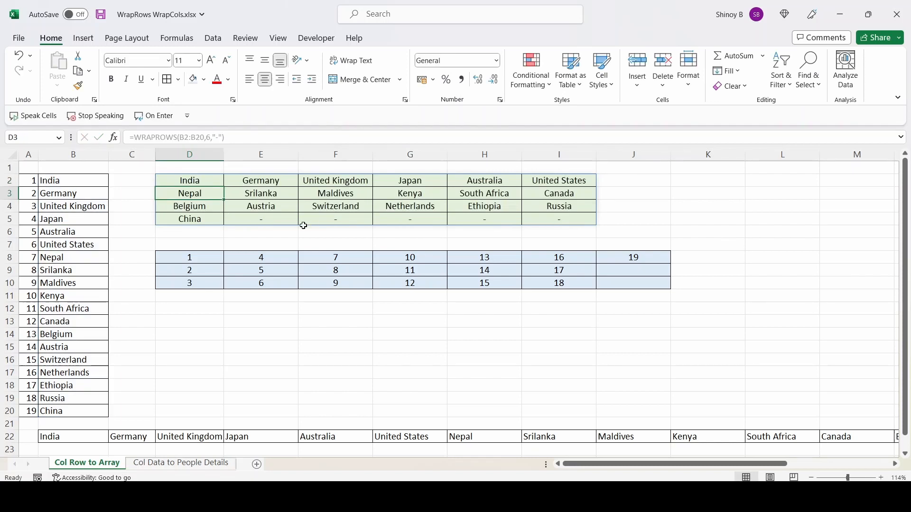
{"action": "mouse_move", "coordinate": [287, 228]}
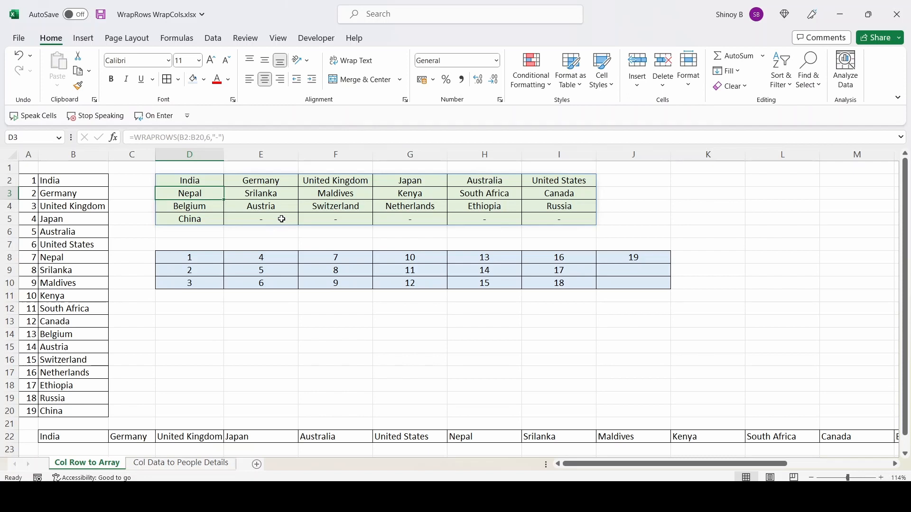
{"action": "mouse_move", "coordinate": [61, 183]}
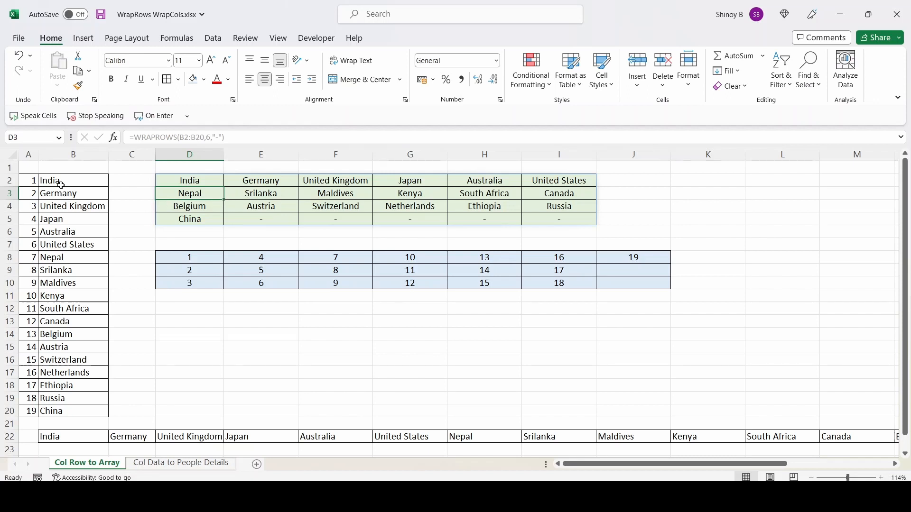
{"action": "left_click", "coordinate": [73, 193]}
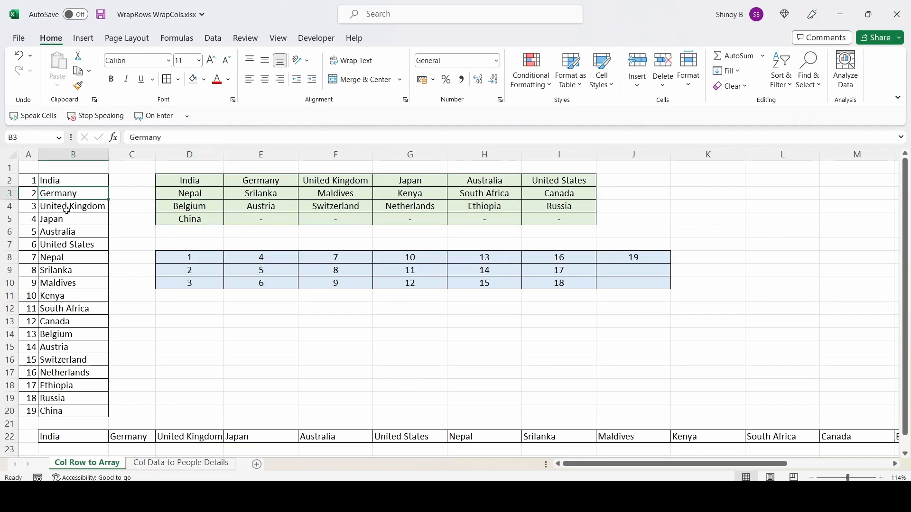
{"action": "left_click", "coordinate": [190, 180]}
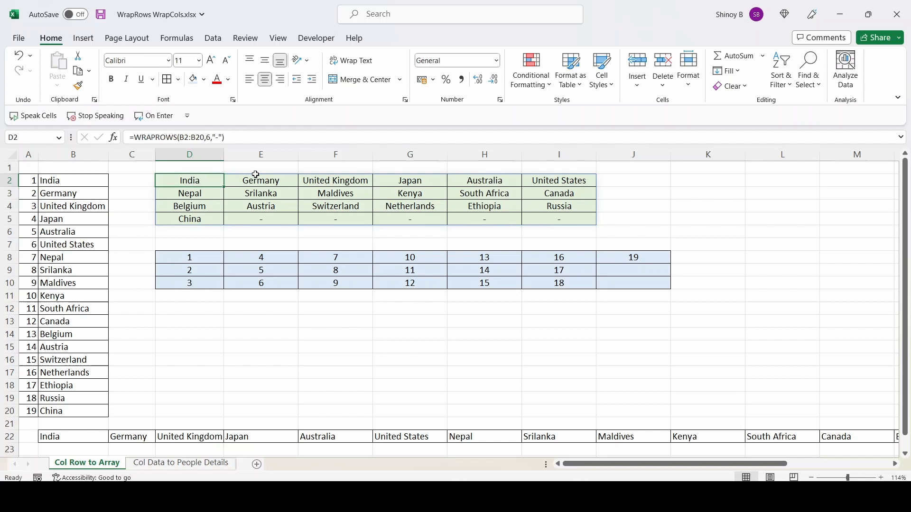
{"action": "left_click", "coordinate": [335, 180]}
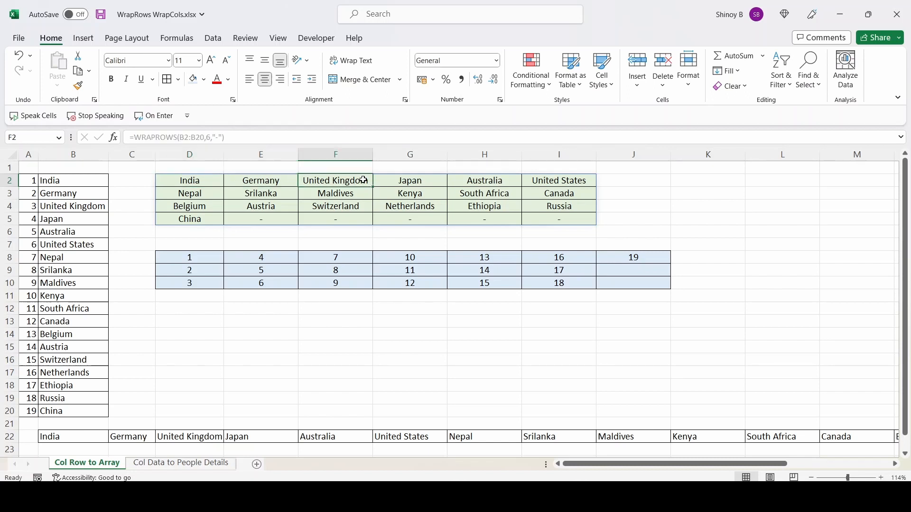
{"action": "left_click", "coordinate": [558, 181]}
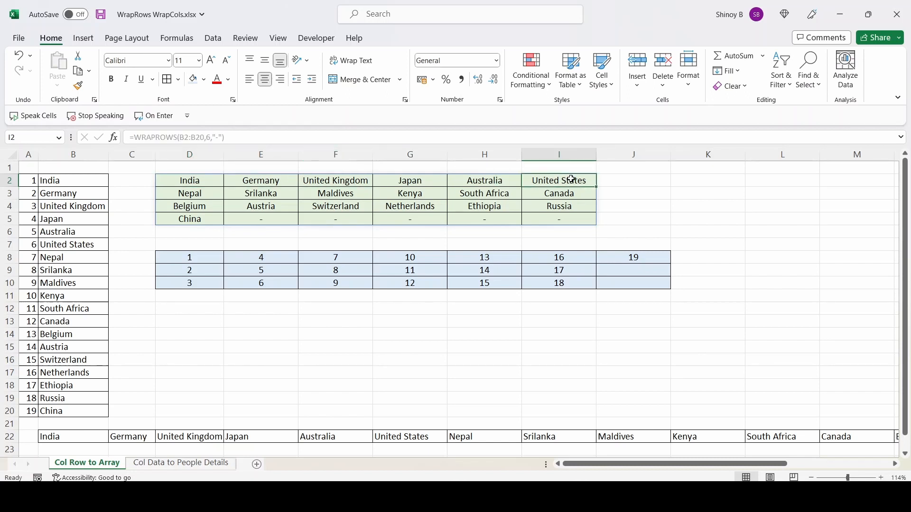
{"action": "mouse_move", "coordinate": [339, 180]}
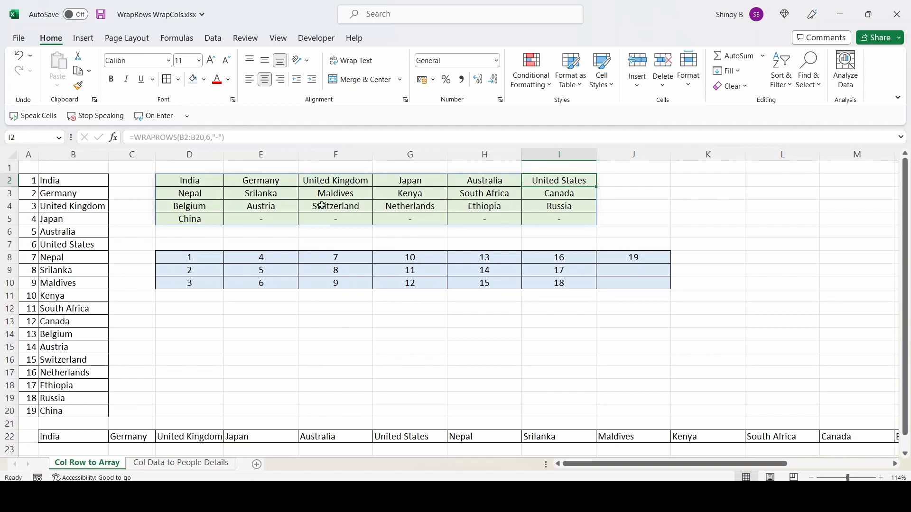
{"action": "left_click", "coordinate": [189, 192]}
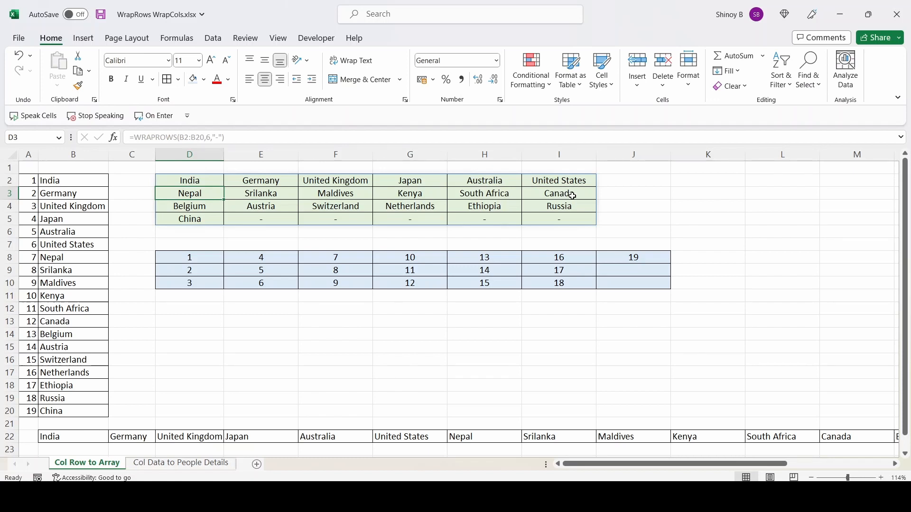
{"action": "left_click", "coordinate": [190, 206]}
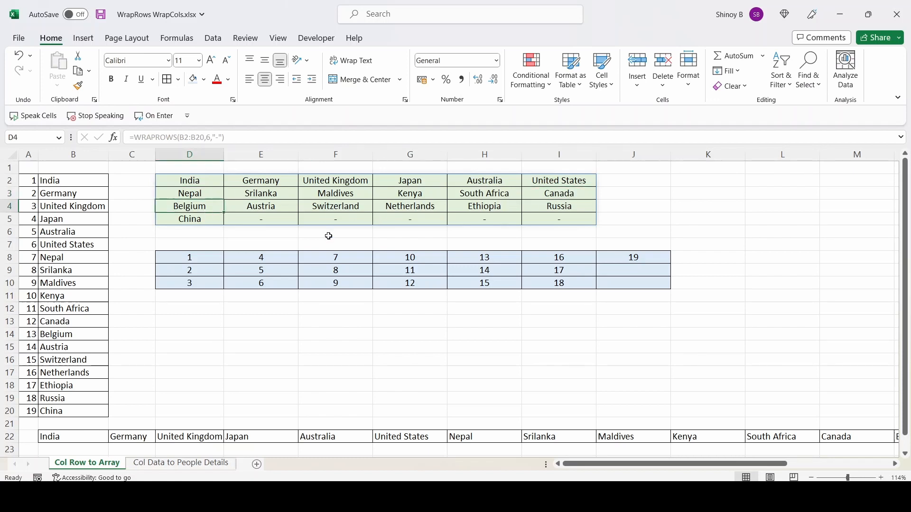
{"action": "mouse_move", "coordinate": [190, 229]}
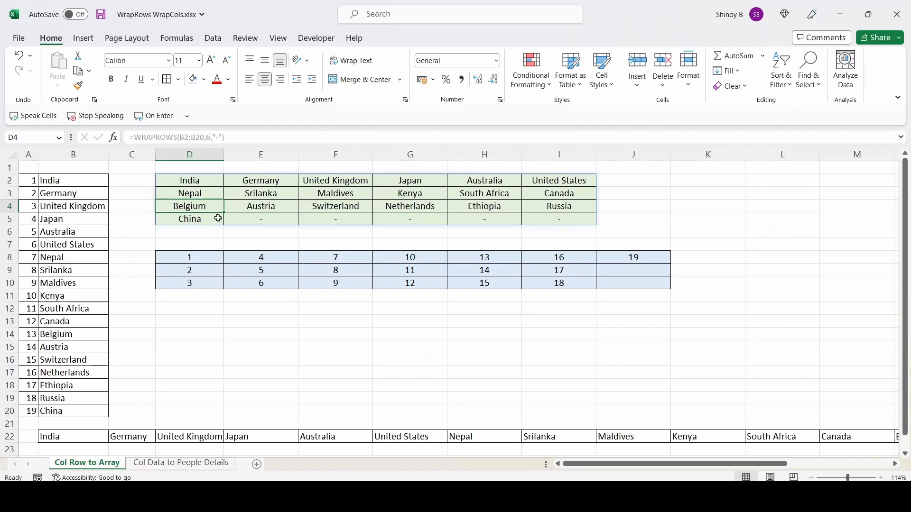
{"action": "mouse_move", "coordinate": [189, 181]}
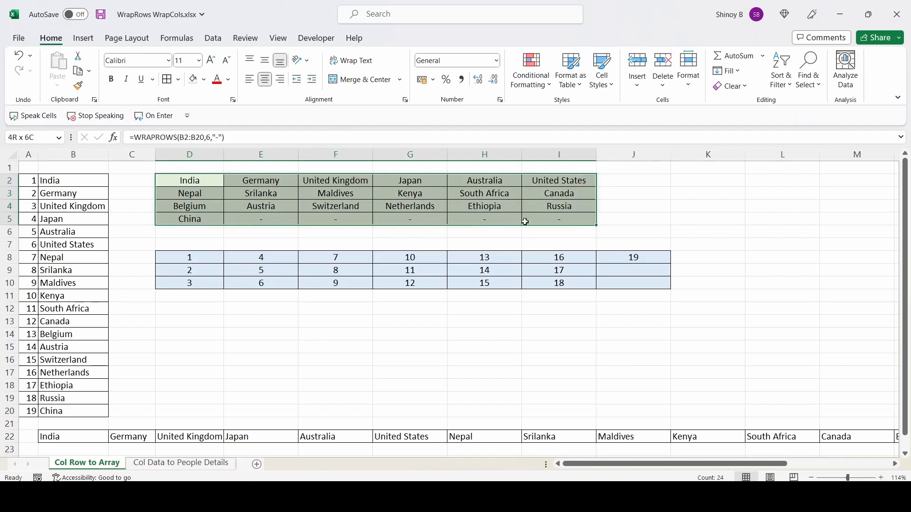
Clear the spill and enter =WRAPROWS(B22:T22,6," ") in D2, padding leftovers with blanks
{"action": "key", "text": "Delete"}
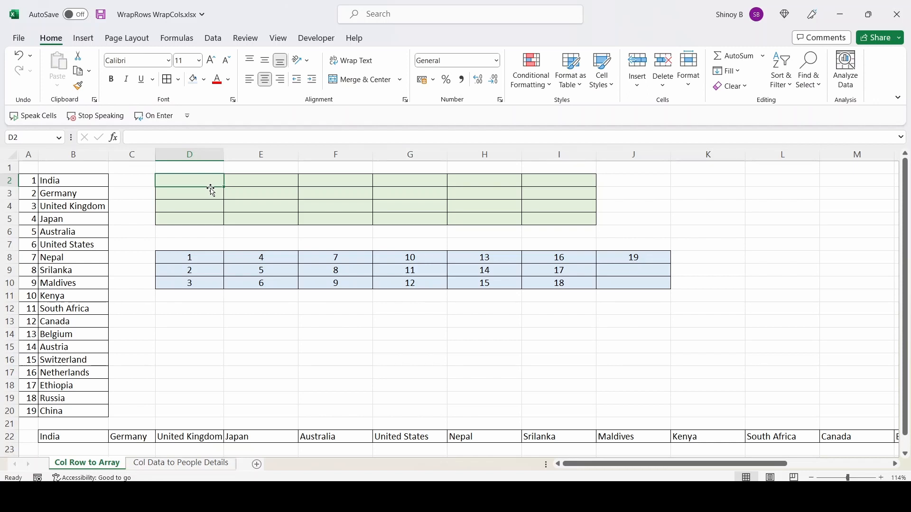
{"action": "type", "text": "=wr"}
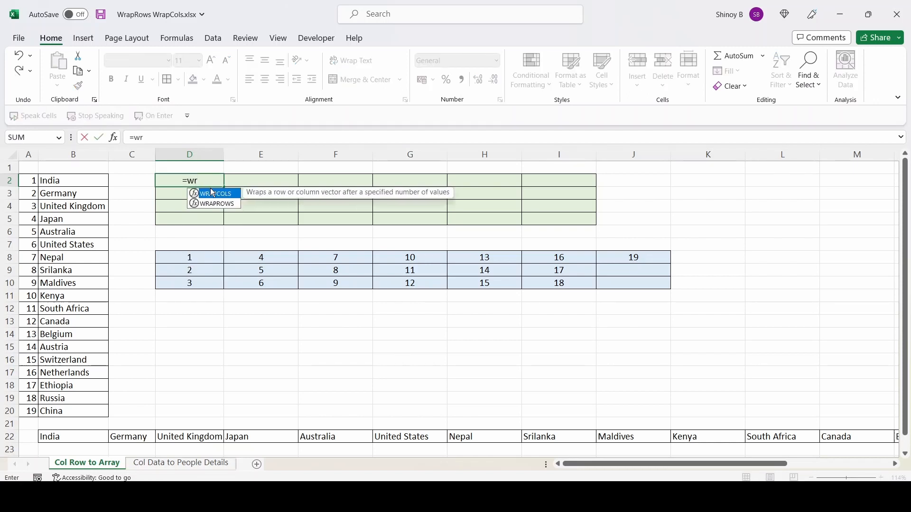
{"action": "type", "text": "ap"}
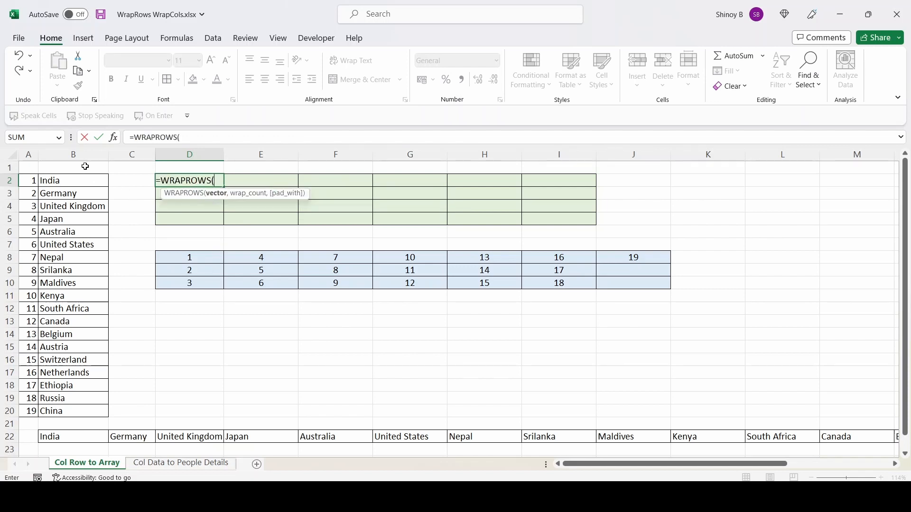
{"action": "left_click_drag", "start_coordinate": [73, 180], "coordinate": [73, 206]}
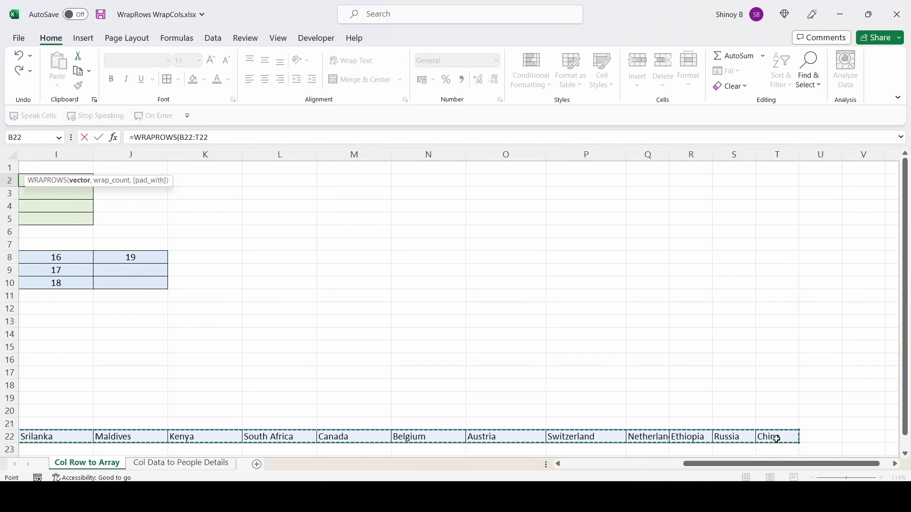
{"action": "type", "text": ","}
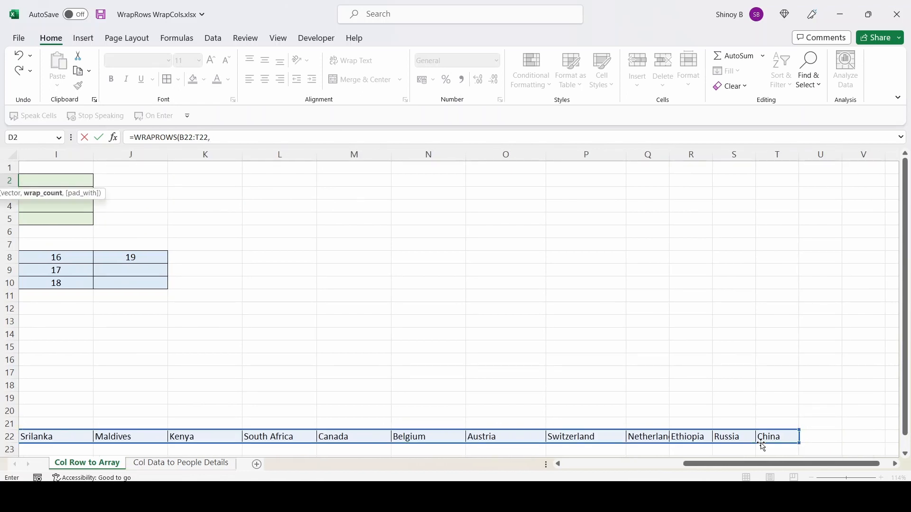
{"action": "type", "text": "6"}
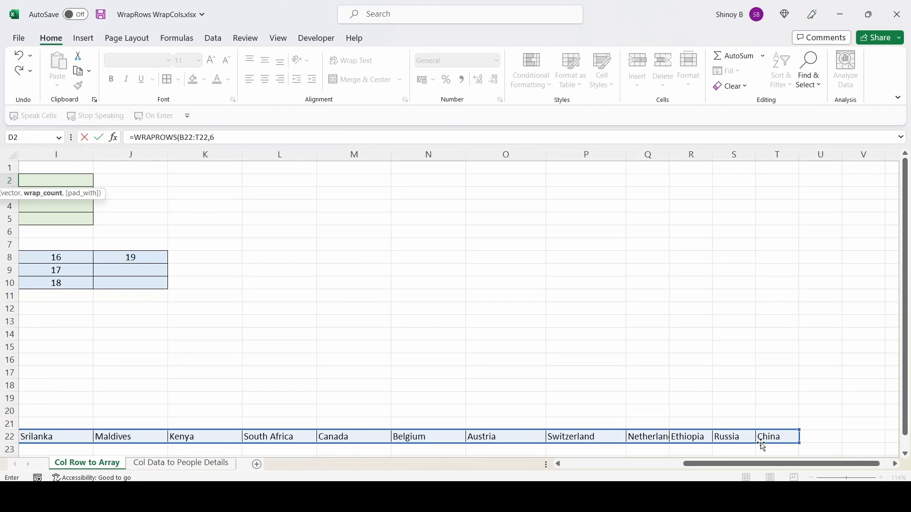
{"action": "type", "text": ","}
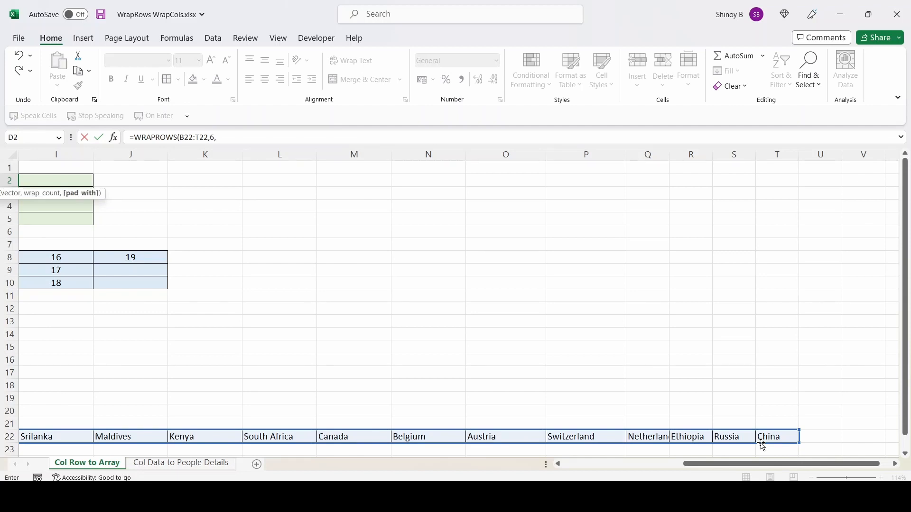
{"action": "type", "text": "\""}
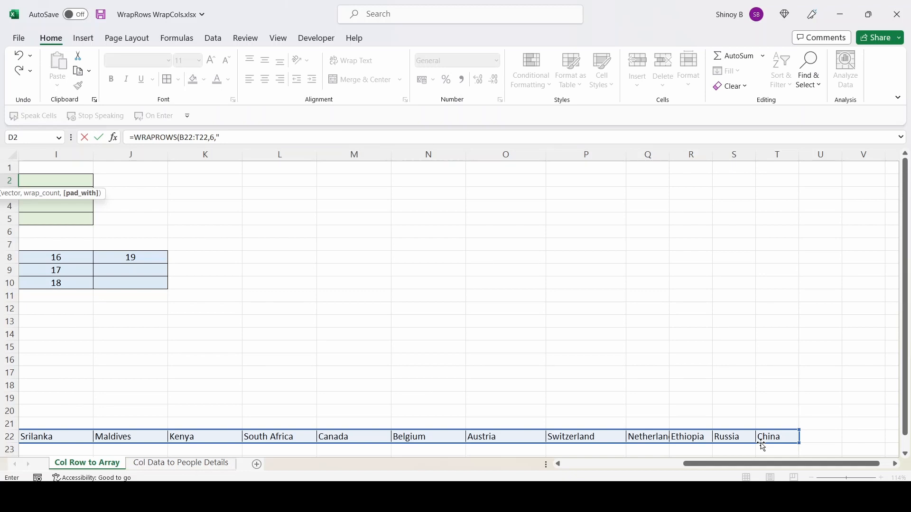
{"action": "type", "text": "\")"}
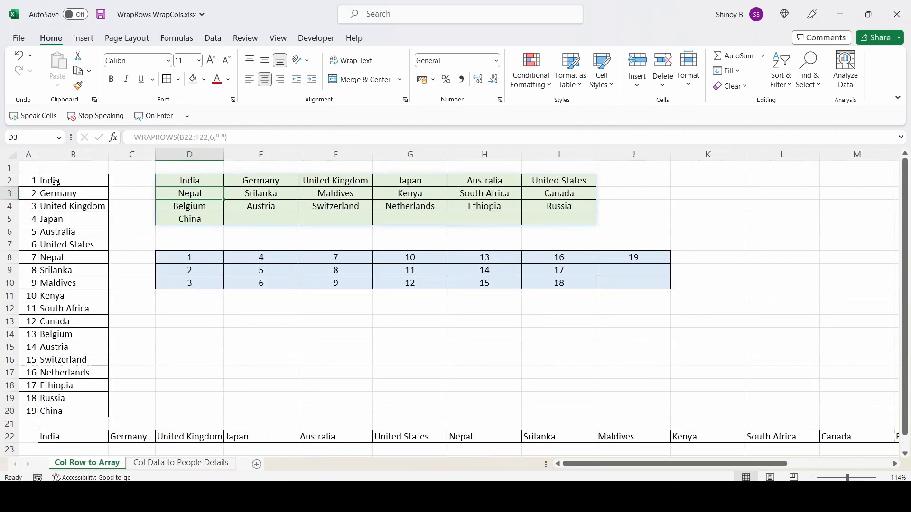
{"action": "mouse_move", "coordinate": [93, 392]}
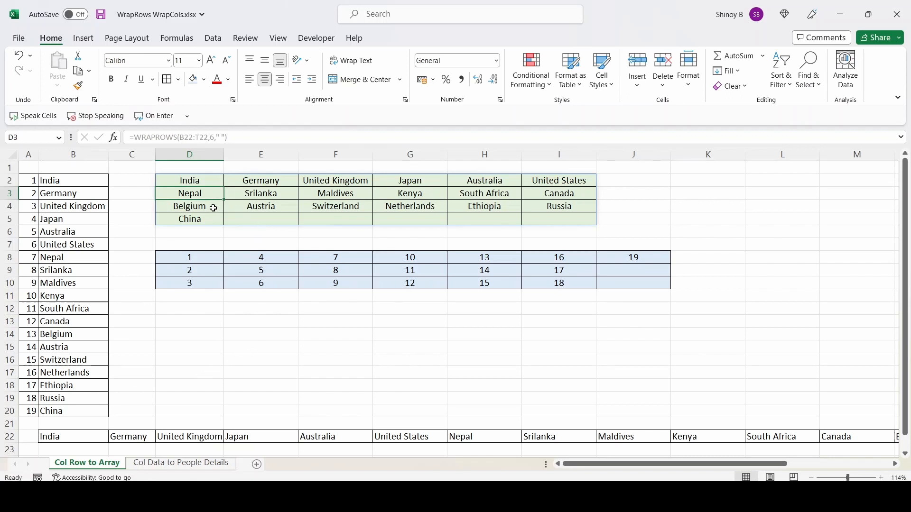
{"action": "left_click", "coordinate": [410, 192]}
{"action": "type", "text": "K"}
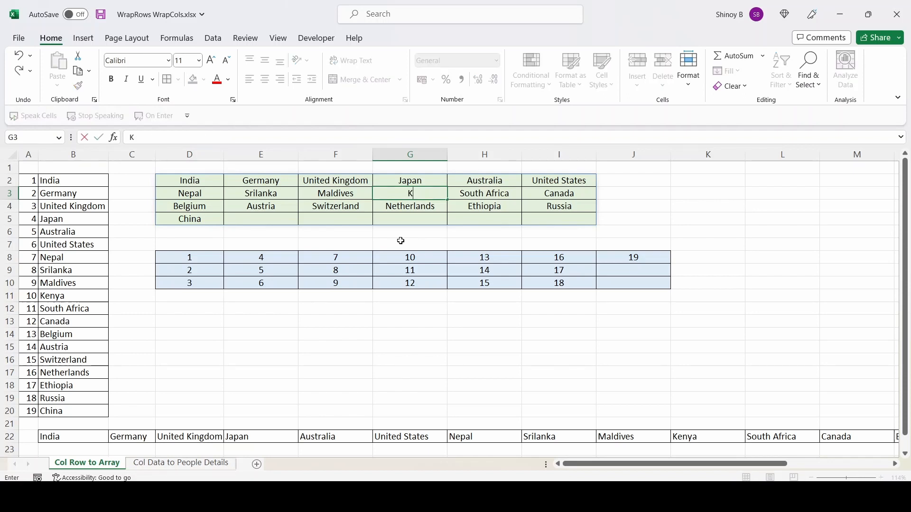
{"action": "key", "text": "Return"}
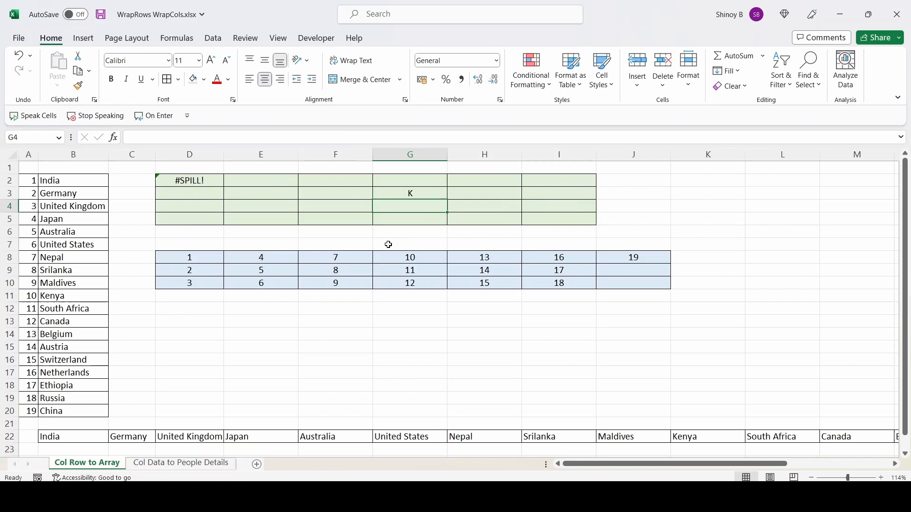
{"action": "mouse_move", "coordinate": [417, 207]}
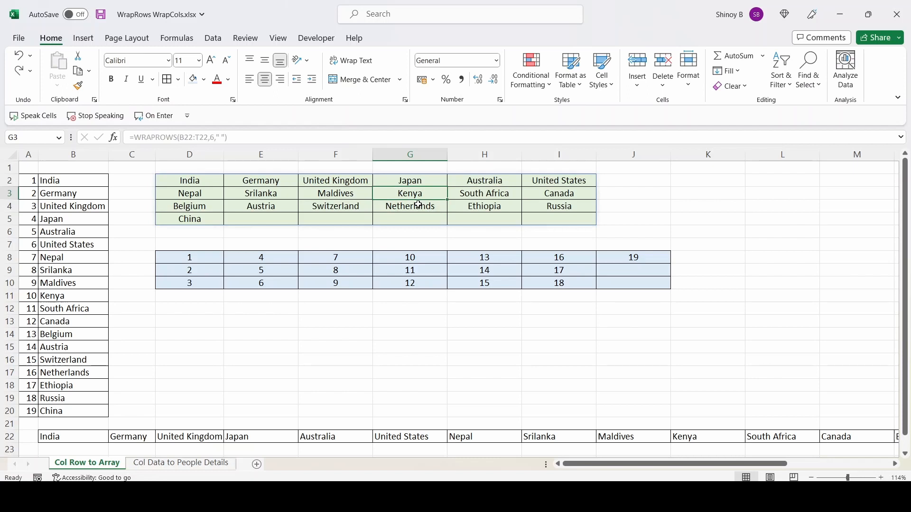
{"action": "mouse_move", "coordinate": [342, 187]}
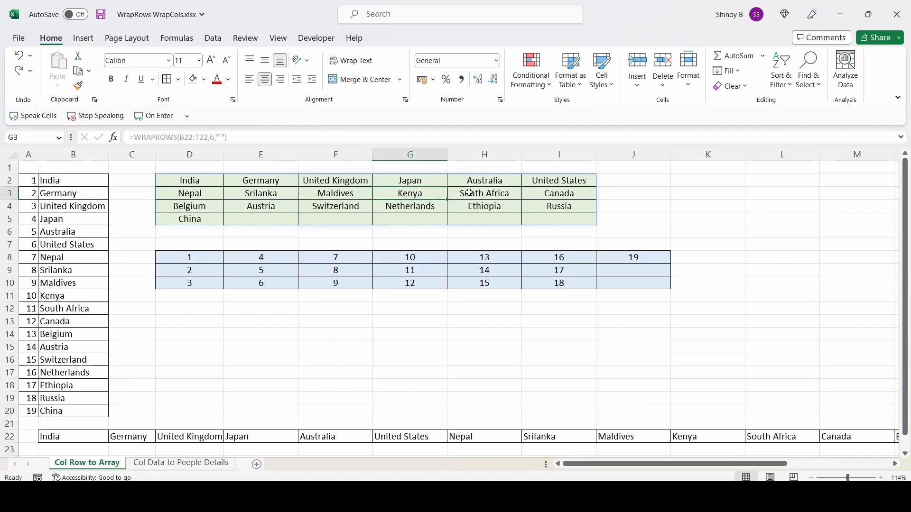
{"action": "left_click", "coordinate": [484, 193]}
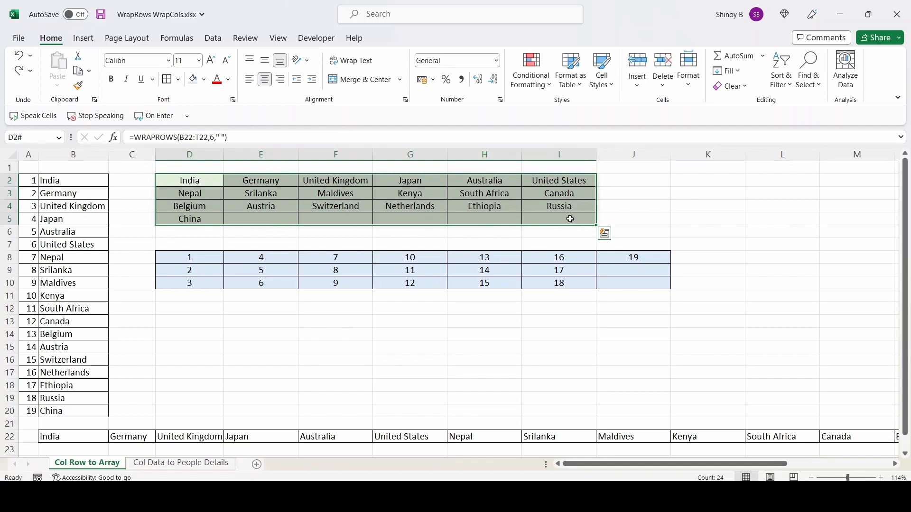
{"action": "mouse_move", "coordinate": [587, 196]}
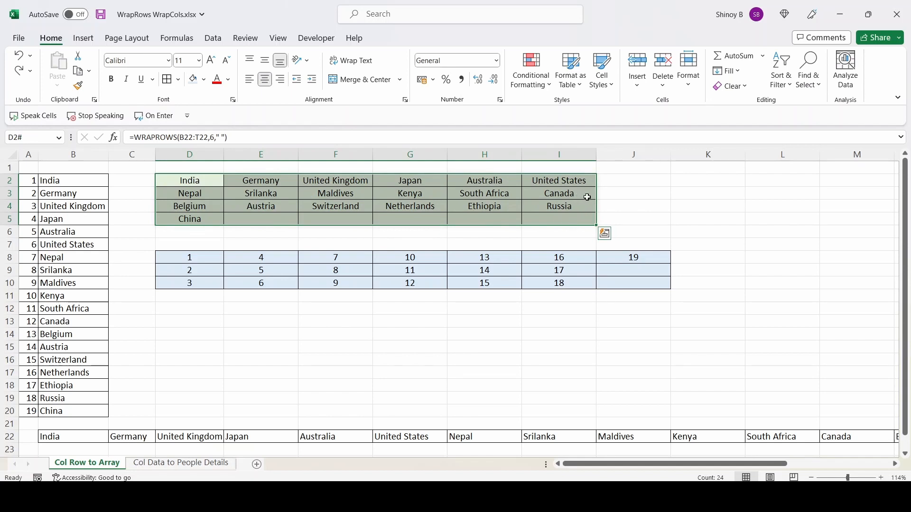
{"action": "mouse_move", "coordinate": [597, 197]}
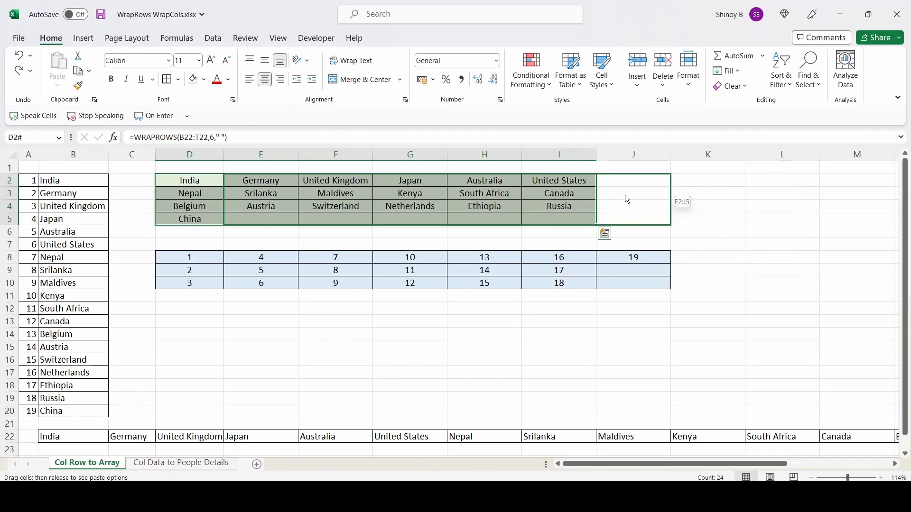
{"action": "mouse_move", "coordinate": [664, 197]}
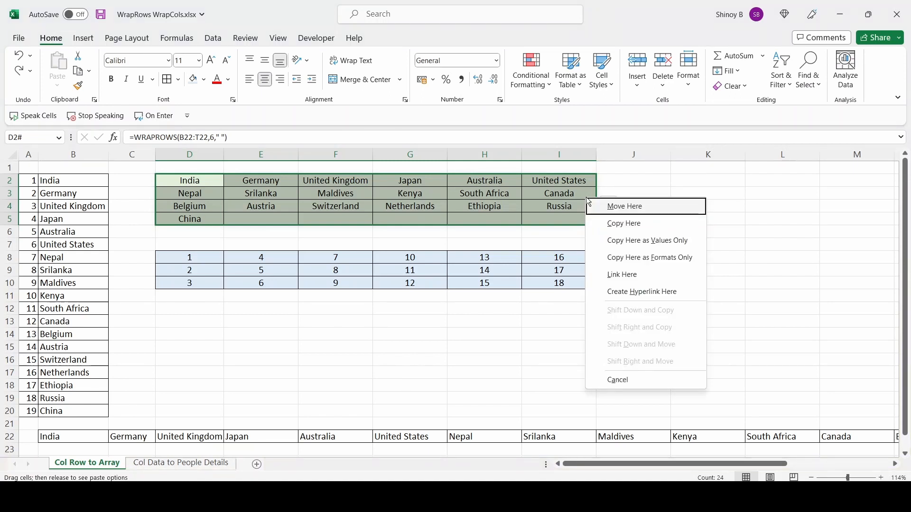
{"action": "mouse_move", "coordinate": [646, 240]}
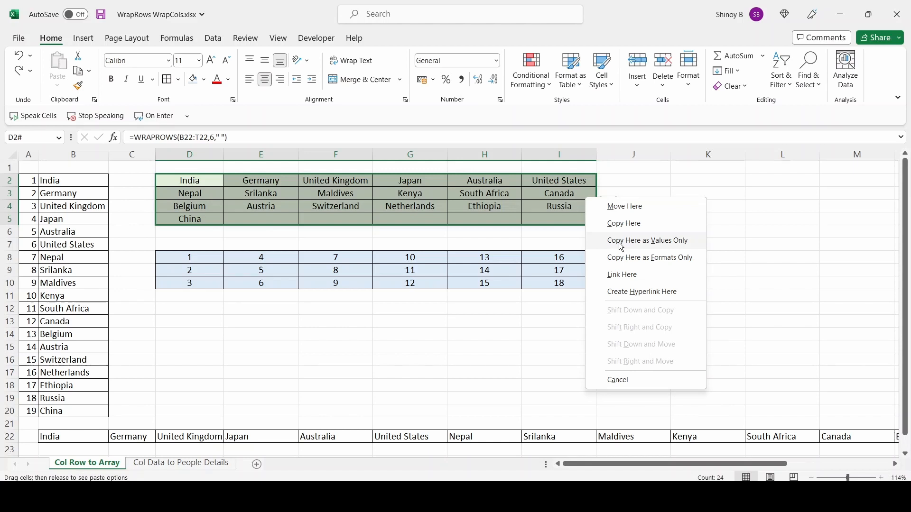
Choose Copy Here as Values Only so the country grid holds plain values
{"action": "left_click", "coordinate": [646, 240]}
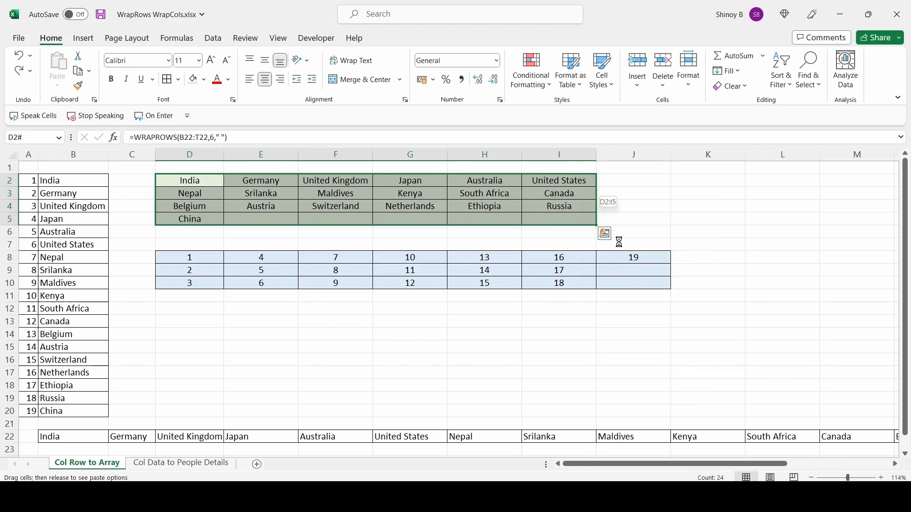
{"action": "left_click", "coordinate": [260, 192]}
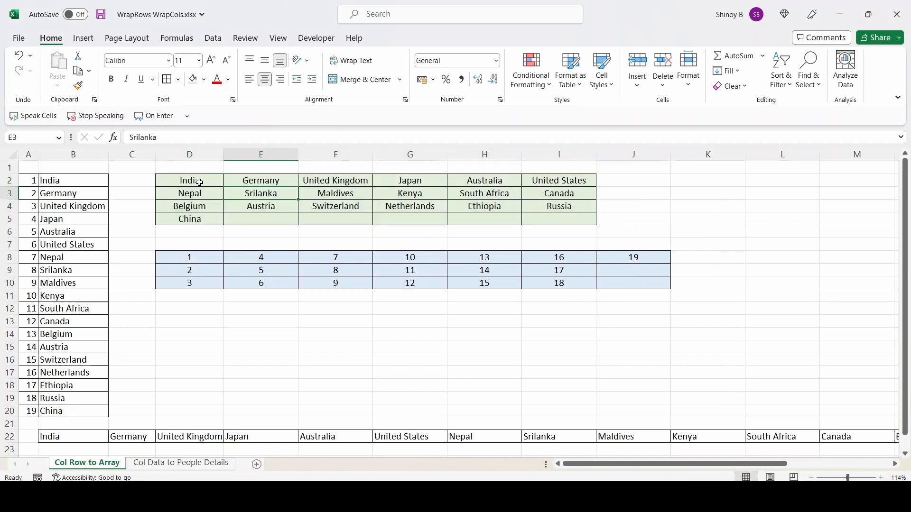
Overwrite the Kenya cell in the static grid with Botswana
{"action": "left_click", "coordinate": [335, 192]}
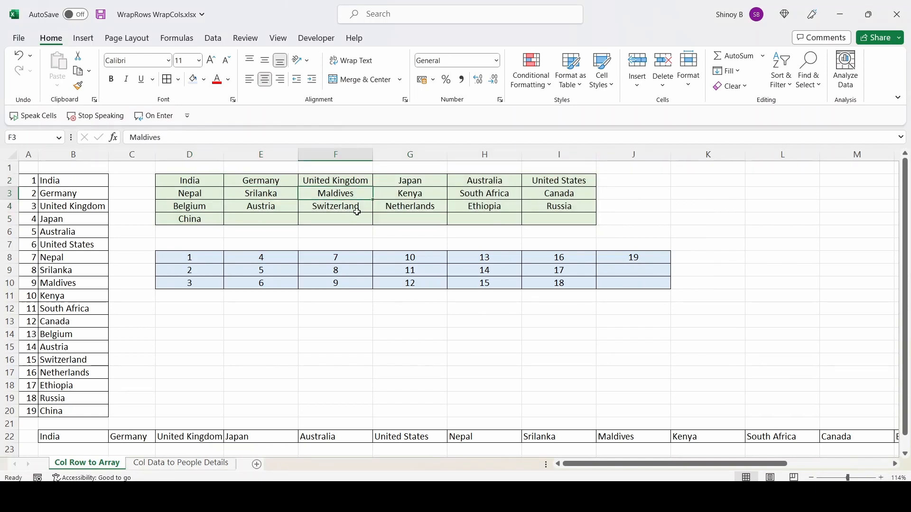
{"action": "left_click", "coordinate": [410, 192]}
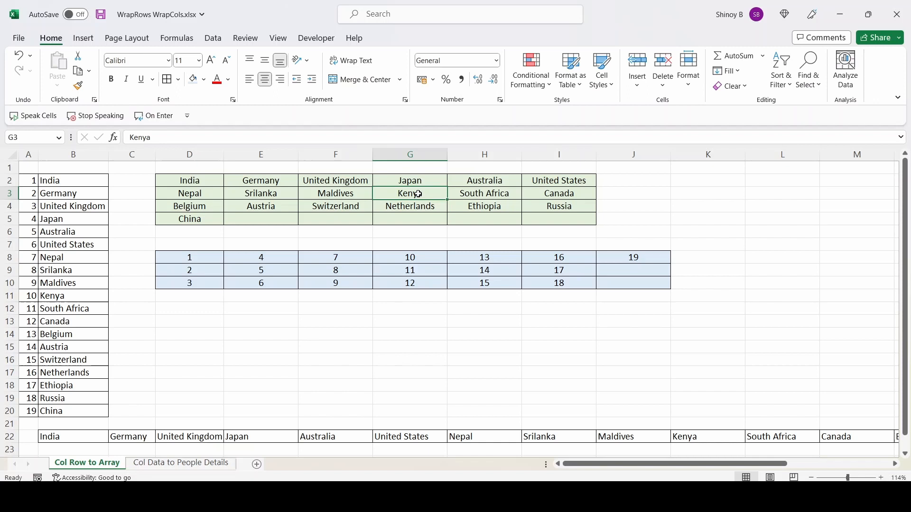
{"action": "type", "text": "B"}
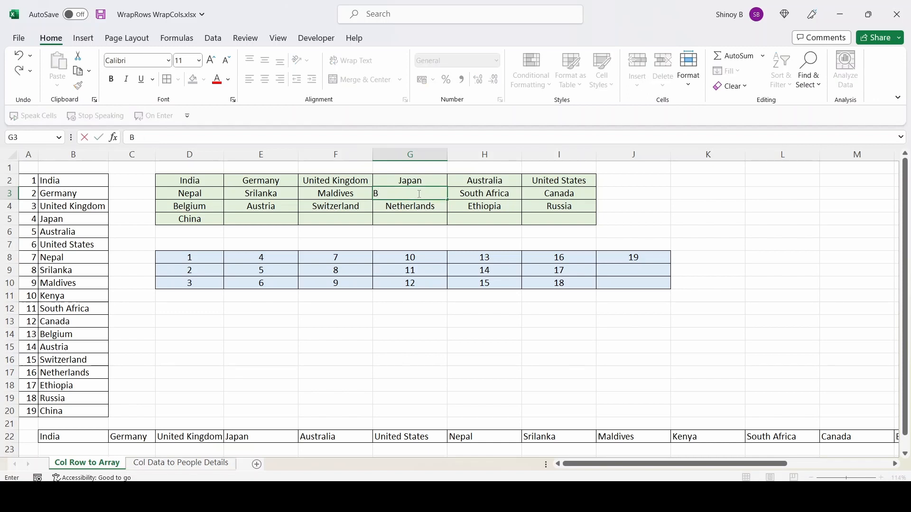
{"action": "type", "text": "otswana"}
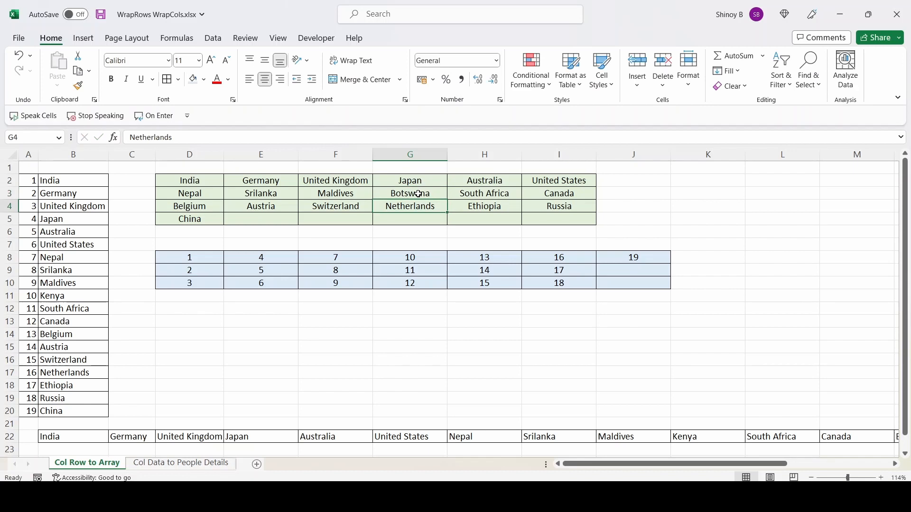
{"action": "mouse_move", "coordinate": [357, 223]}
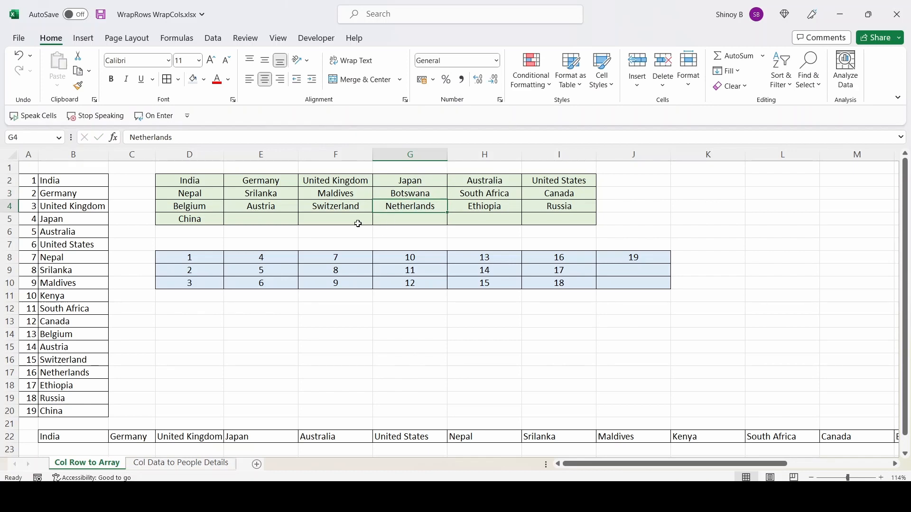
{"action": "mouse_move", "coordinate": [275, 204]}
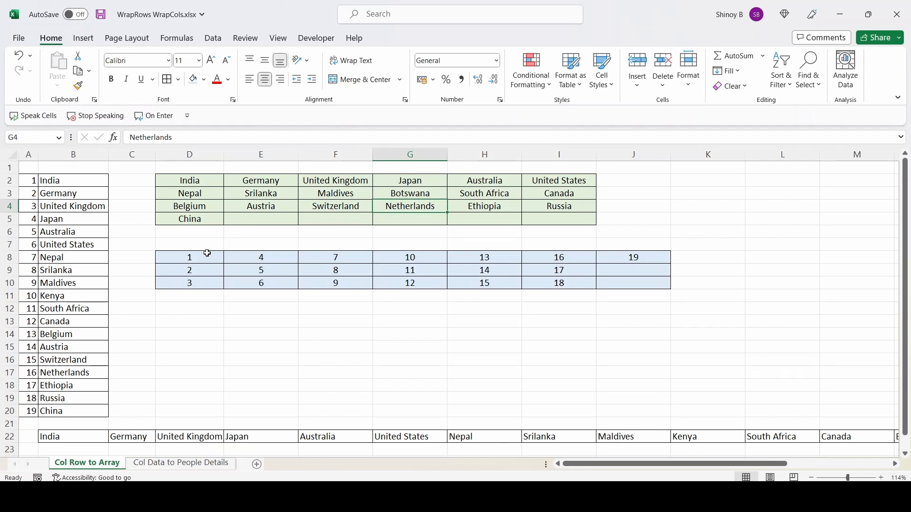
{"action": "mouse_move", "coordinate": [193, 239]}
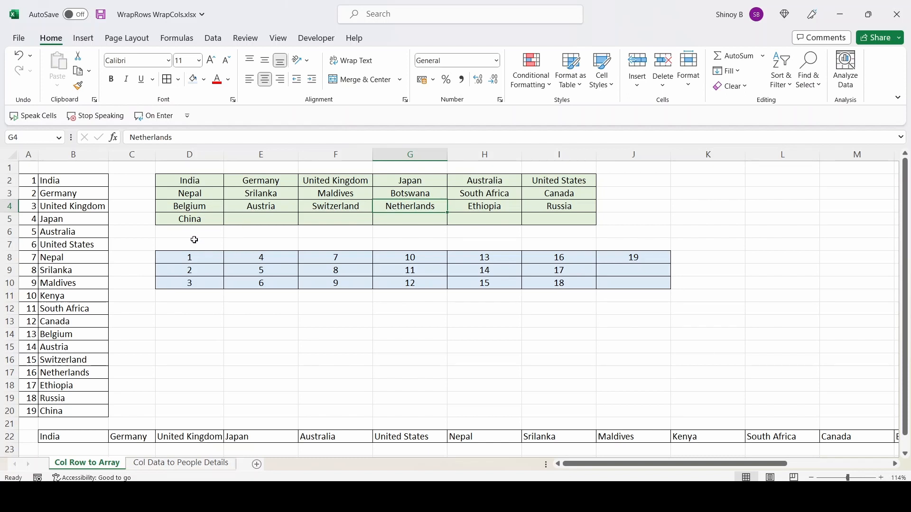
{"action": "mouse_move", "coordinate": [183, 255]}
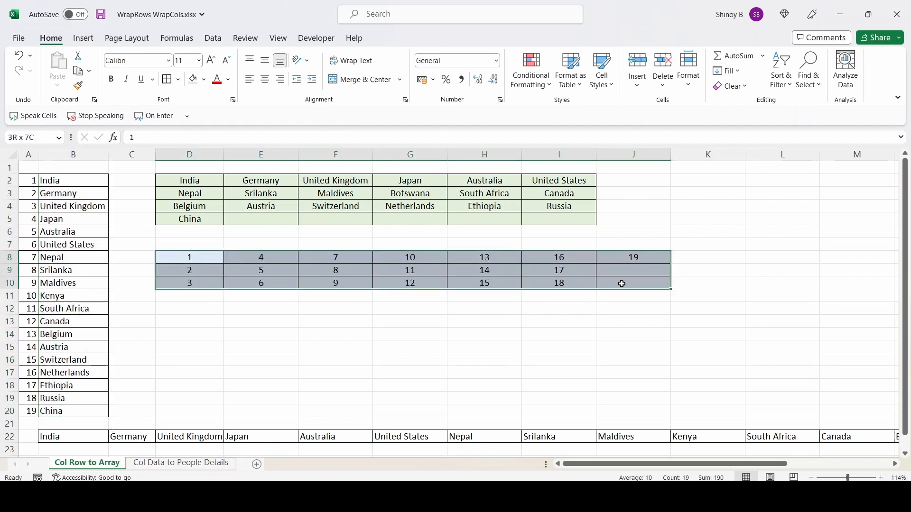
{"action": "left_click", "coordinate": [190, 257]}
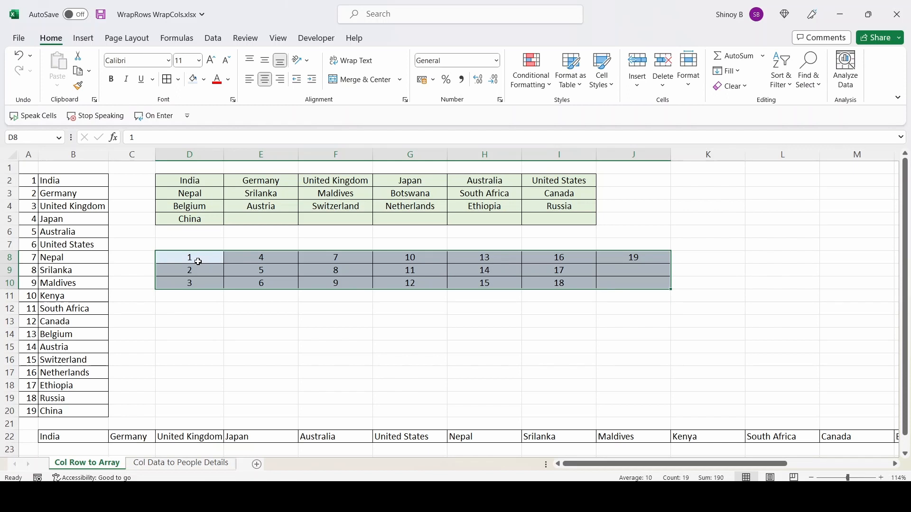
{"action": "left_click", "coordinate": [260, 257]}
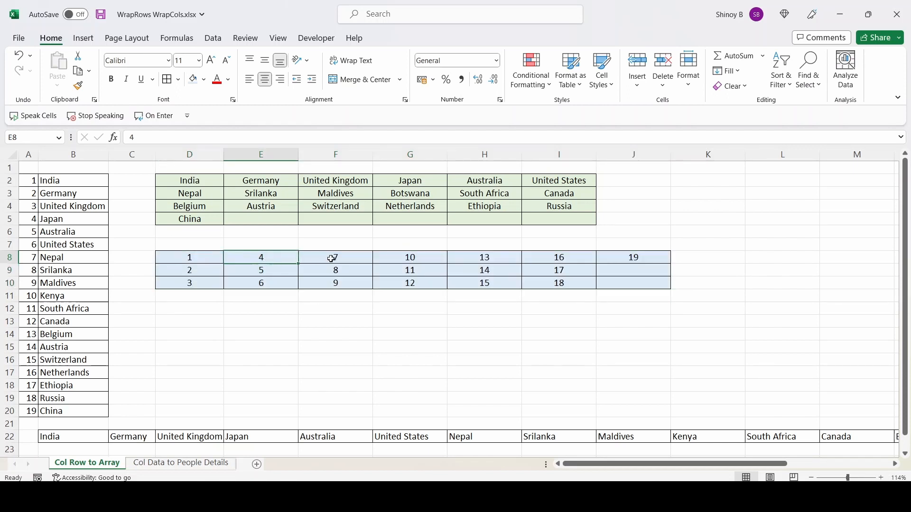
{"action": "left_click", "coordinate": [189, 257]}
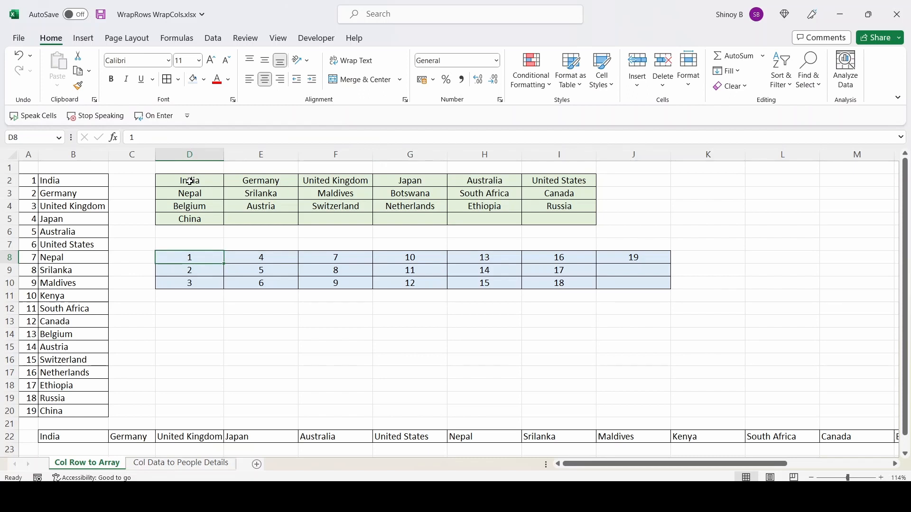
{"action": "left_click", "coordinate": [188, 180]}
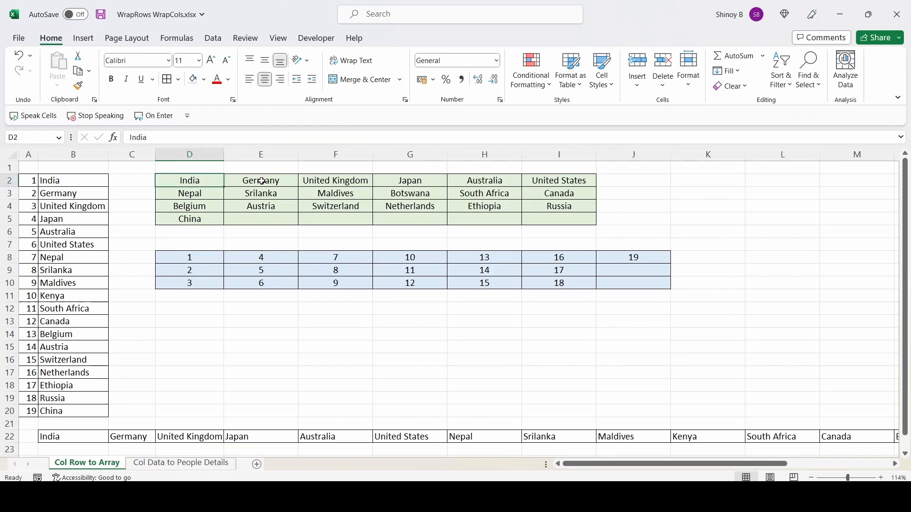
{"action": "left_click", "coordinate": [260, 180]}
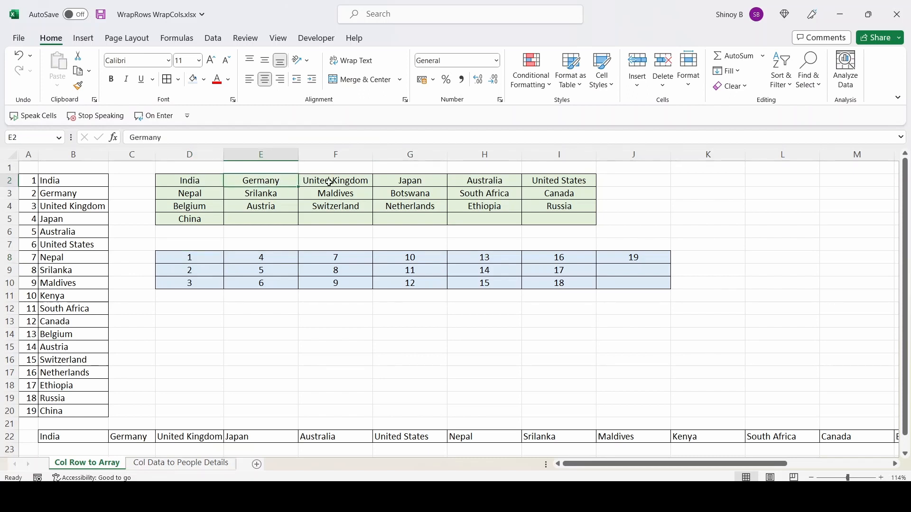
{"action": "left_click", "coordinate": [558, 180]}
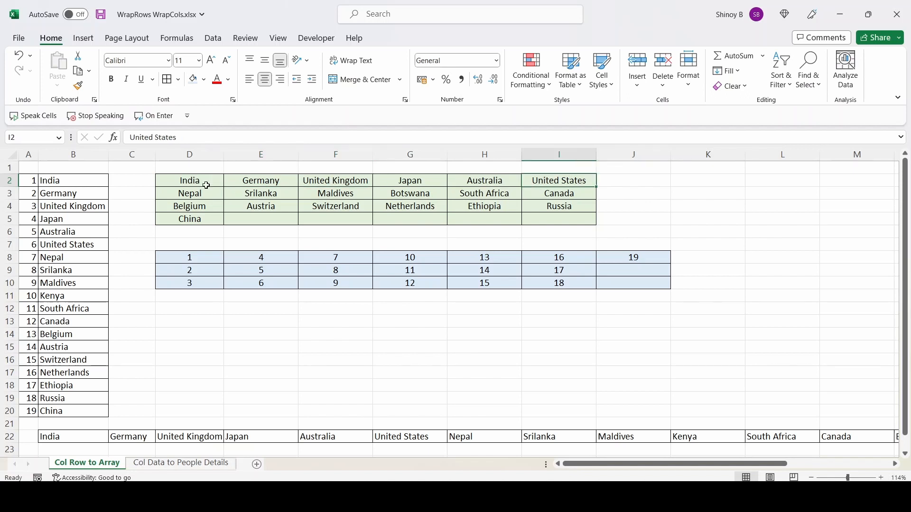
{"action": "left_click", "coordinate": [189, 257]}
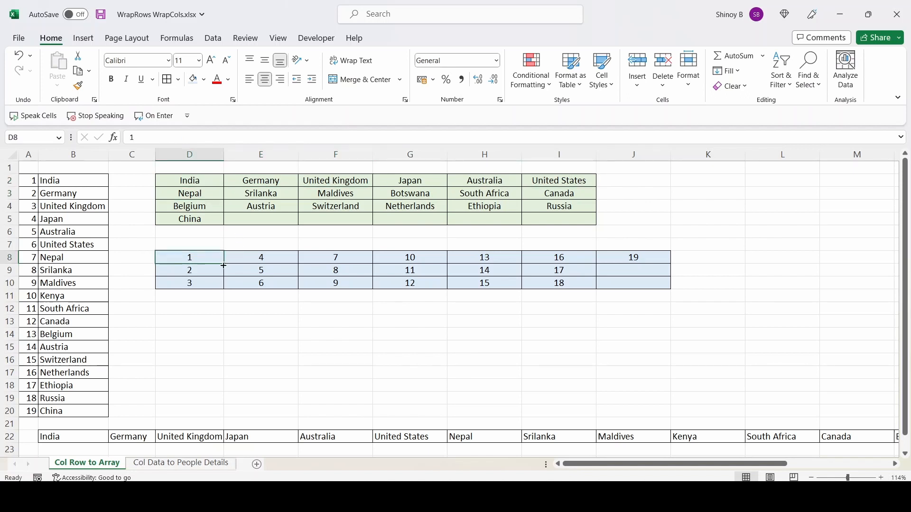
{"action": "left_click", "coordinate": [189, 270]}
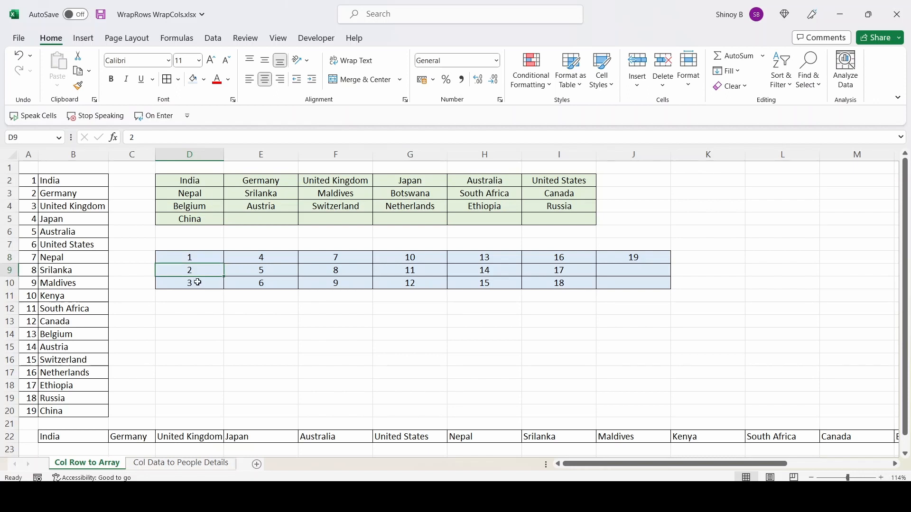
{"action": "left_click", "coordinate": [189, 282]}
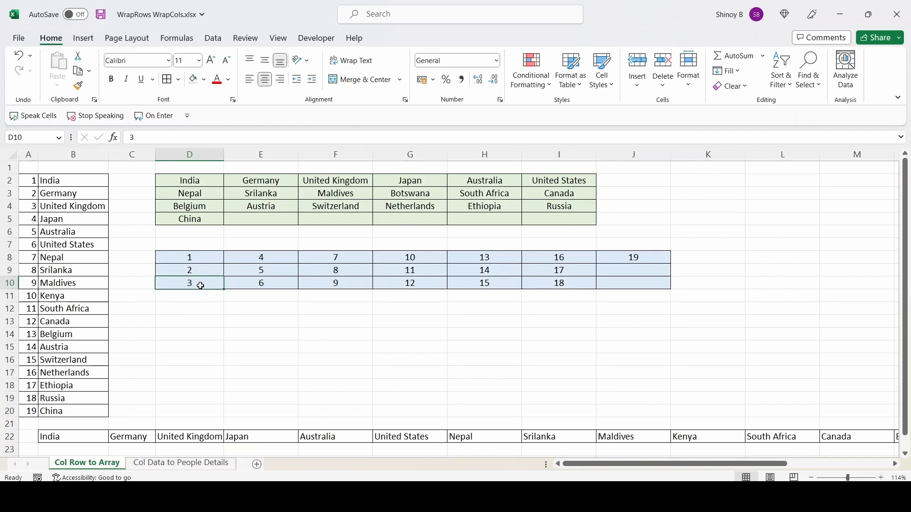
{"action": "mouse_move", "coordinate": [200, 257]}
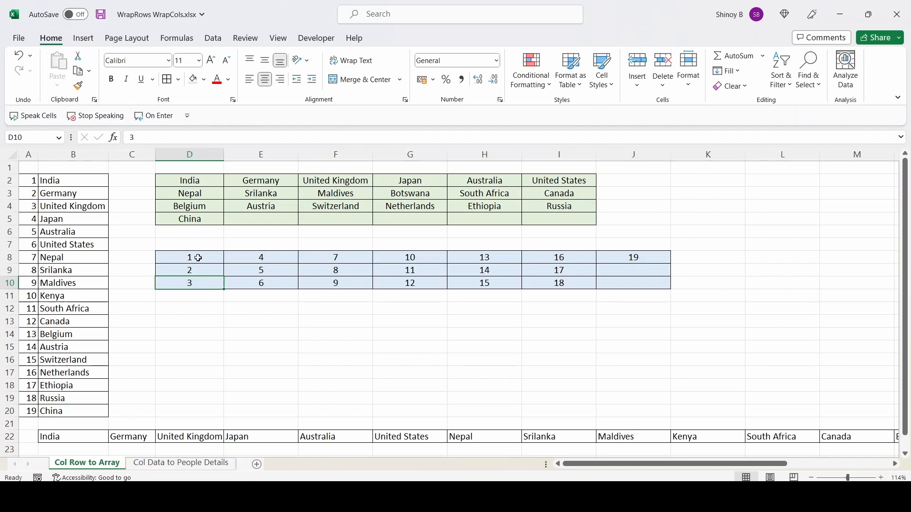
{"action": "left_click", "coordinate": [188, 257]}
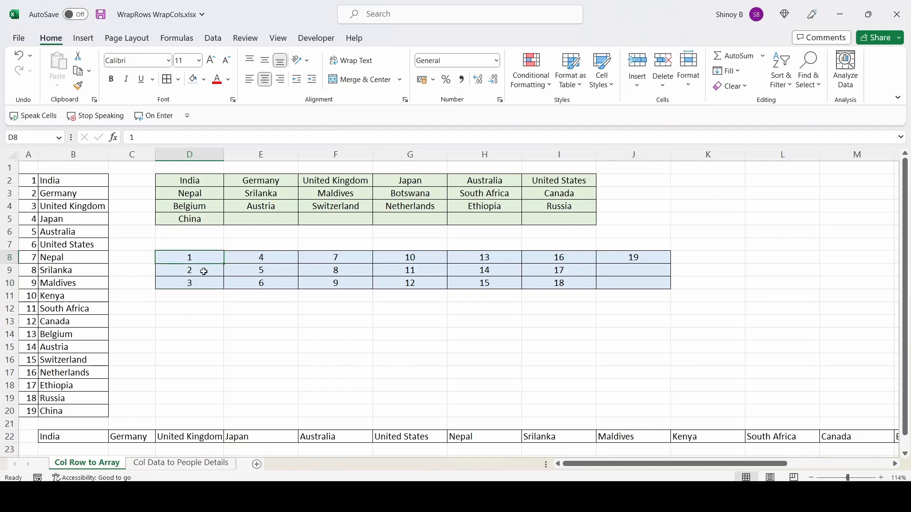
{"action": "left_click", "coordinate": [190, 282]}
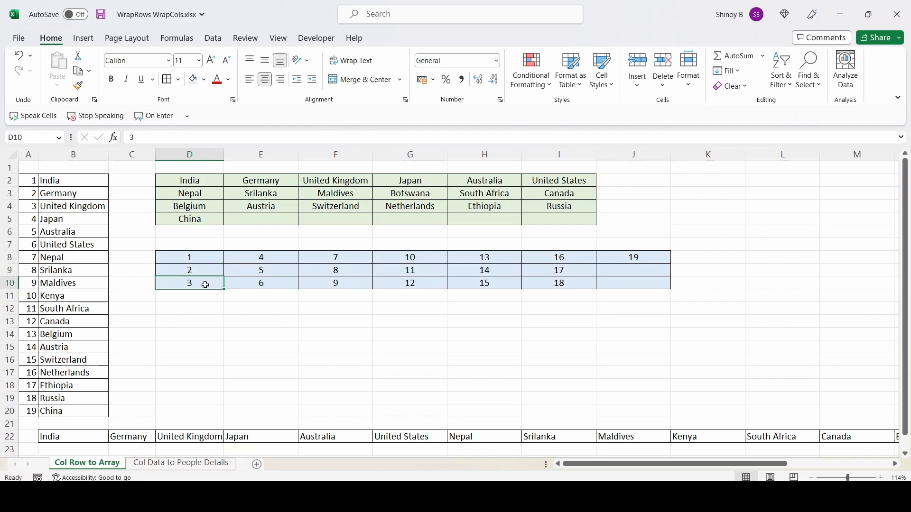
{"action": "mouse_move", "coordinate": [265, 258]}
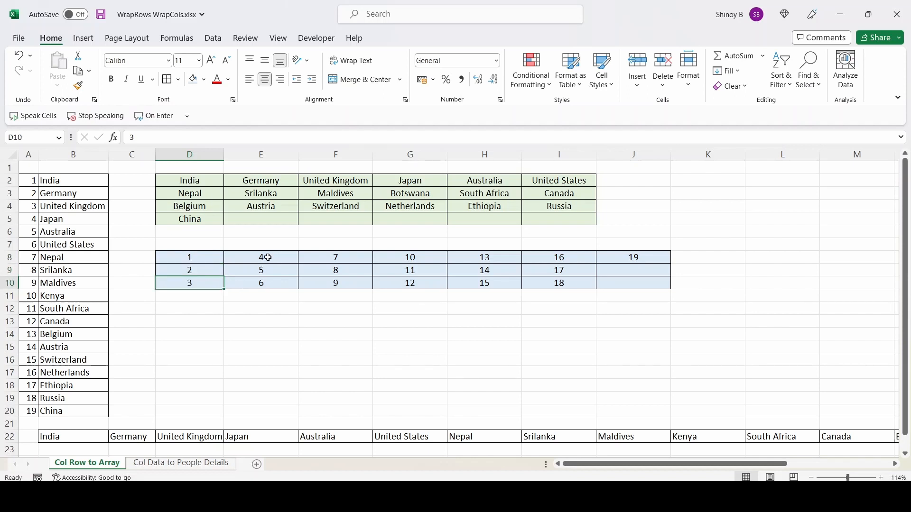
{"action": "left_click", "coordinate": [261, 257]}
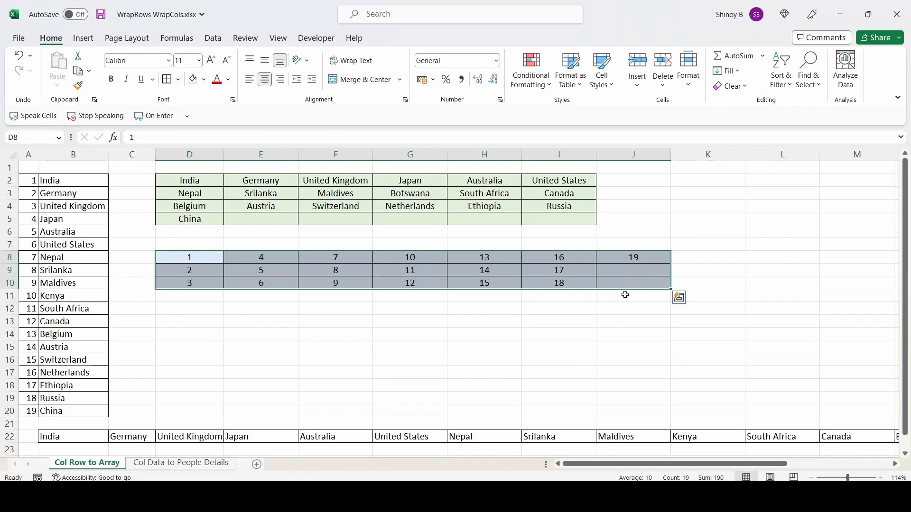
Clear D8:J10 and enter =WRAPCOLS(B2:B20,3,"-") in D8 for three-row columns padded with dashes
{"action": "key", "text": "Delete"}
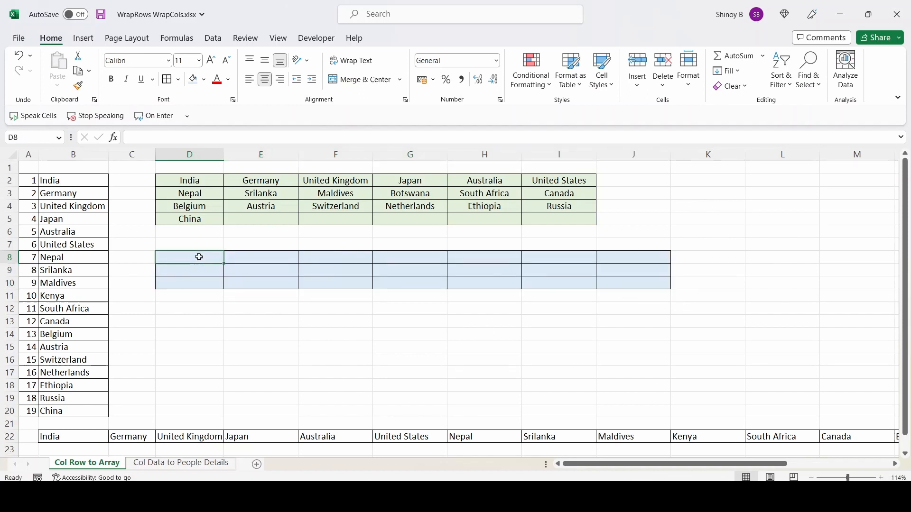
{"action": "type", "text": "=w"}
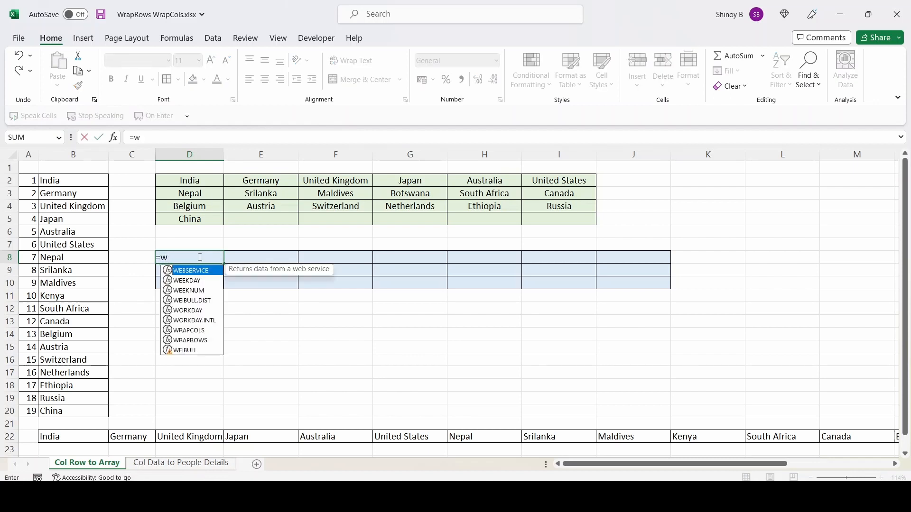
{"action": "type", "text": "rap"}
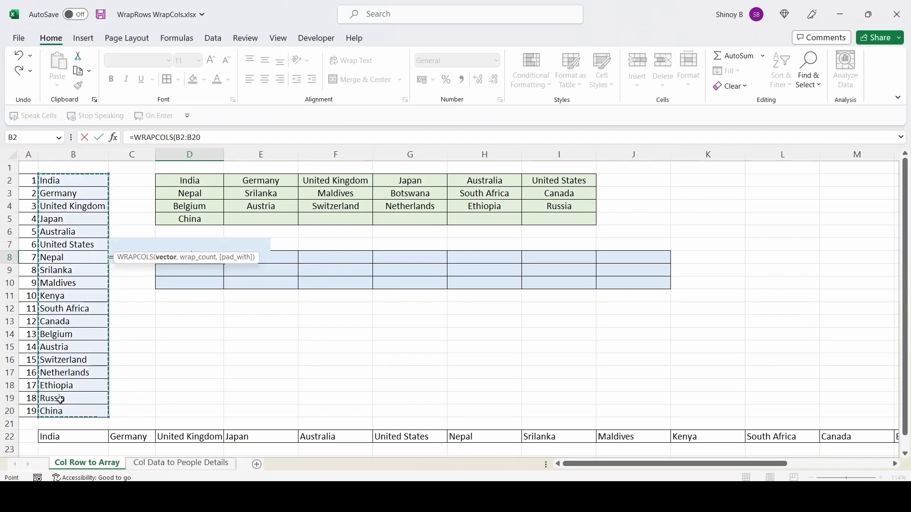
{"action": "type", "text": ","}
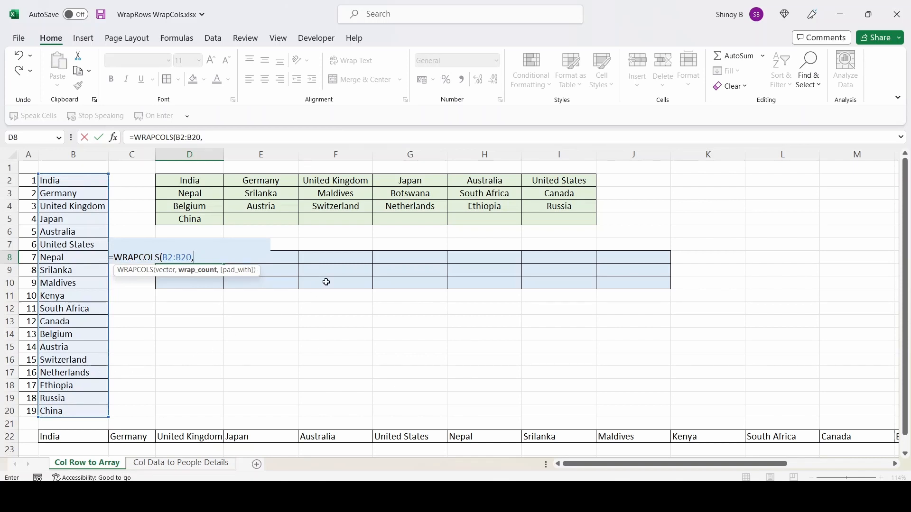
{"action": "mouse_move", "coordinate": [345, 259]}
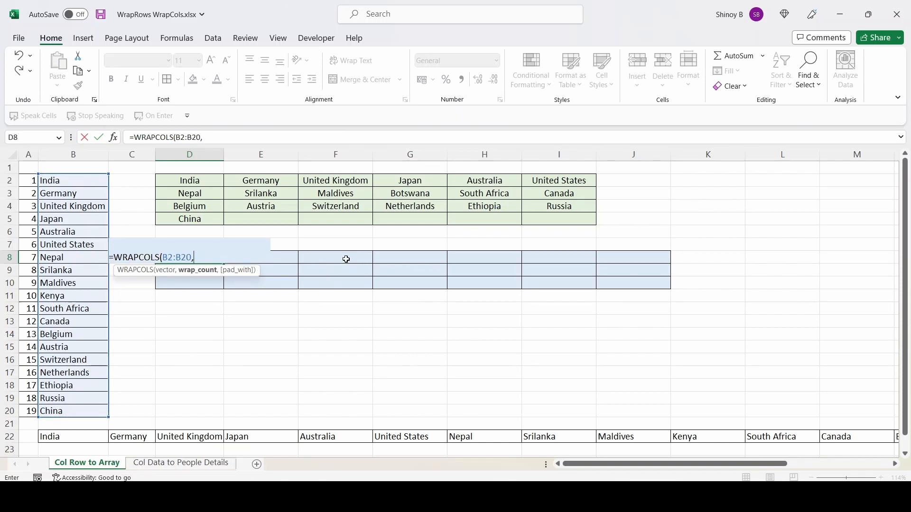
{"action": "mouse_move", "coordinate": [280, 289]}
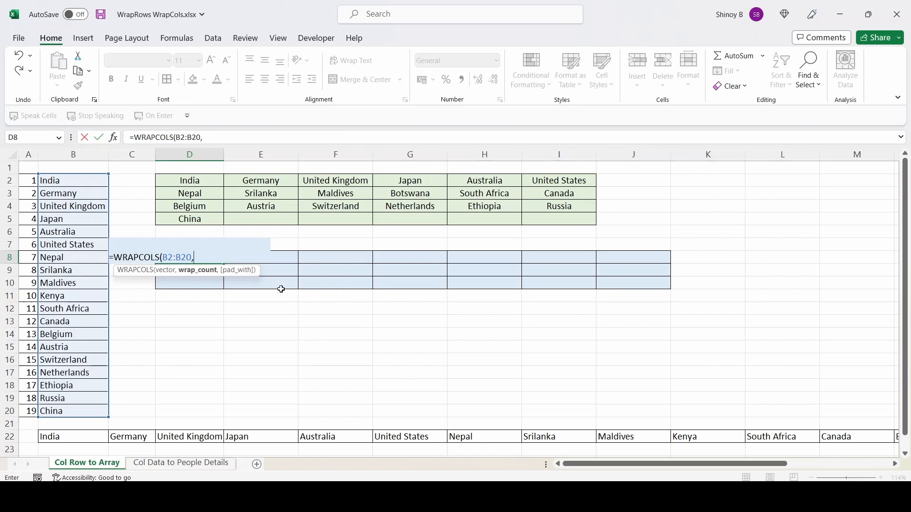
{"action": "type", "text": "3"}
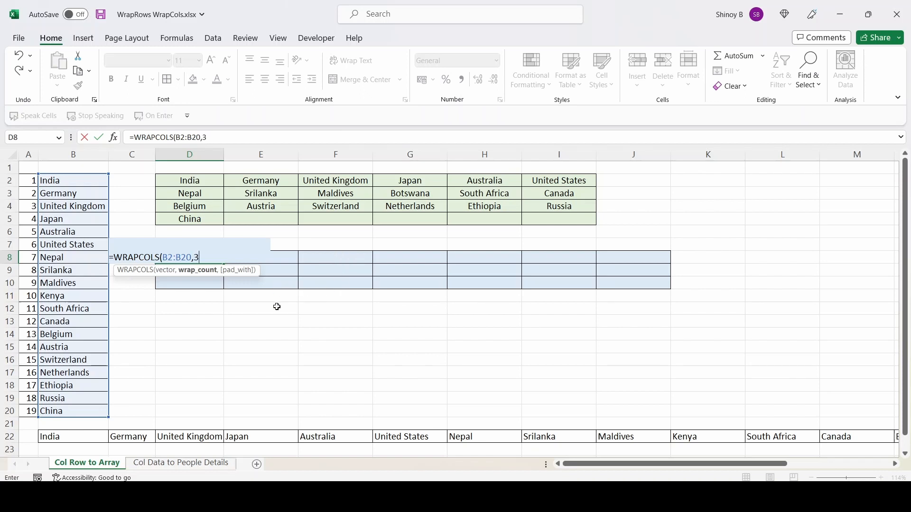
{"action": "type", "text": ",\""}
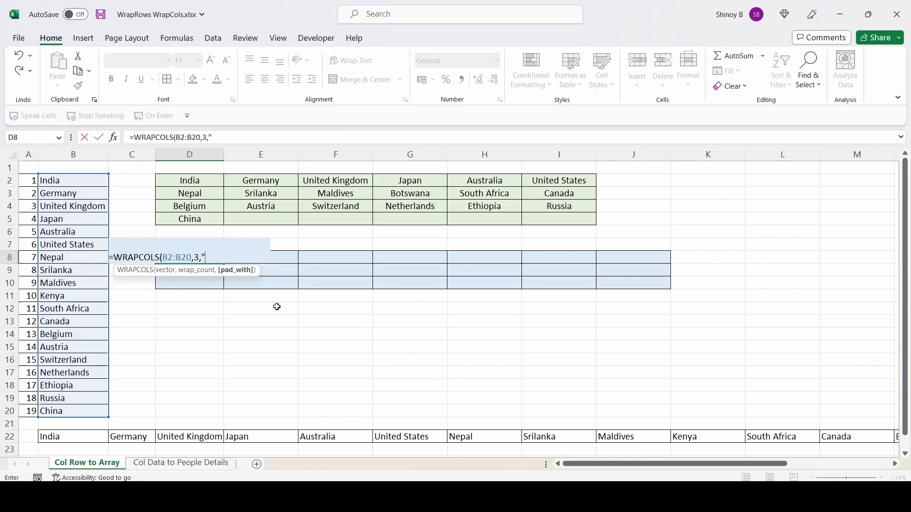
{"action": "type", "text": "-"}
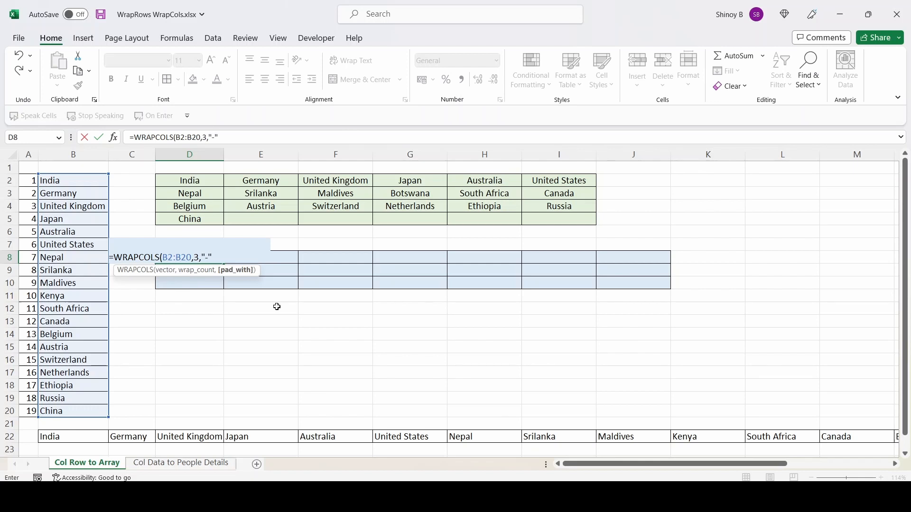
{"action": "type", "text": ")"}
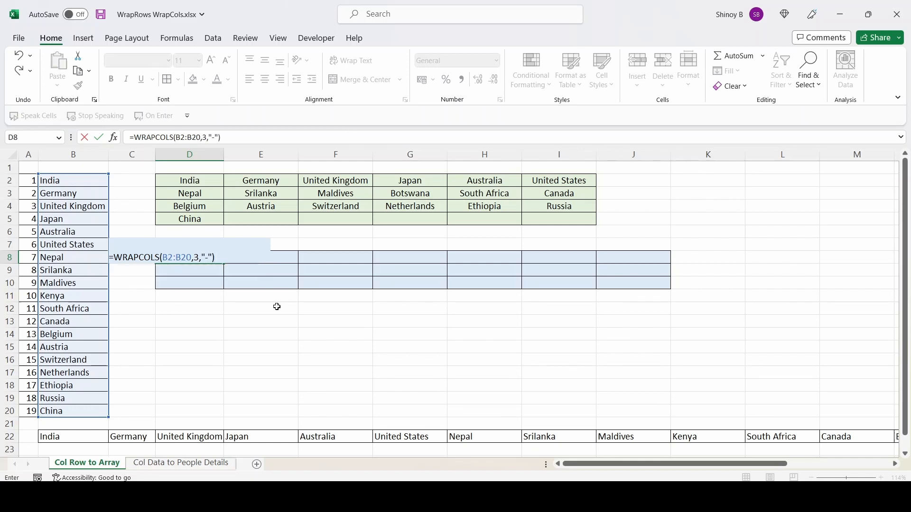
{"action": "key", "text": "Return"}
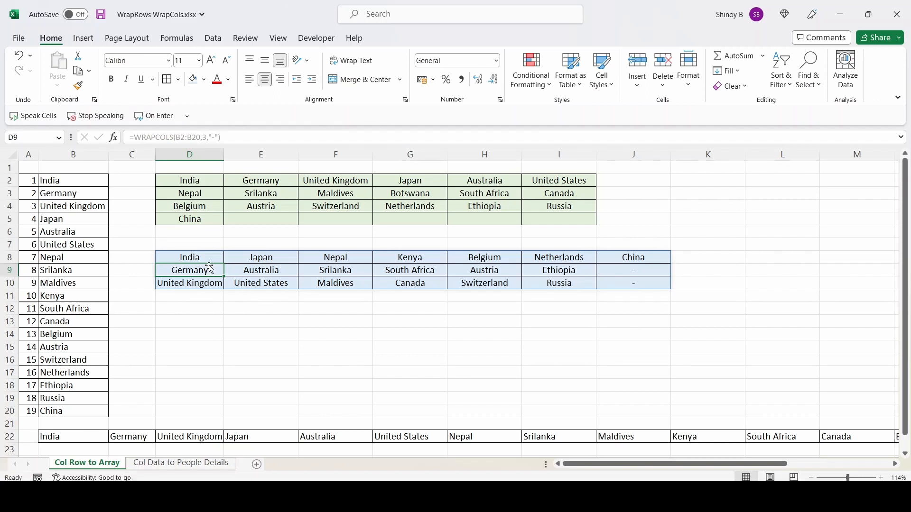
Compare the wrapped columns with the green table rows, then clear the WRAPCOLS results from D8:J10
{"action": "left_click_drag", "start_coordinate": [73, 180], "coordinate": [73, 192]}
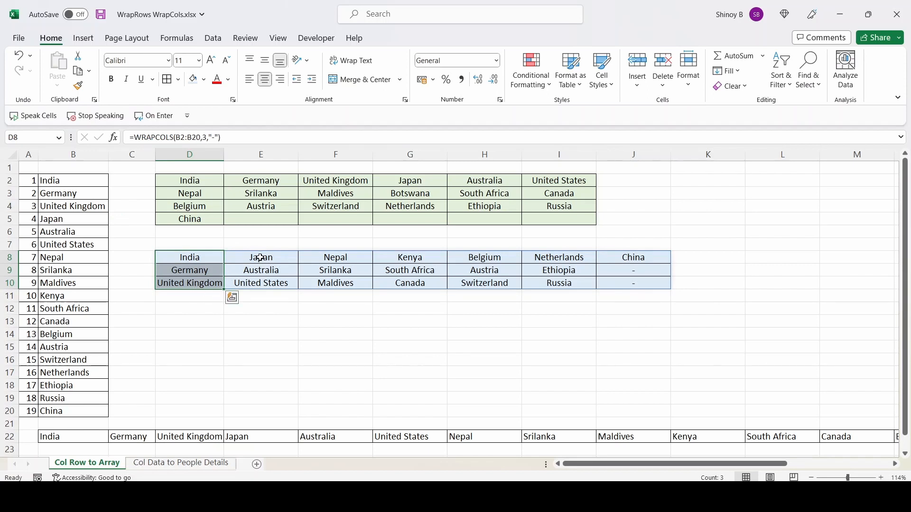
{"action": "left_click", "coordinate": [260, 257]}
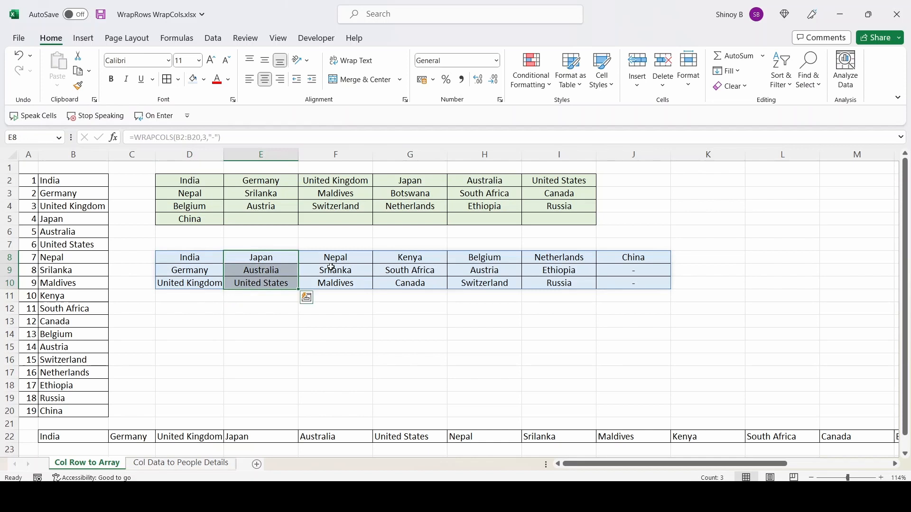
{"action": "left_click", "coordinate": [335, 269]}
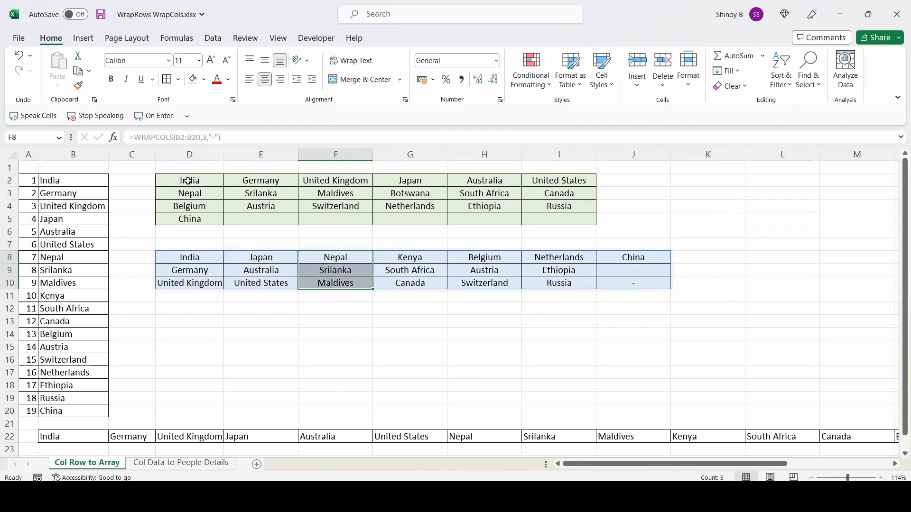
{"action": "left_click", "coordinate": [189, 180]}
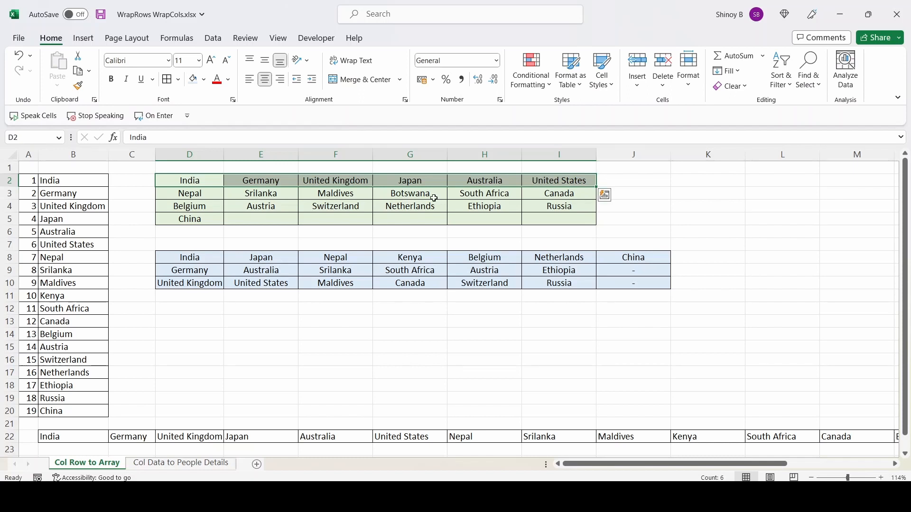
{"action": "left_click", "coordinate": [189, 192]}
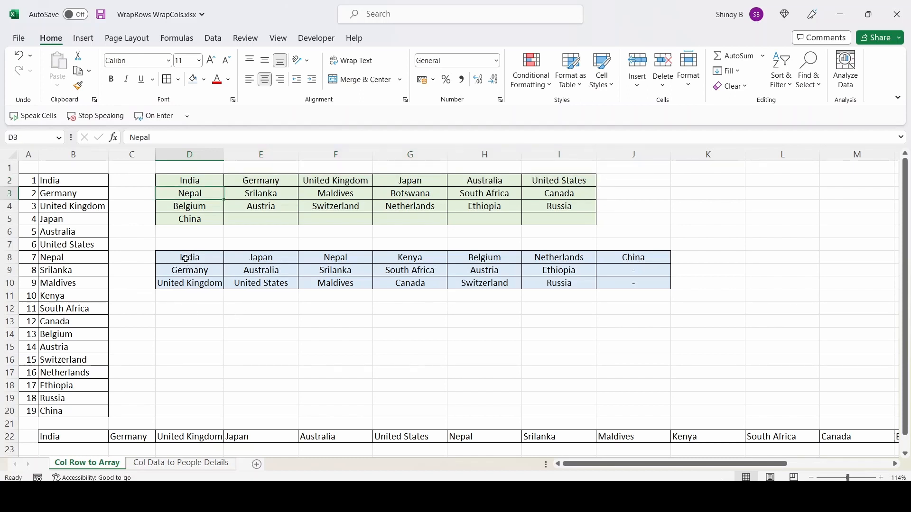
{"action": "left_click", "coordinate": [190, 257]}
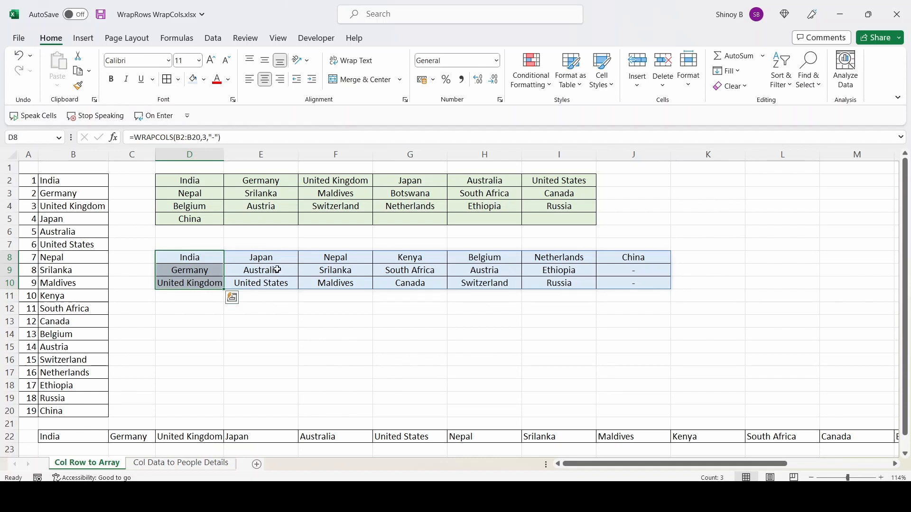
{"action": "left_click", "coordinate": [260, 257]}
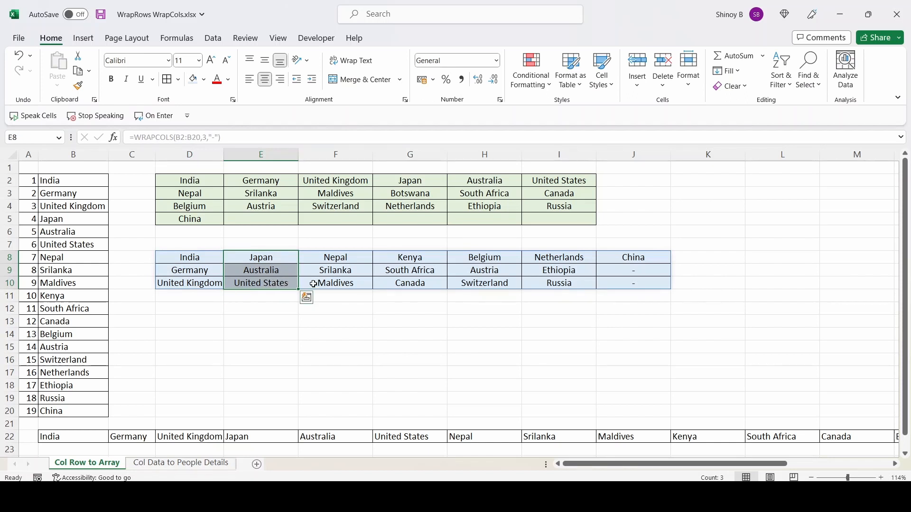
{"action": "left_click", "coordinate": [335, 257]}
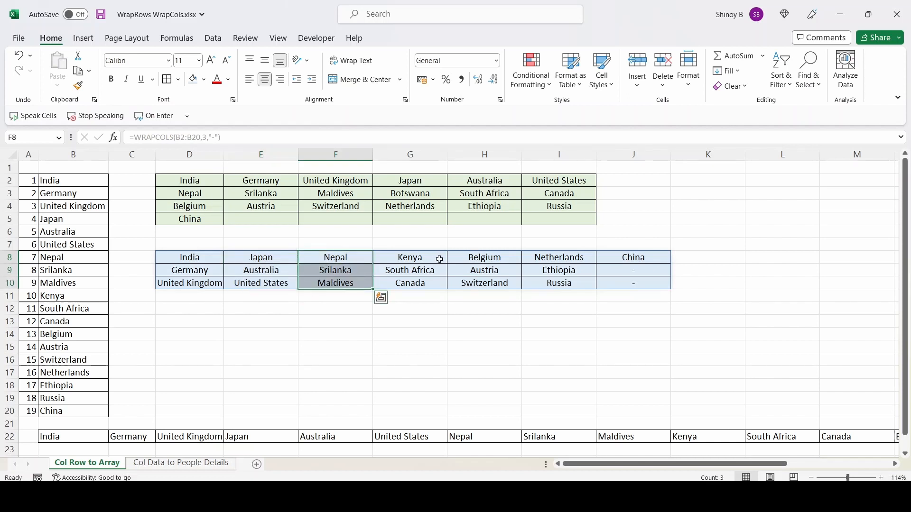
{"action": "mouse_move", "coordinate": [334, 263]}
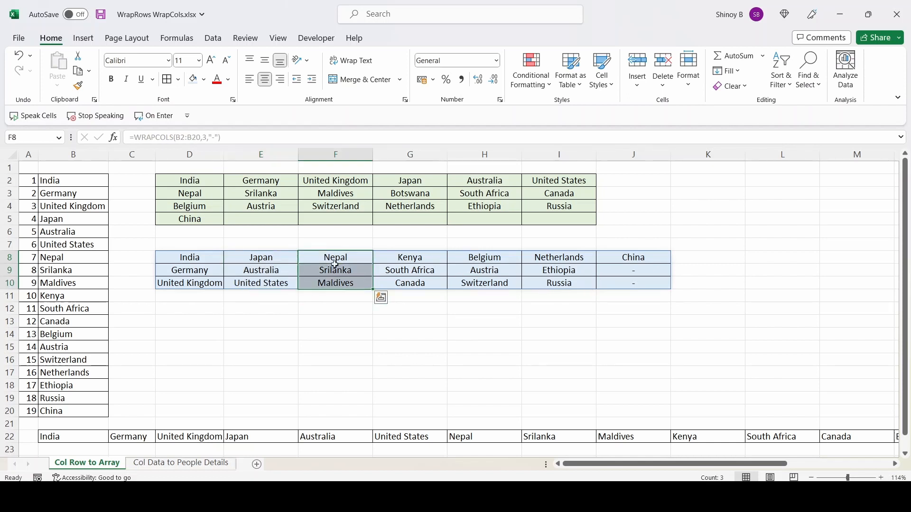
{"action": "left_click", "coordinate": [260, 257]}
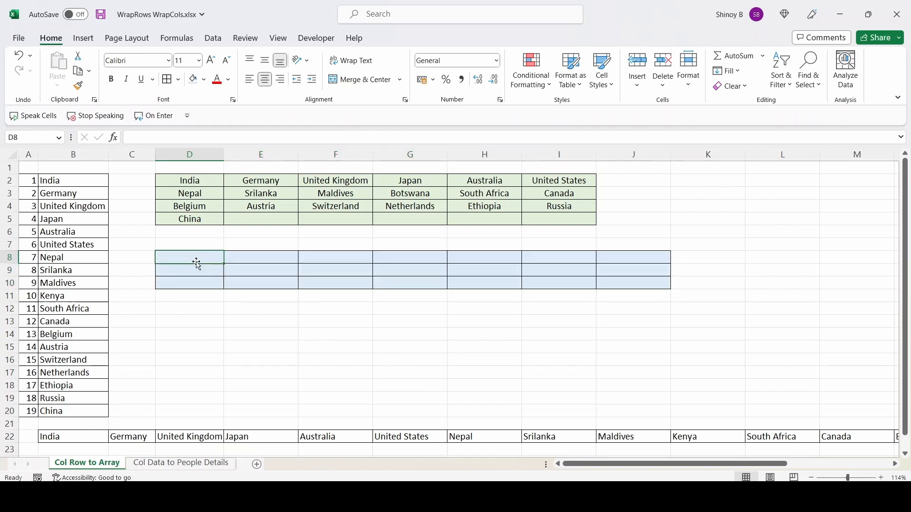
Enter =WRAPCOLS(B22:T22,3,"-") in D8 to wrap the row 22 country list three per column
{"action": "type", "text": "="}
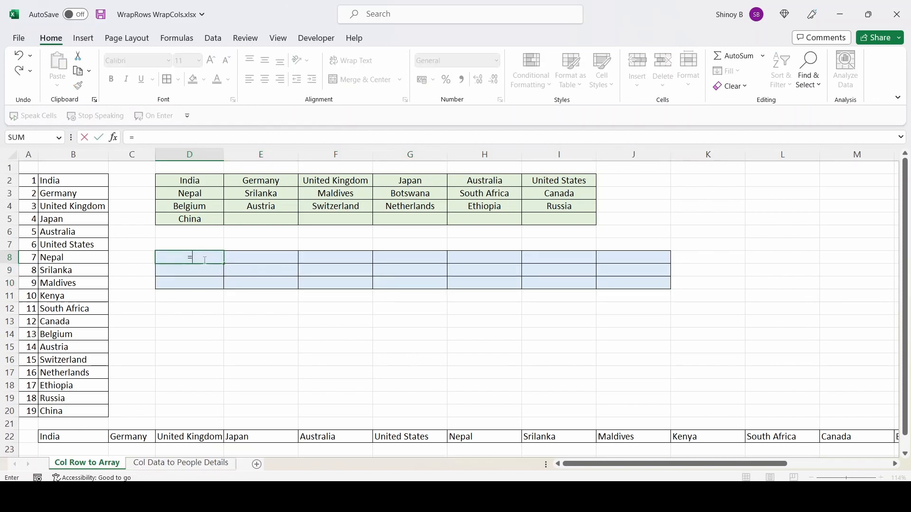
{"action": "type", "text": "wrap"}
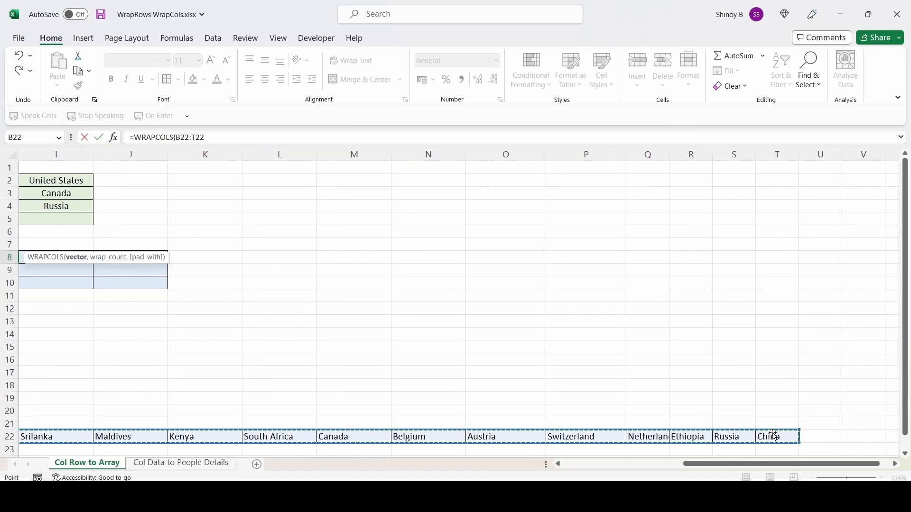
{"action": "type", "text": ","}
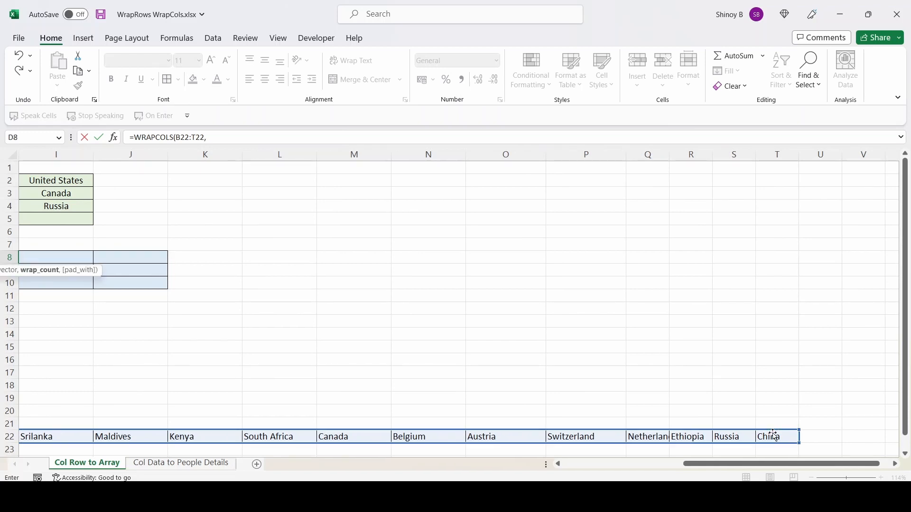
{"action": "type", "text": "3,"}
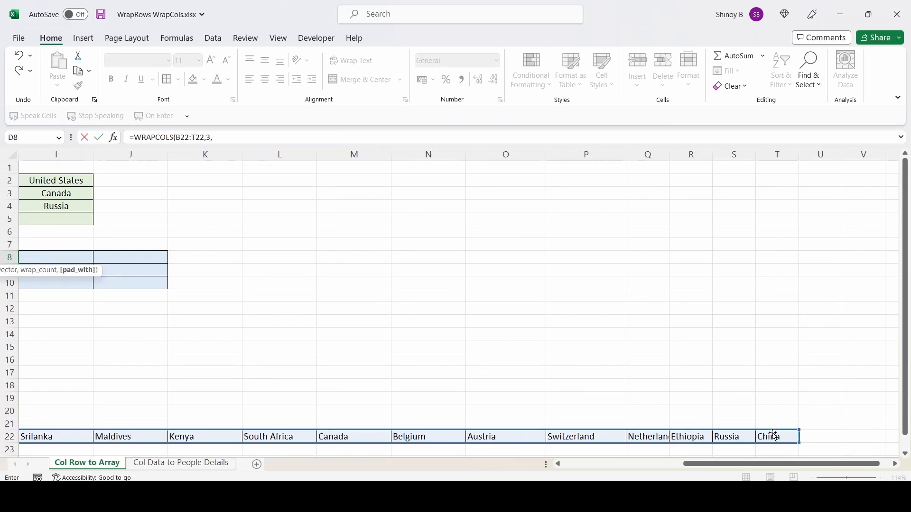
{"action": "type", "text": "\"-\""}
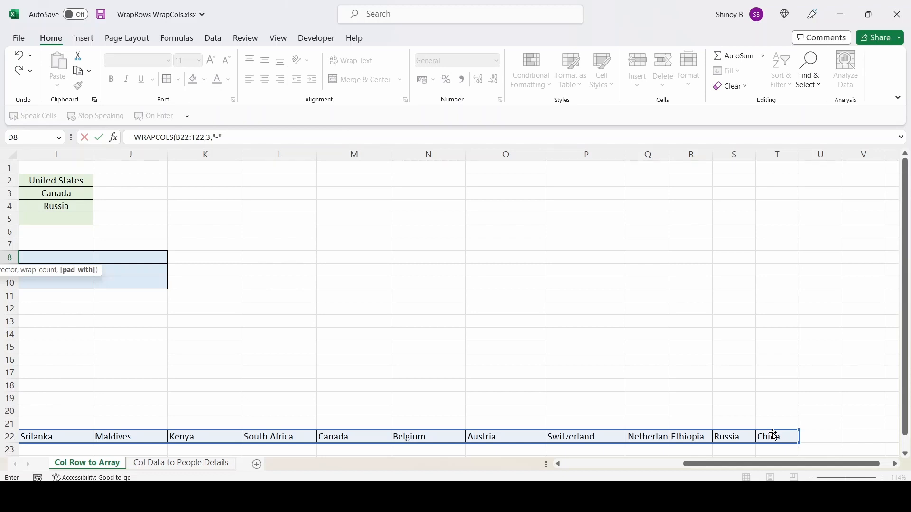
{"action": "key", "text": "Return"}
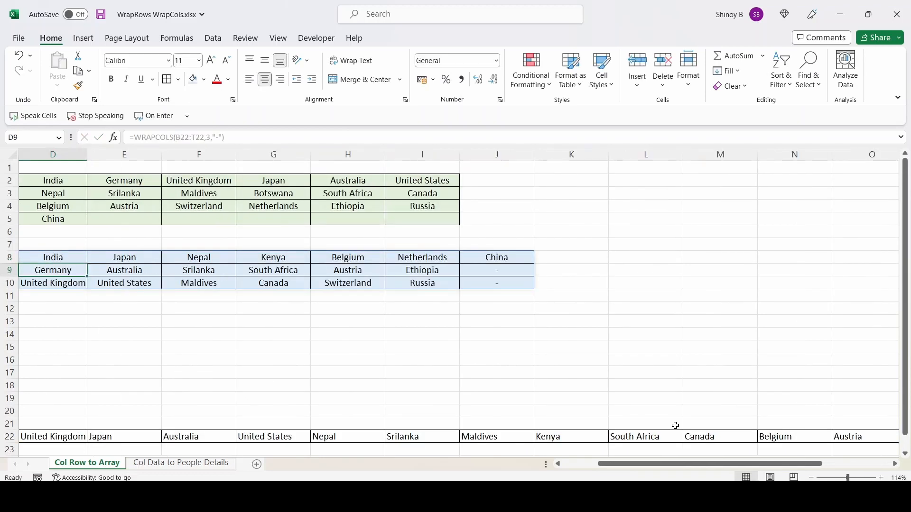
Switch to the 'Col Data to People Details' sheet with the people list
{"action": "scroll", "scroll_direction": "left", "scroll_amount": 3}
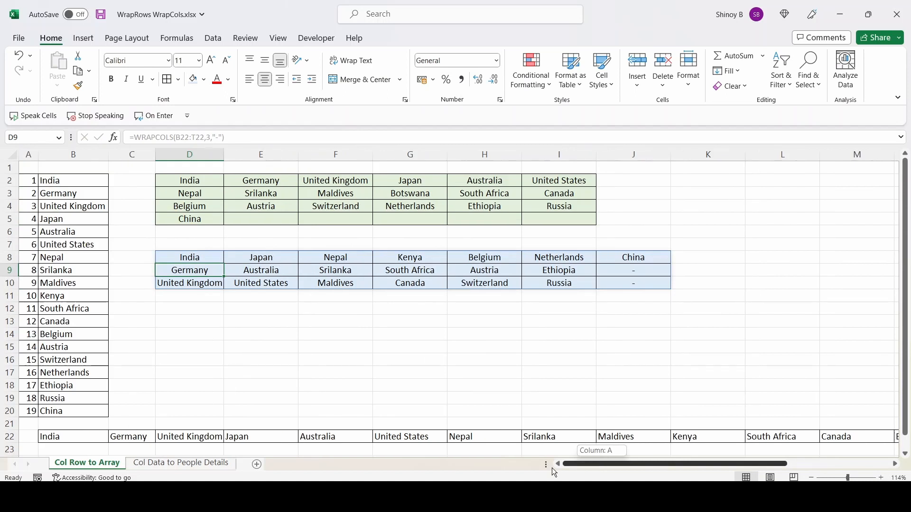
{"action": "left_click", "coordinate": [49, 180]}
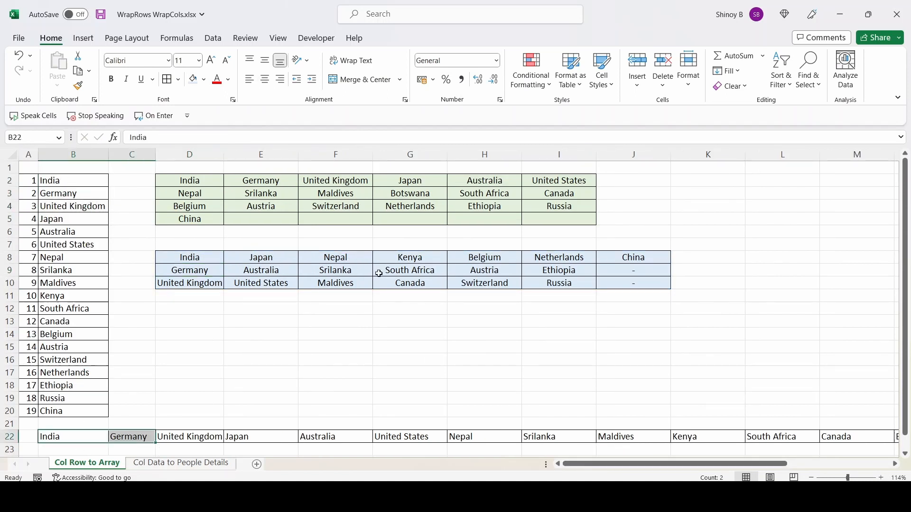
{"action": "left_click", "coordinate": [180, 462]}
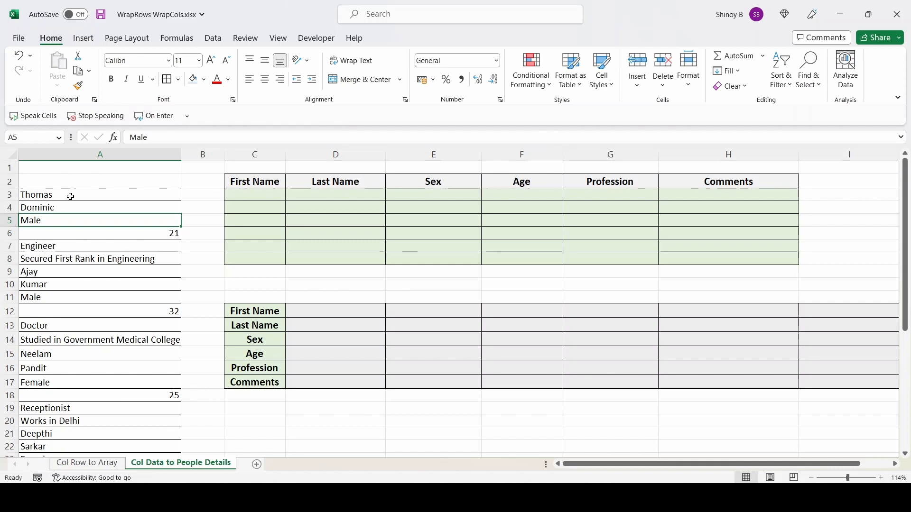
{"action": "left_click", "coordinate": [64, 207]}
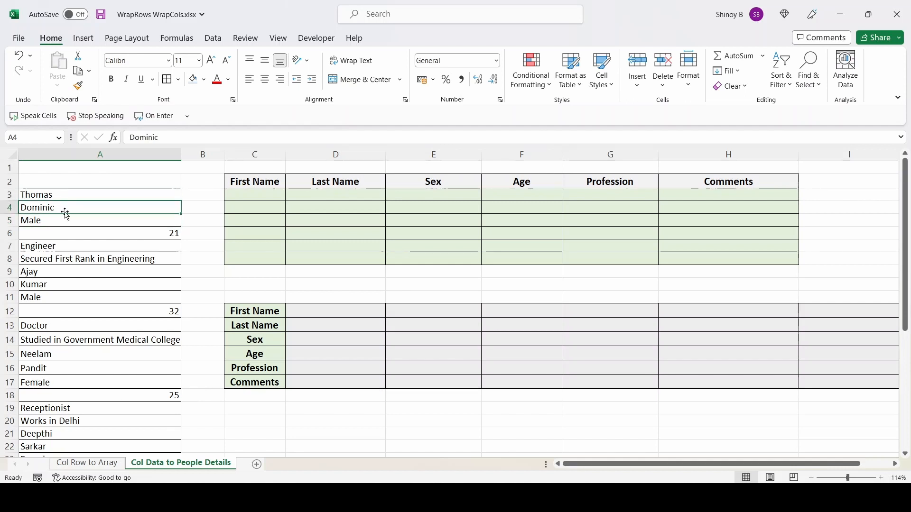
{"action": "left_click", "coordinate": [100, 234]}
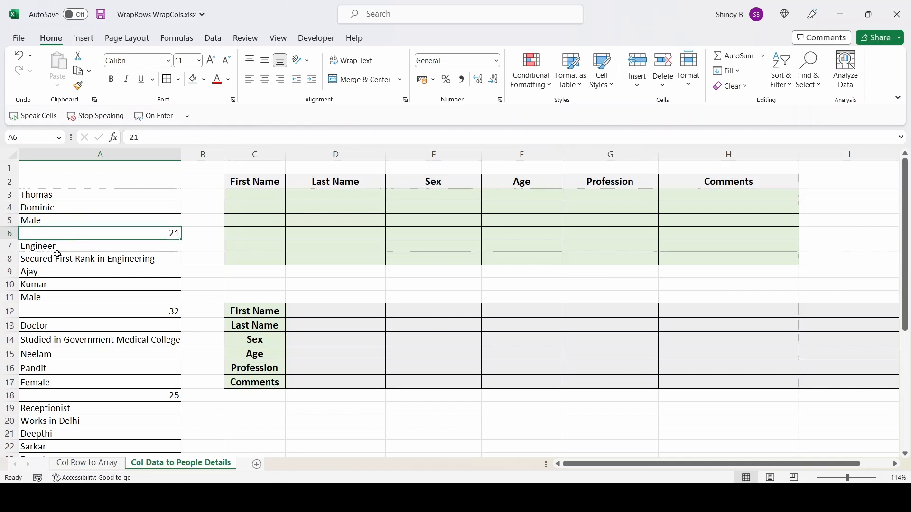
{"action": "left_click", "coordinate": [87, 259]}
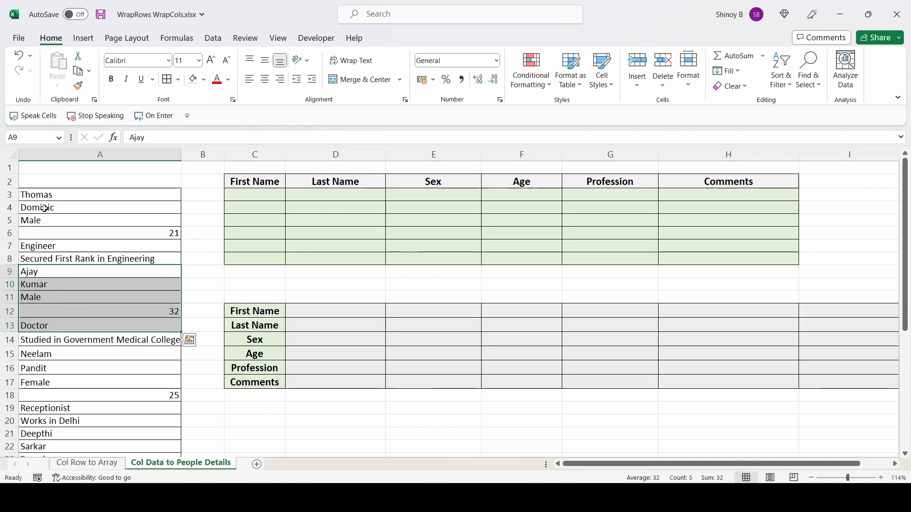
{"action": "scroll", "scroll_direction": "down", "scroll_amount": 3}
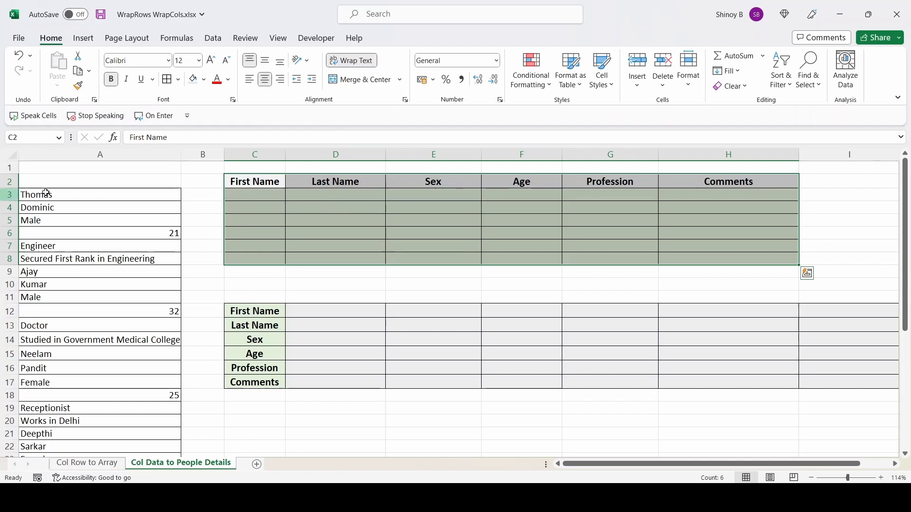
{"action": "left_click", "coordinate": [254, 195]}
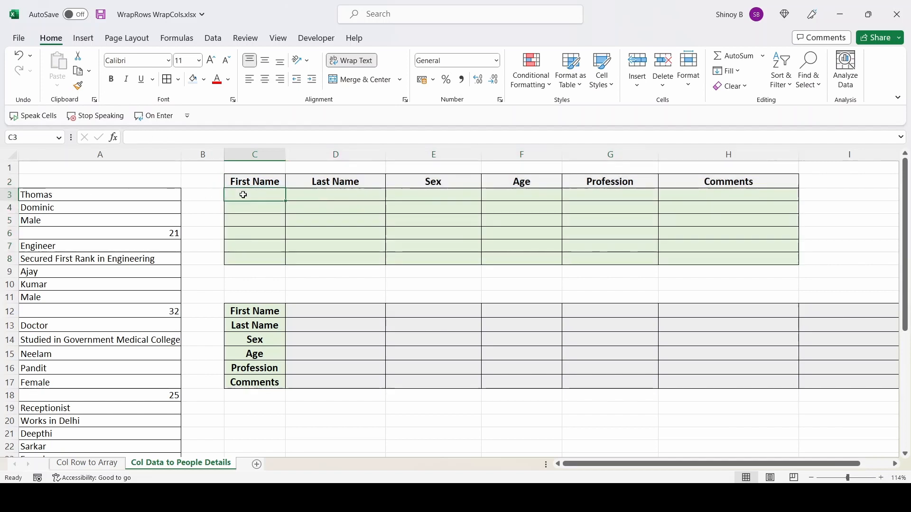
Enter =WRAPROWS(A3:A38,6) in C3 so each of the six people fills one row
{"action": "type", "text": "=wr"}
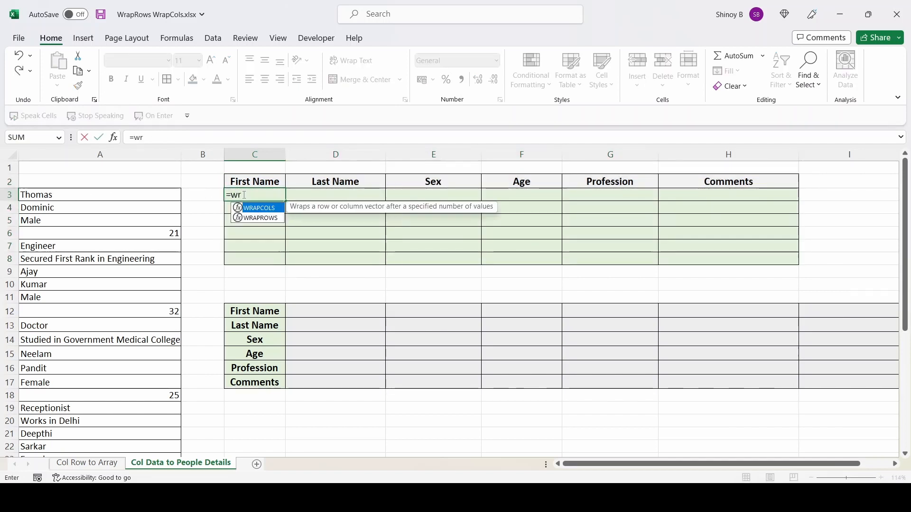
{"action": "type", "text": "ap"}
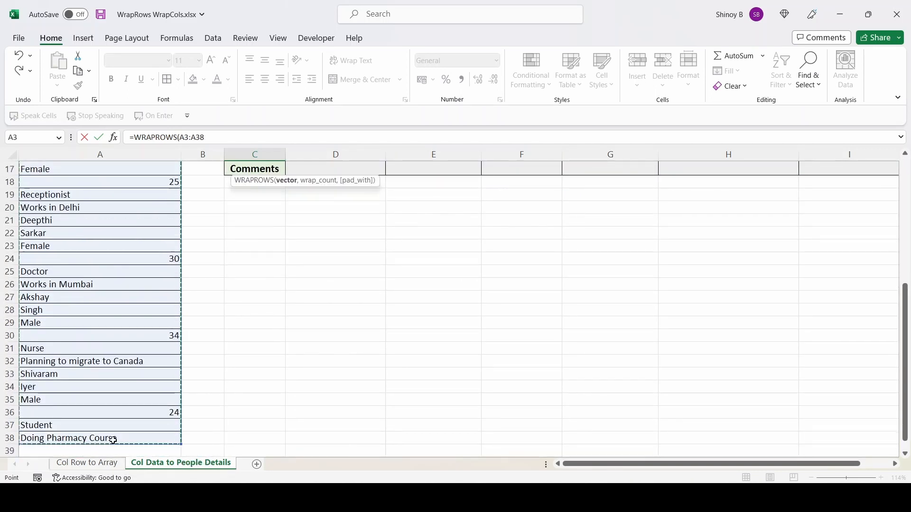
{"action": "type", "text": ","}
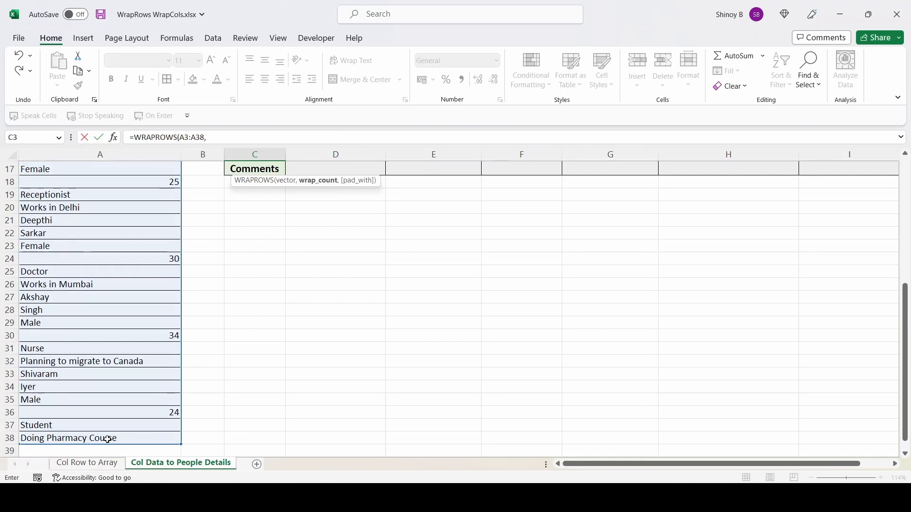
{"action": "type", "text": "6)"}
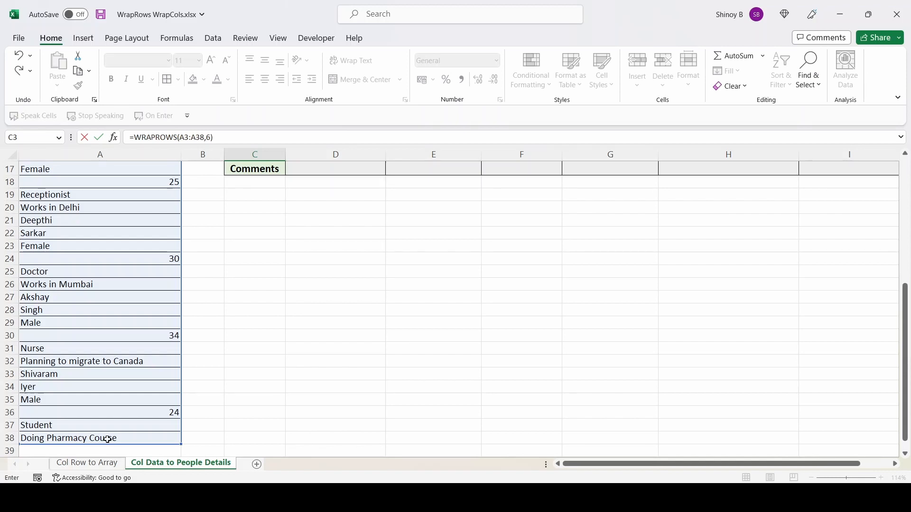
{"action": "key", "text": "Return"}
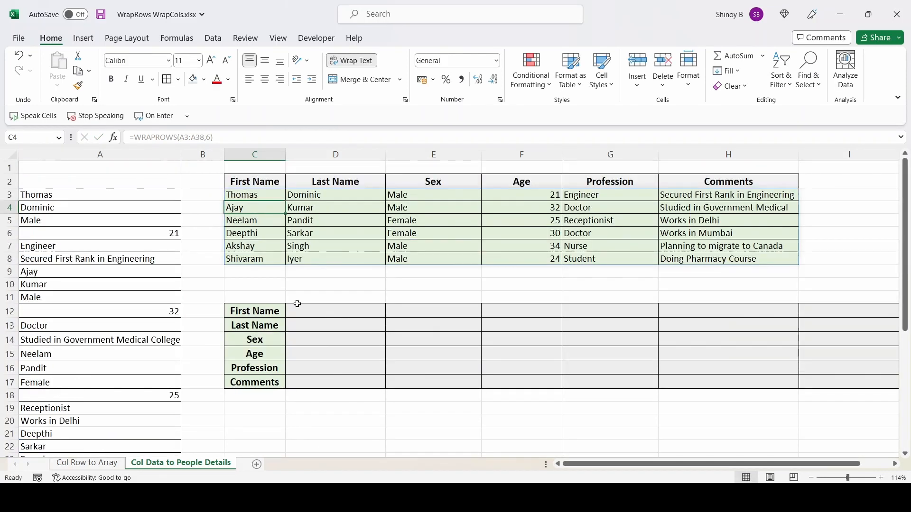
{"action": "left_click", "coordinate": [254, 195]}
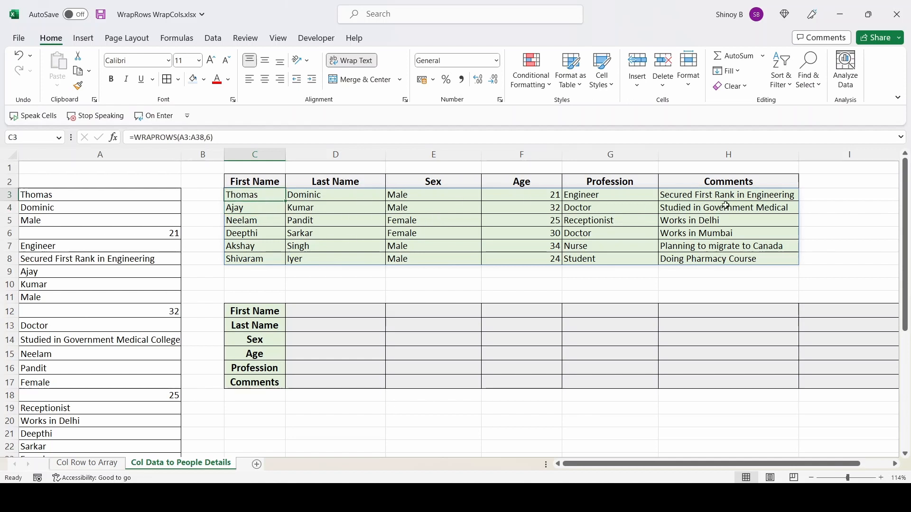
{"action": "mouse_move", "coordinate": [255, 182]}
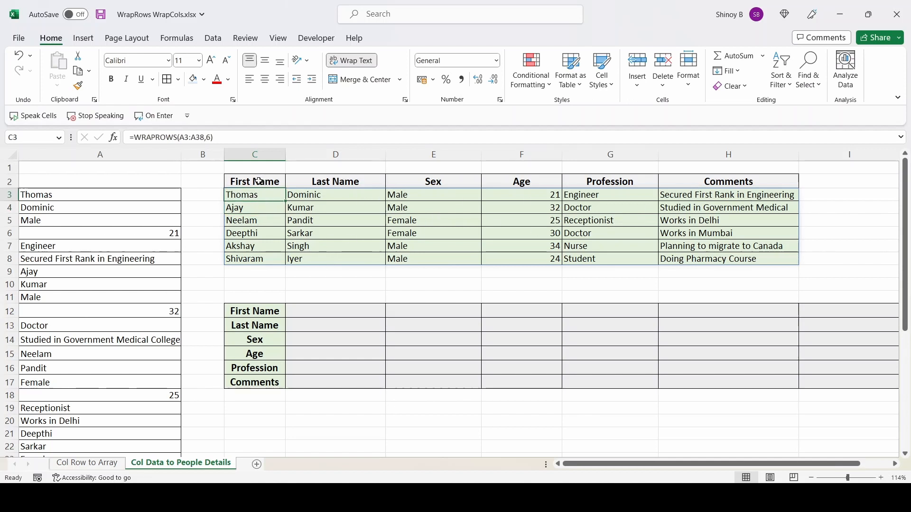
{"action": "left_click", "coordinate": [254, 181]}
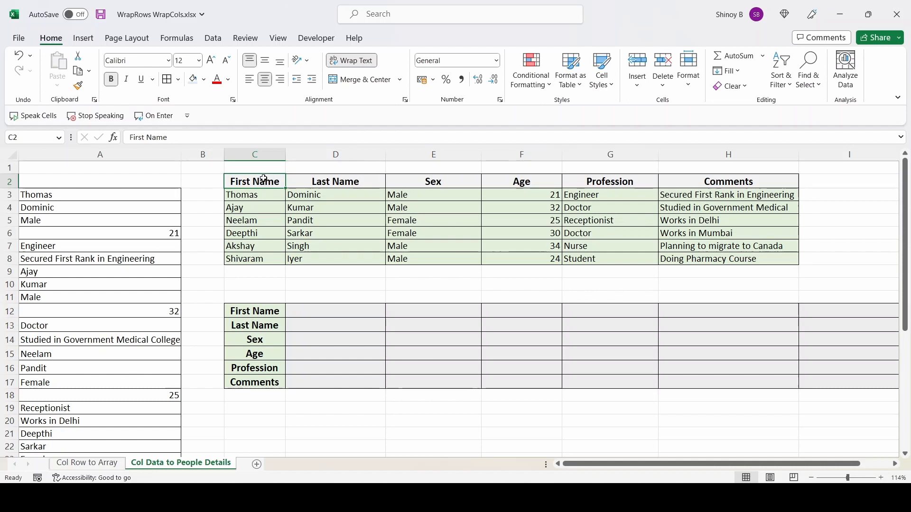
{"action": "left_click", "coordinate": [433, 194]}
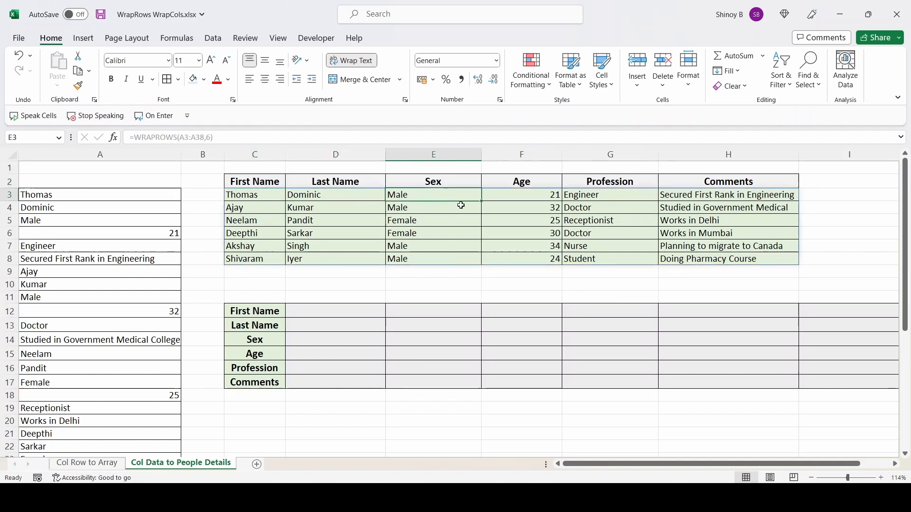
{"action": "left_click", "coordinate": [727, 208]}
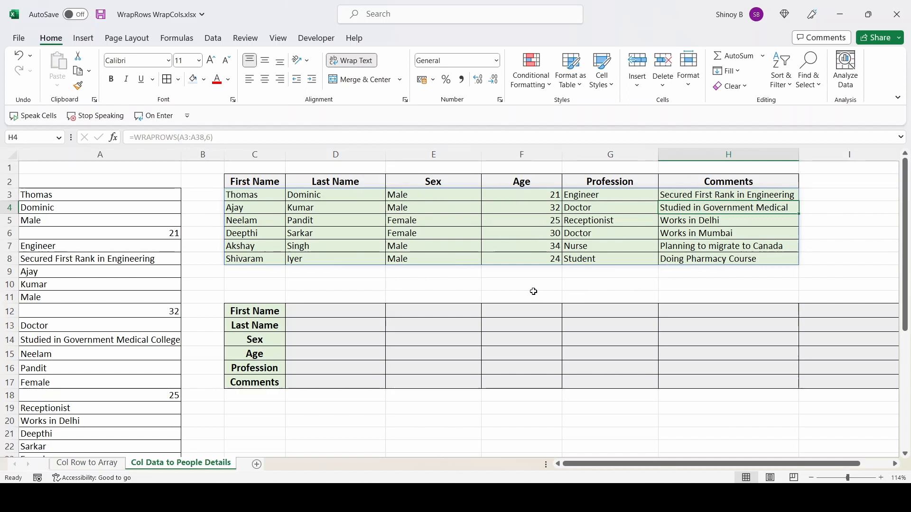
{"action": "mouse_move", "coordinate": [248, 198]}
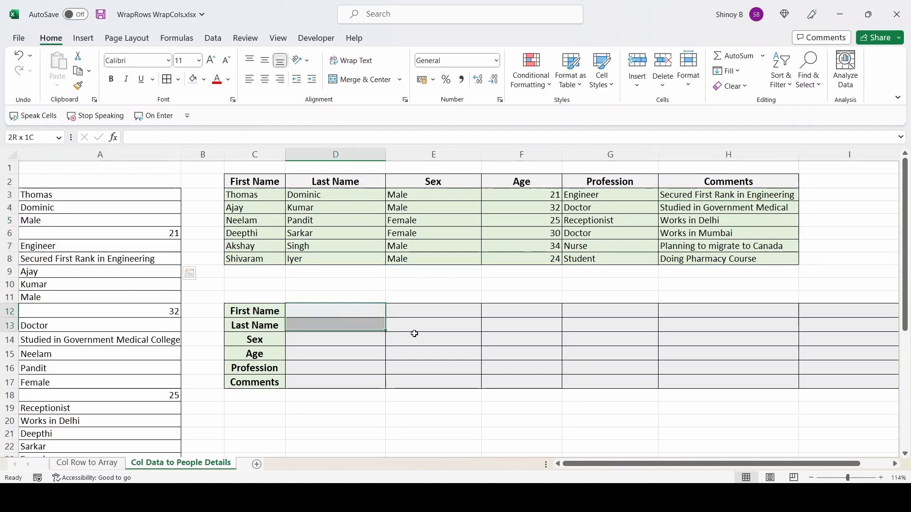
{"action": "left_click", "coordinate": [335, 311]}
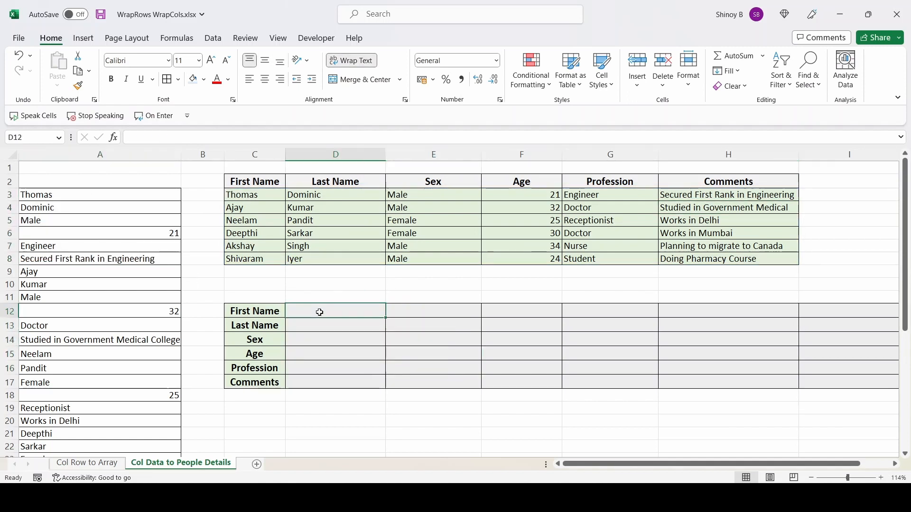
{"action": "mouse_move", "coordinate": [357, 312]}
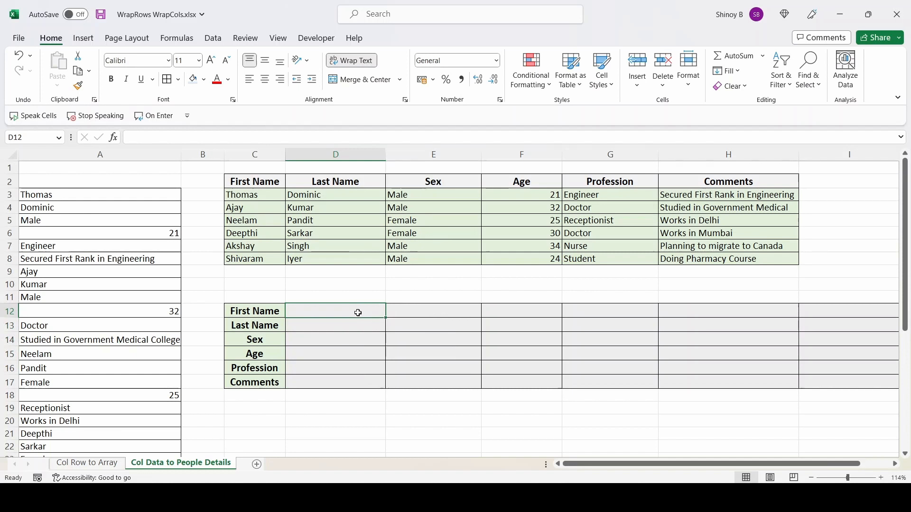
{"action": "left_click", "coordinate": [727, 310]}
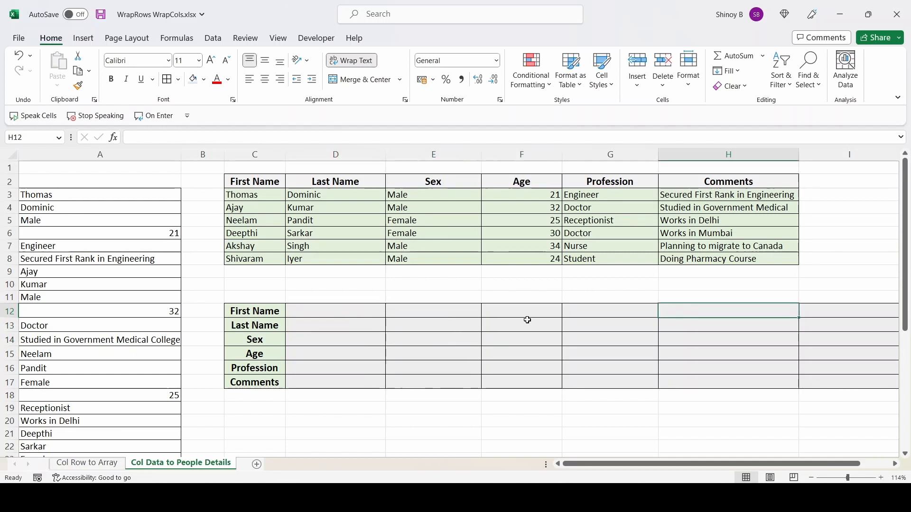
{"action": "left_click", "coordinate": [335, 311]}
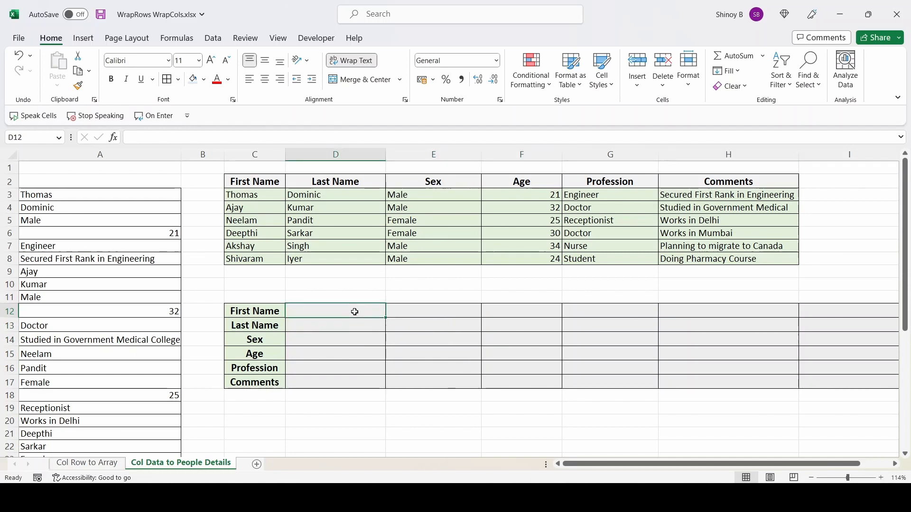
Enter =WRAPCOLS(A3:A38,6) in D12 so each of the six people fills one column
{"action": "type", "text": "="}
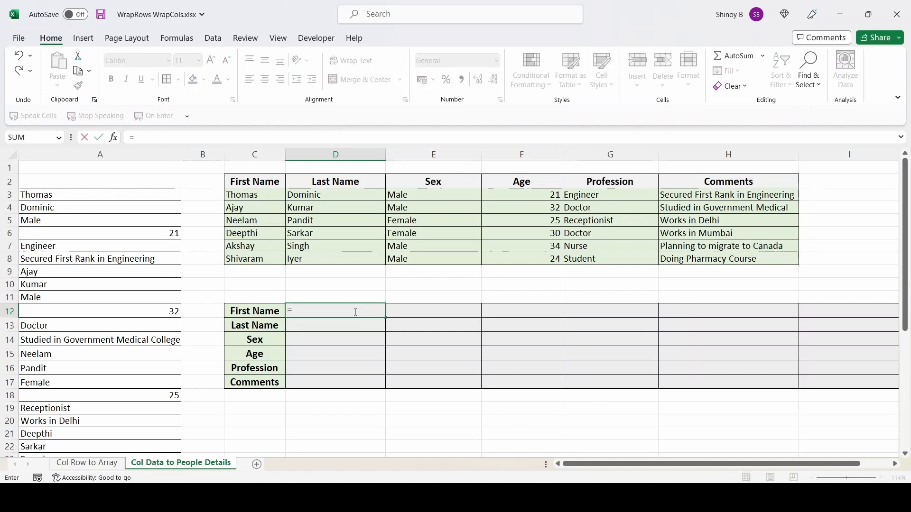
{"action": "type", "text": "wrap"}
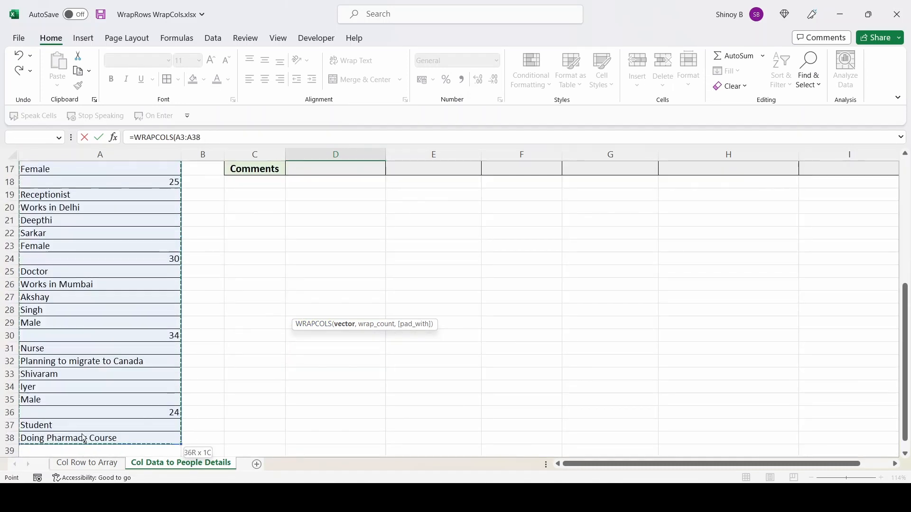
{"action": "type", "text": ","}
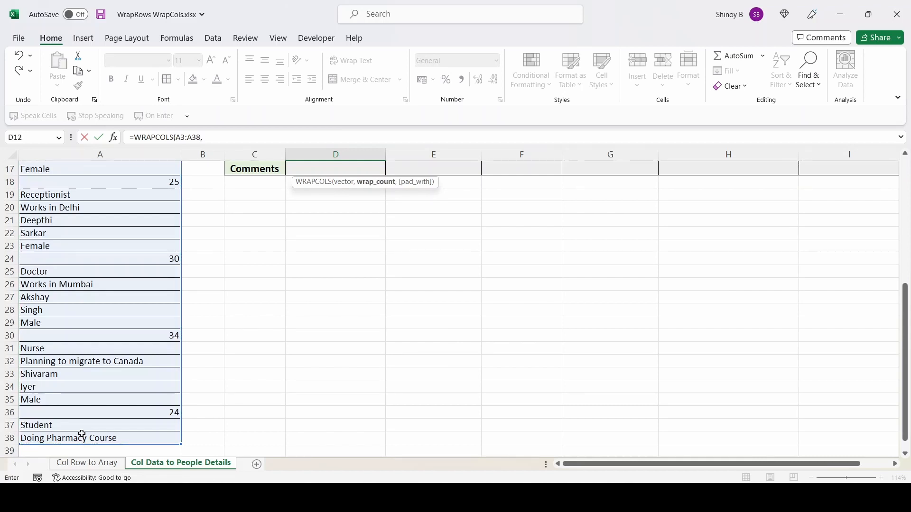
{"action": "type", "text": "6)"}
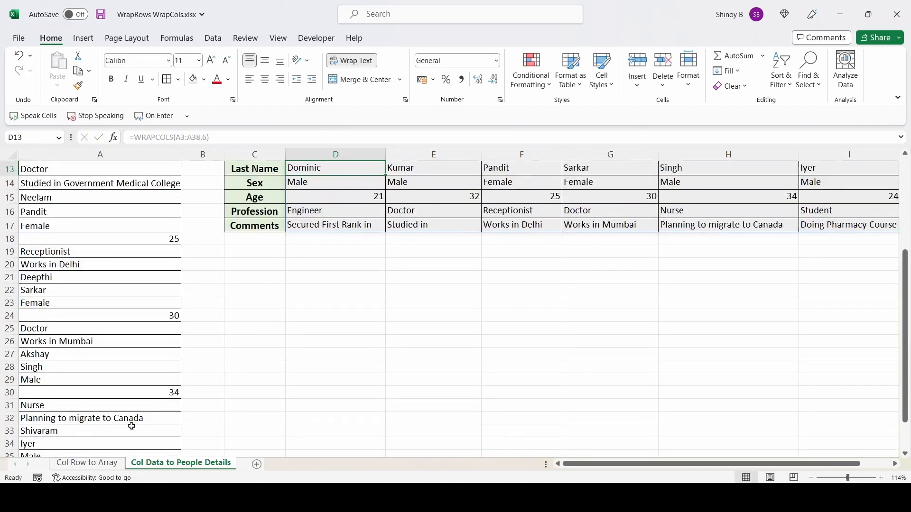
{"action": "scroll", "scroll_direction": "up", "scroll_amount": 3}
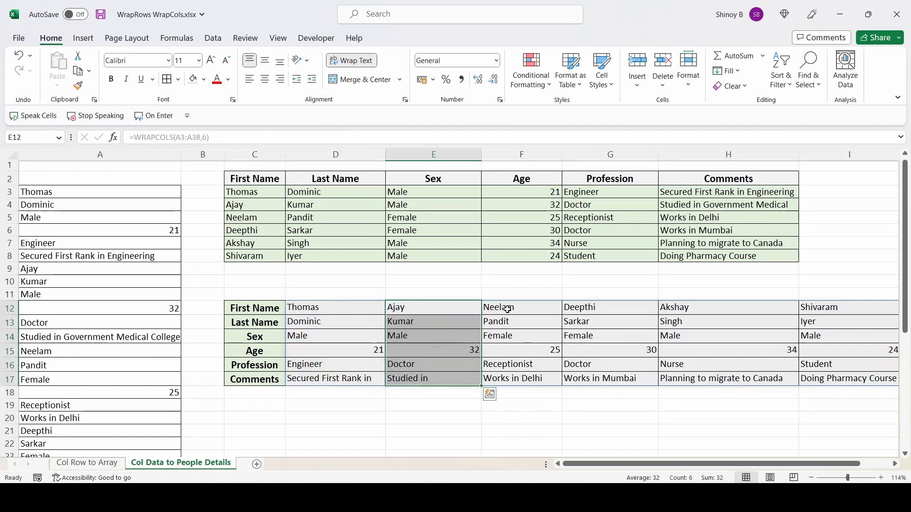
{"action": "left_click", "coordinate": [521, 306]}
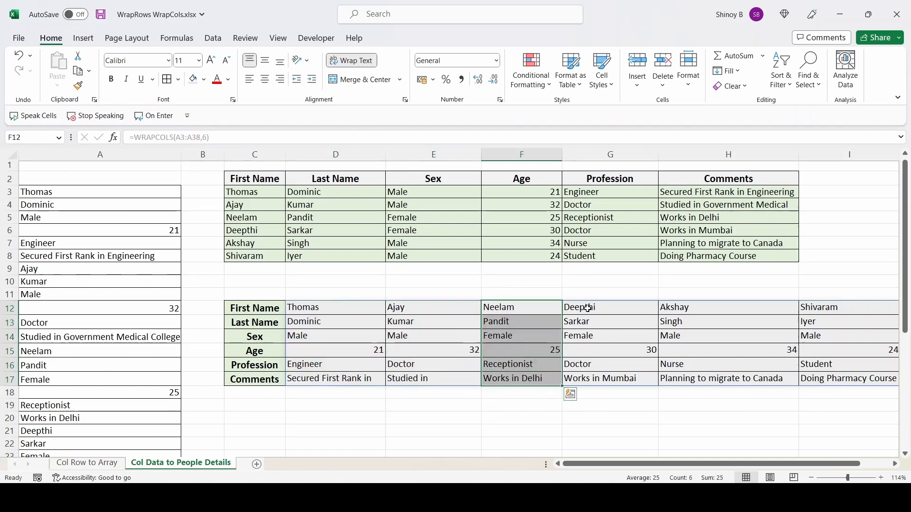